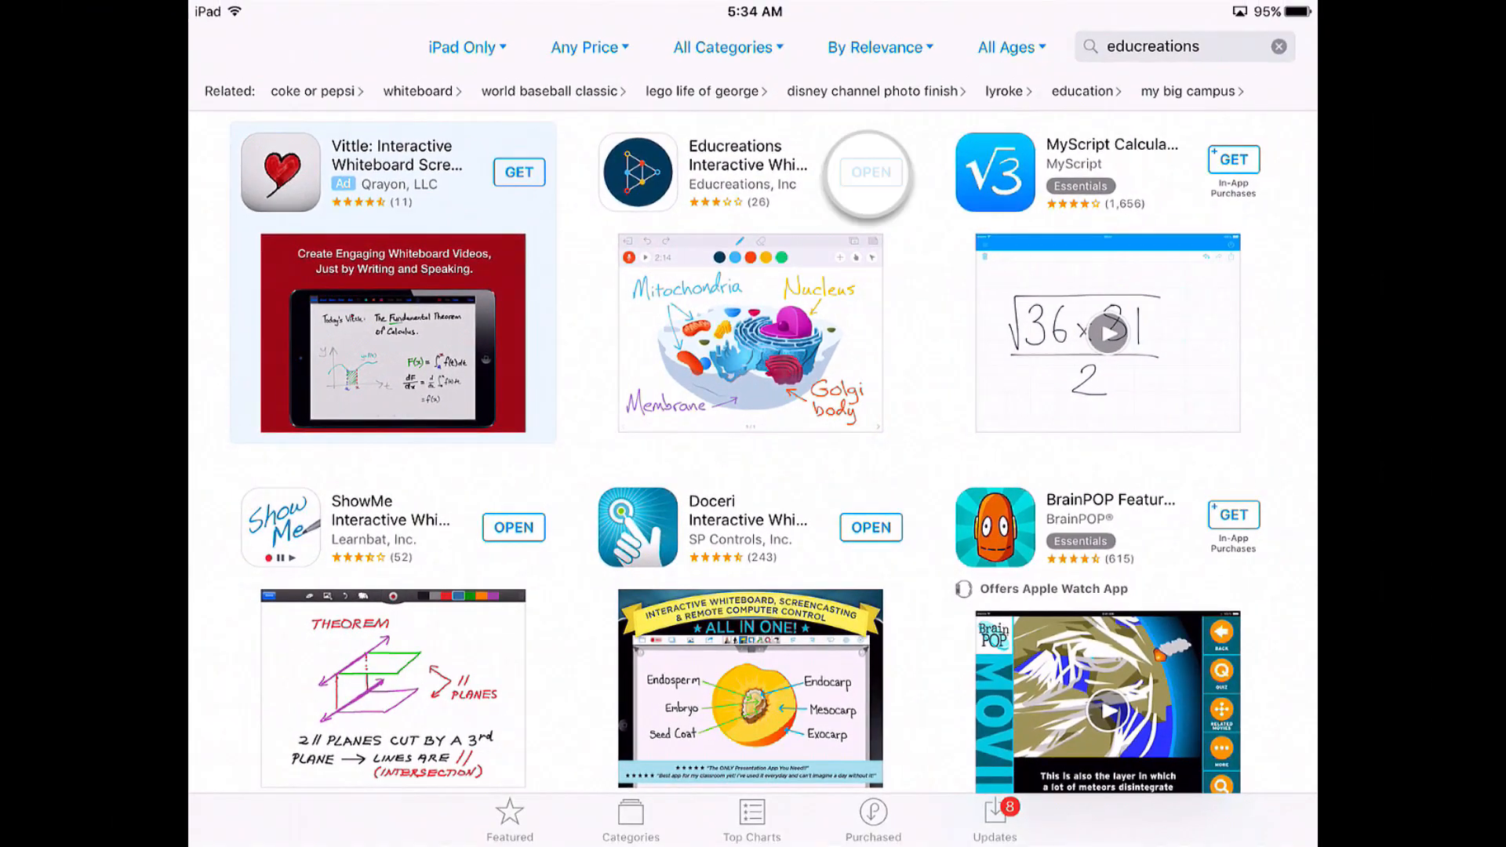
Launch Educreations from the App Store search results and dismiss its new-features popup.
left_click(869, 171)
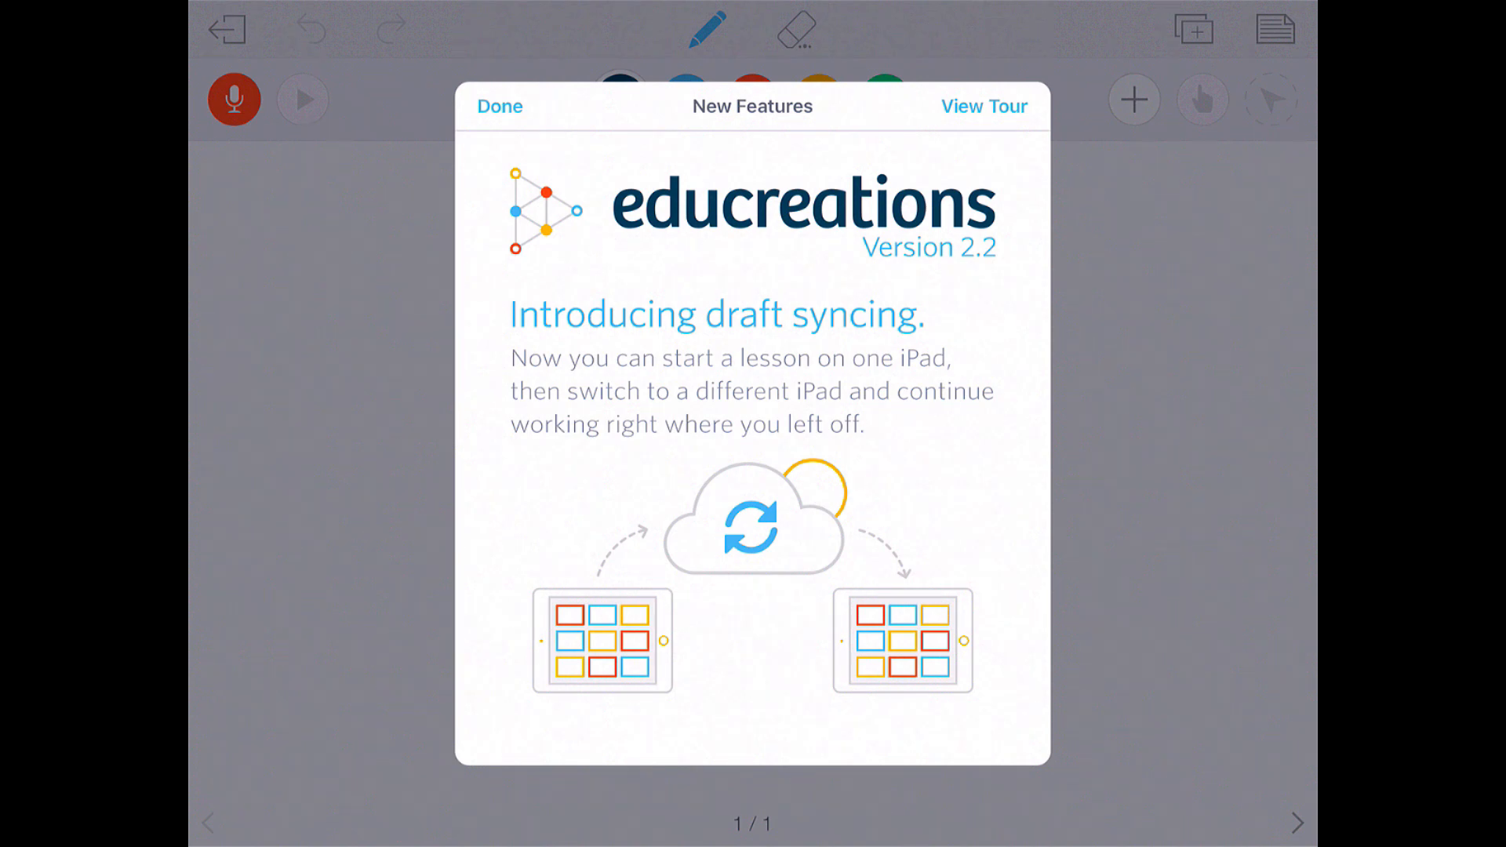
left_click(498, 105)
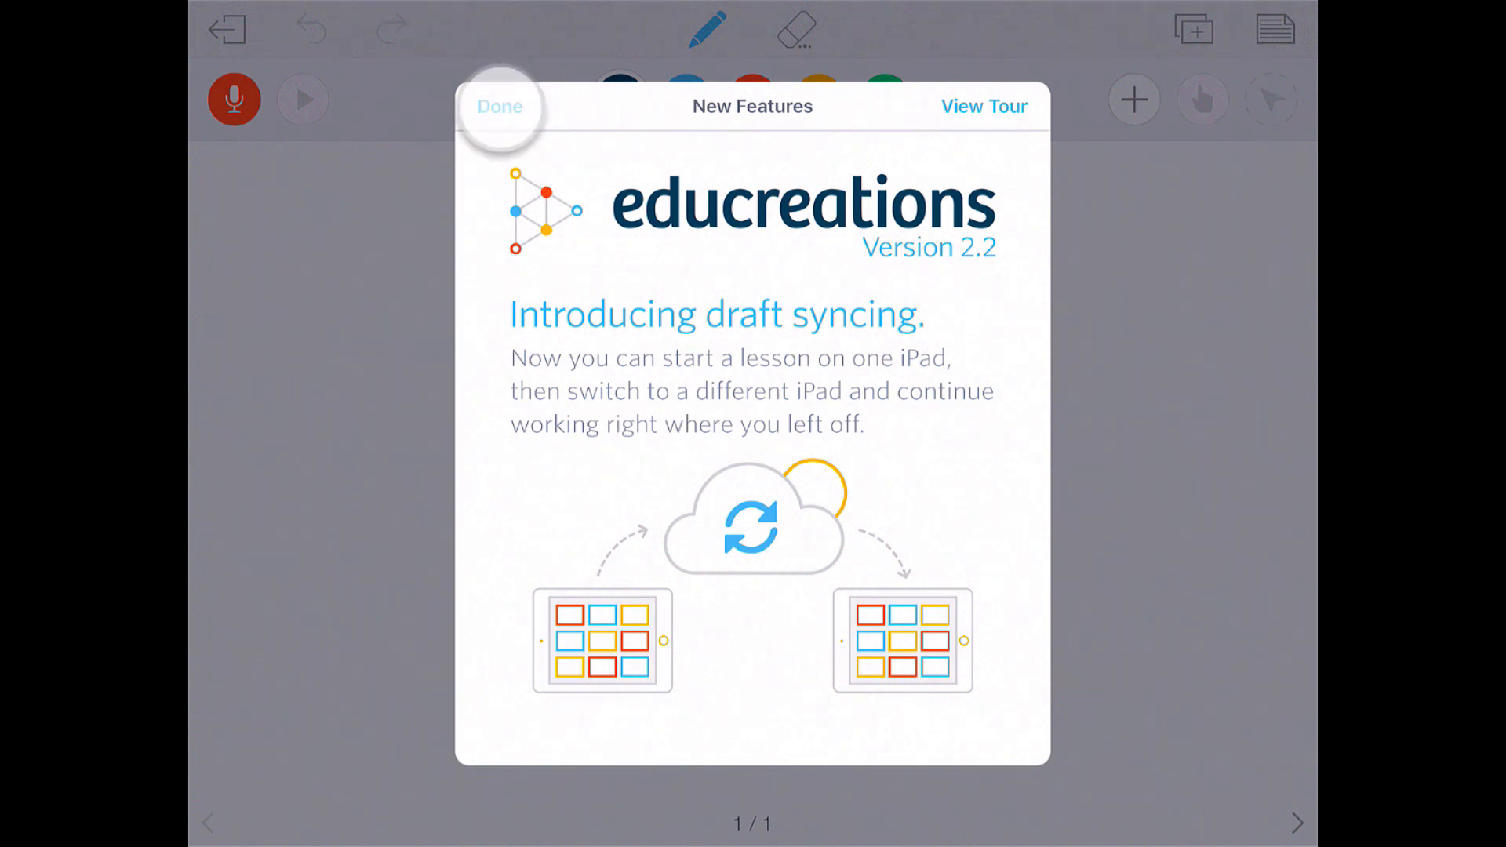
Dismiss the version 2.2 notice, try the orange pen colour, then restore the default colours.
left_click(500, 106)
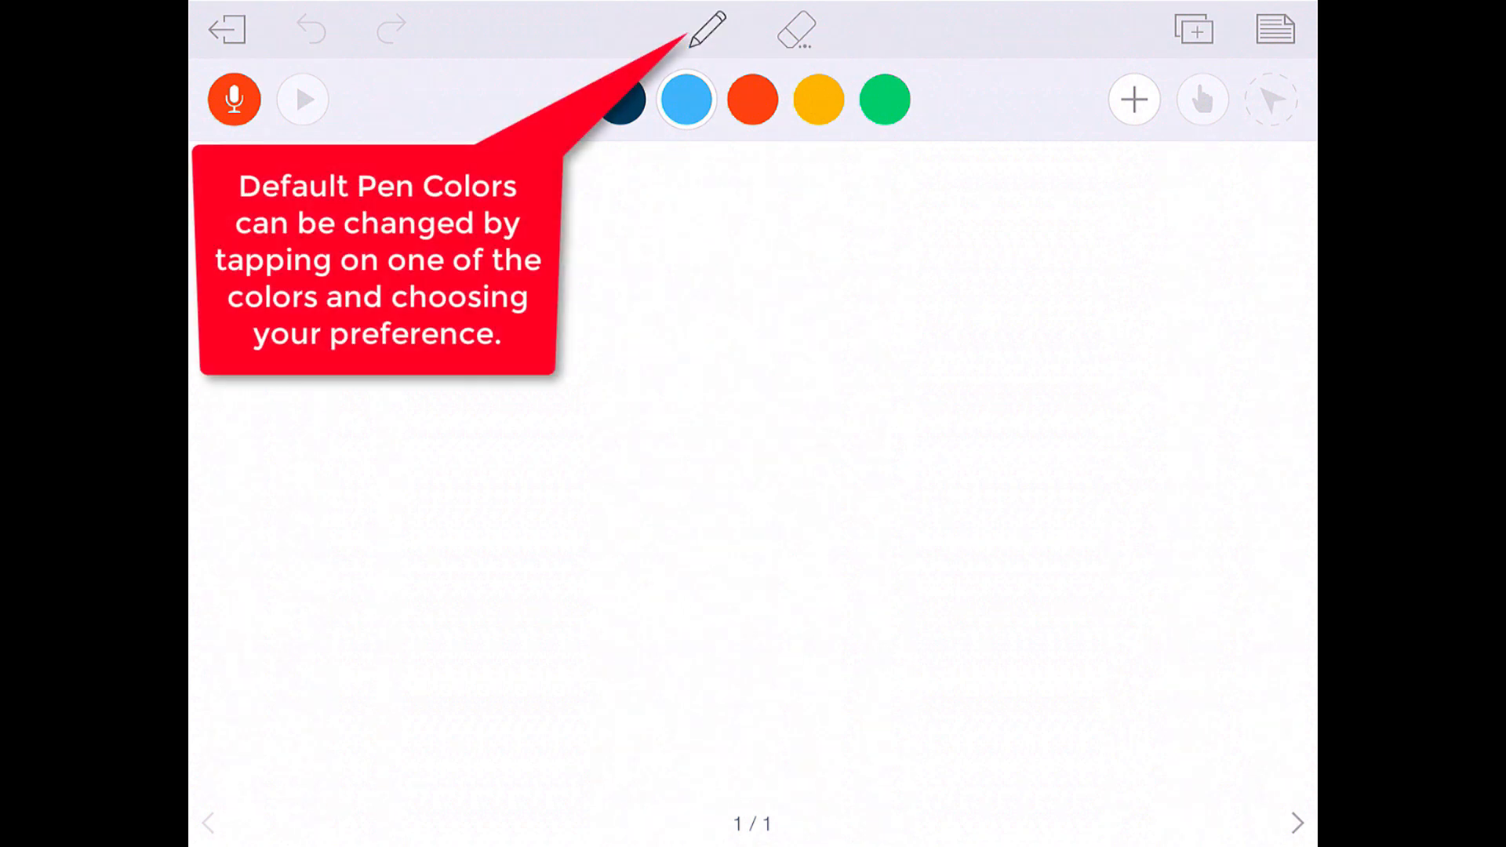
left_click(687, 99)
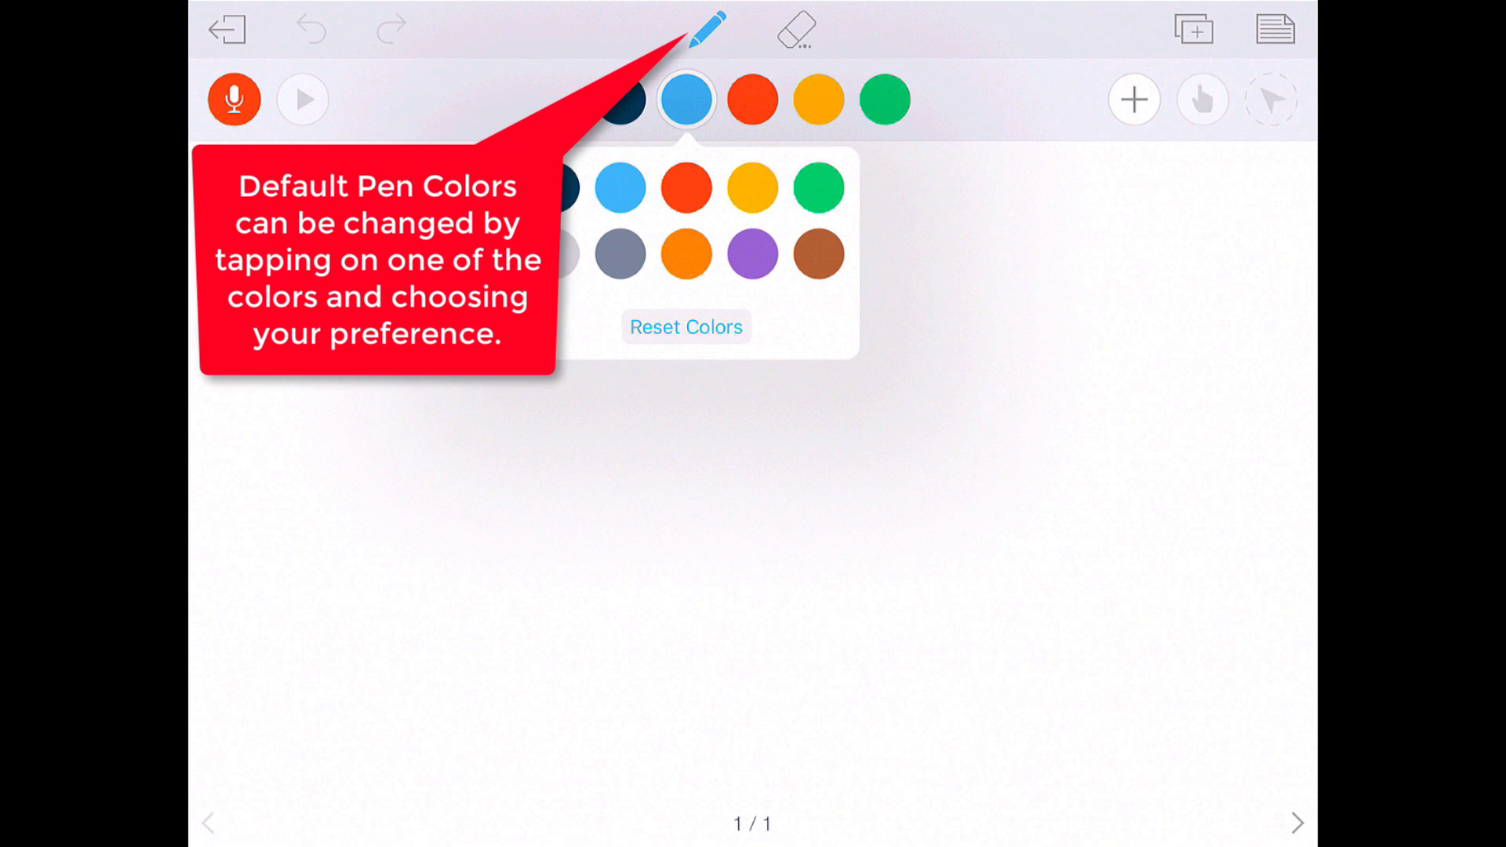
left_click(685, 254)
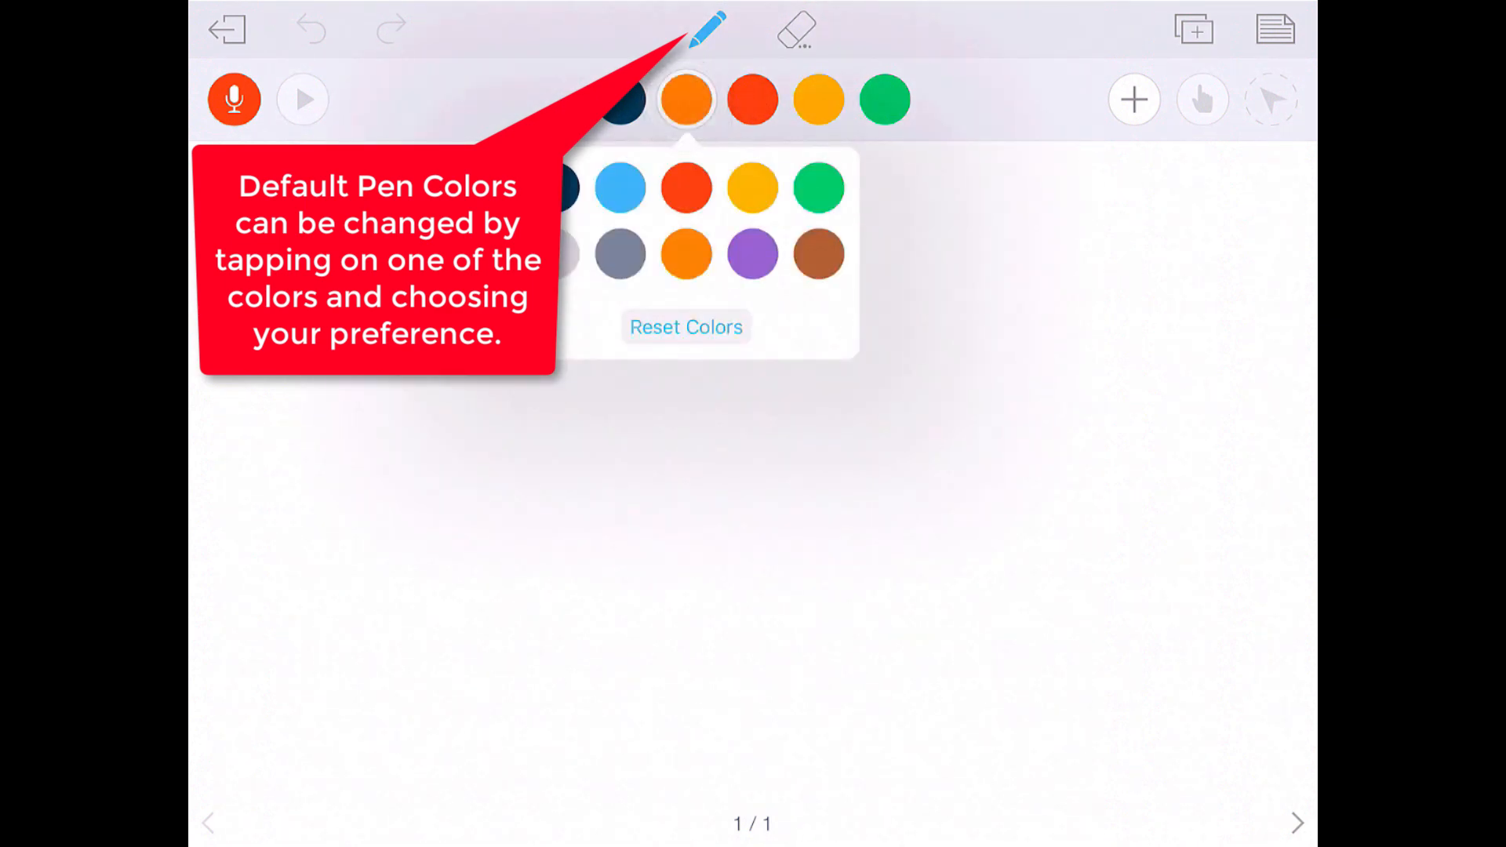
left_click(620, 187)
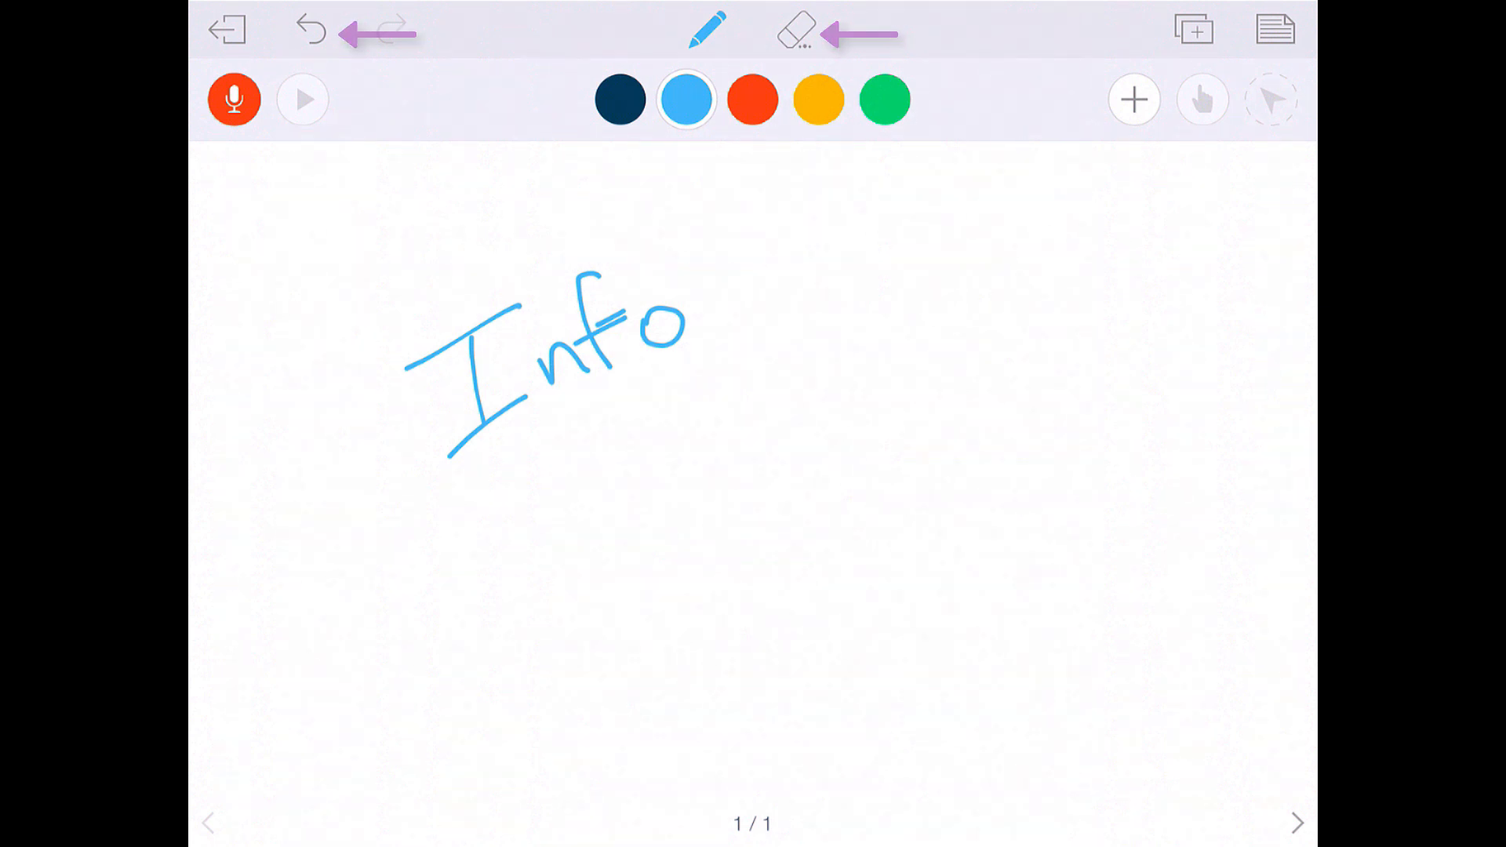
Add a typed text box reading 'Text information' beside the handwritten Info.
left_click(1134, 98)
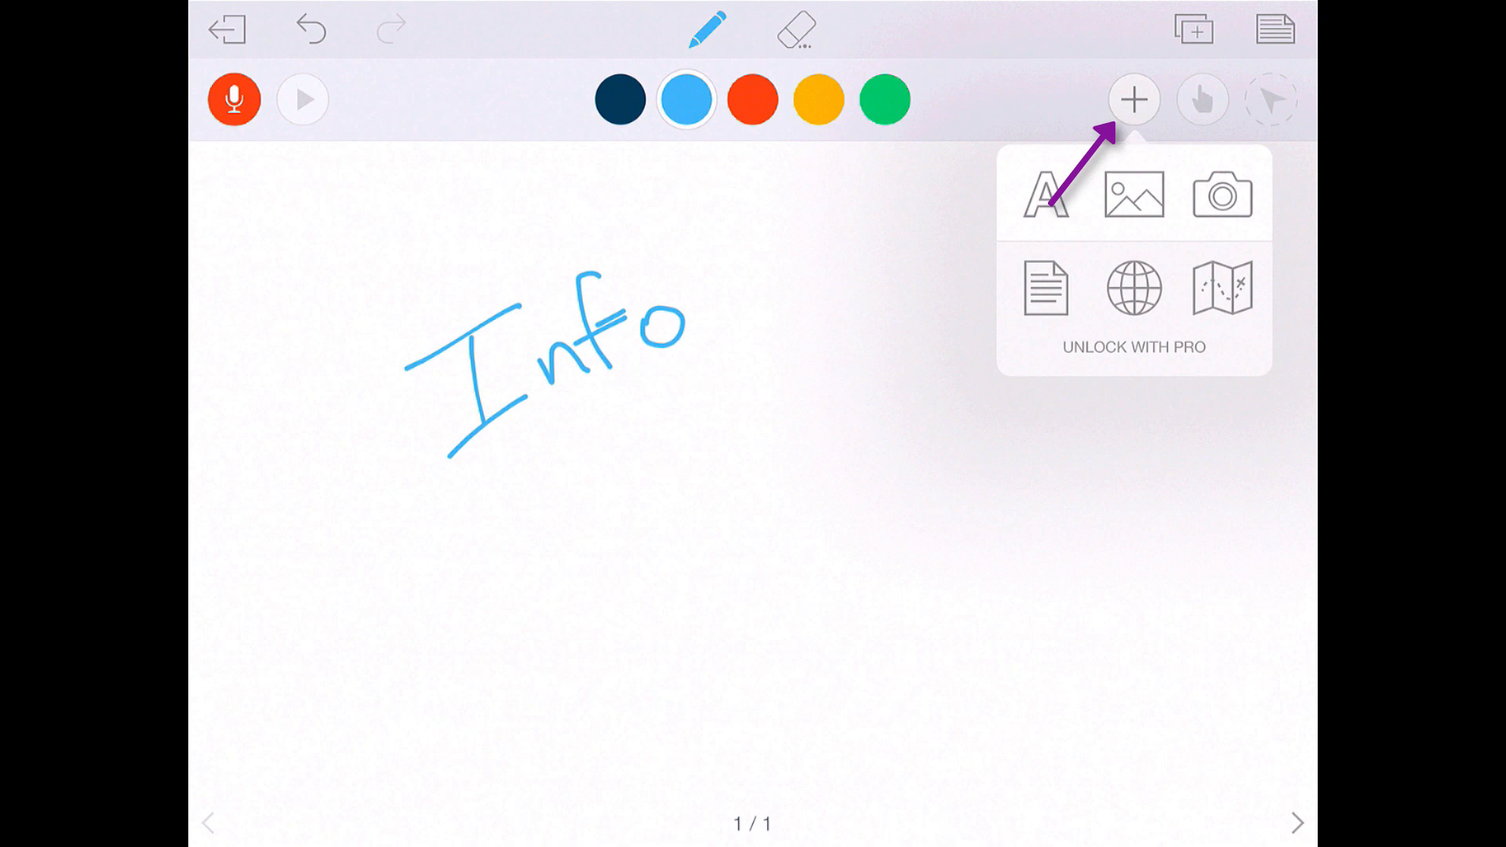
left_click(1043, 194)
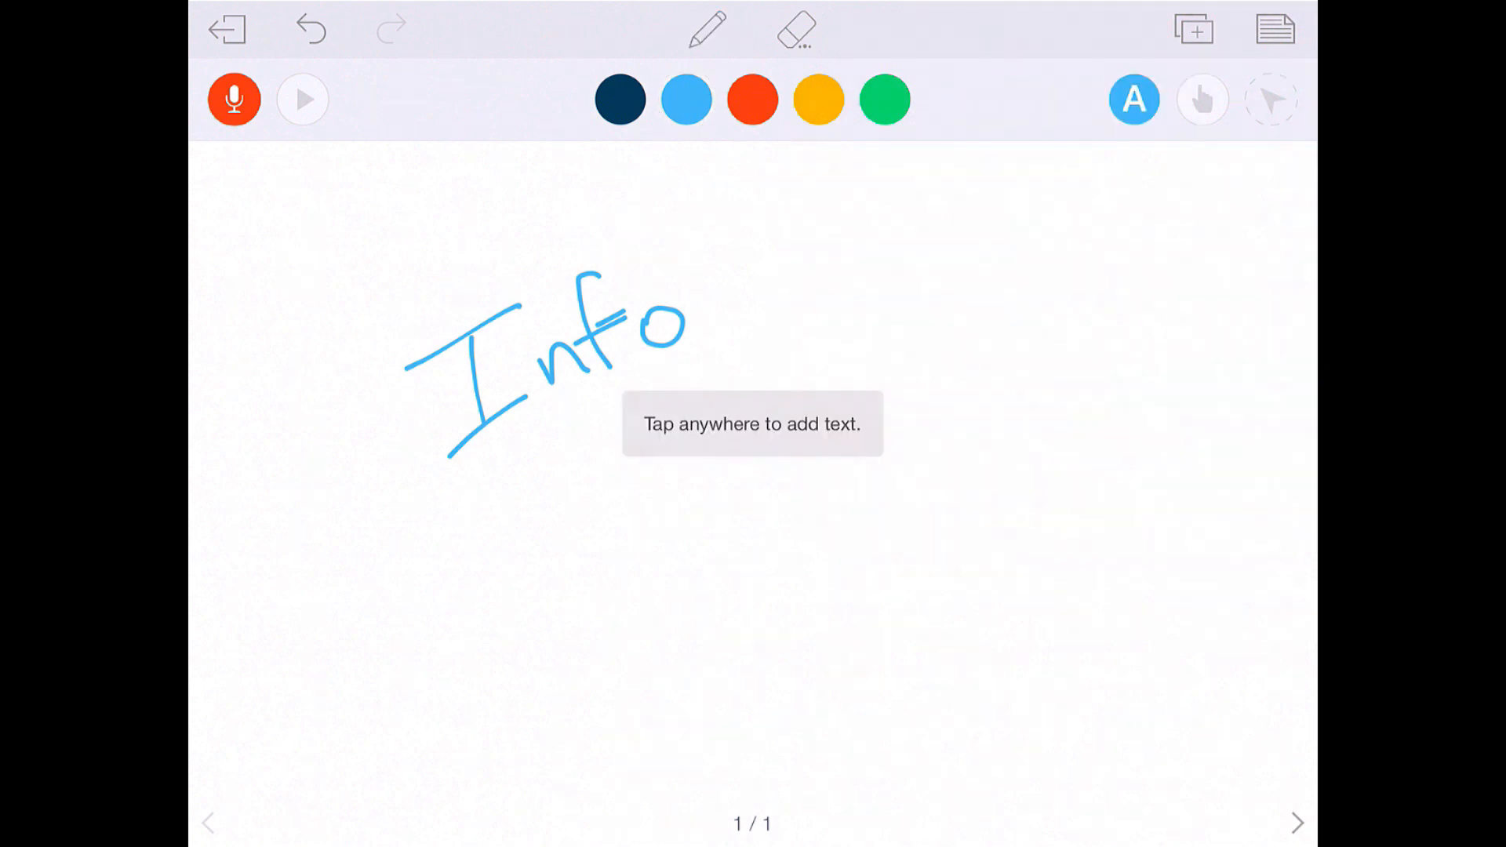
left_click(811, 293)
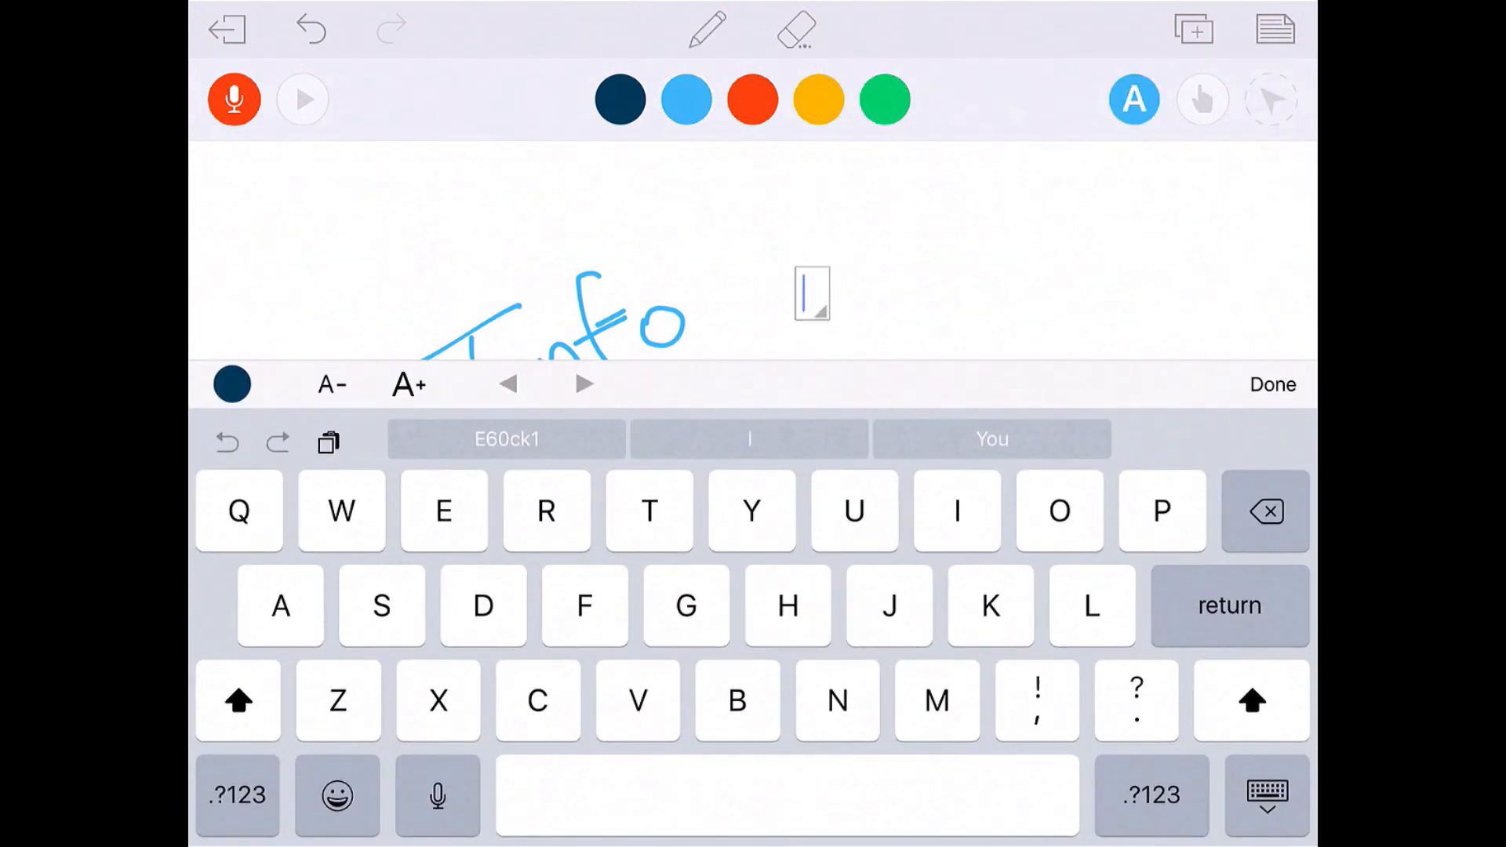
type("ext inf")
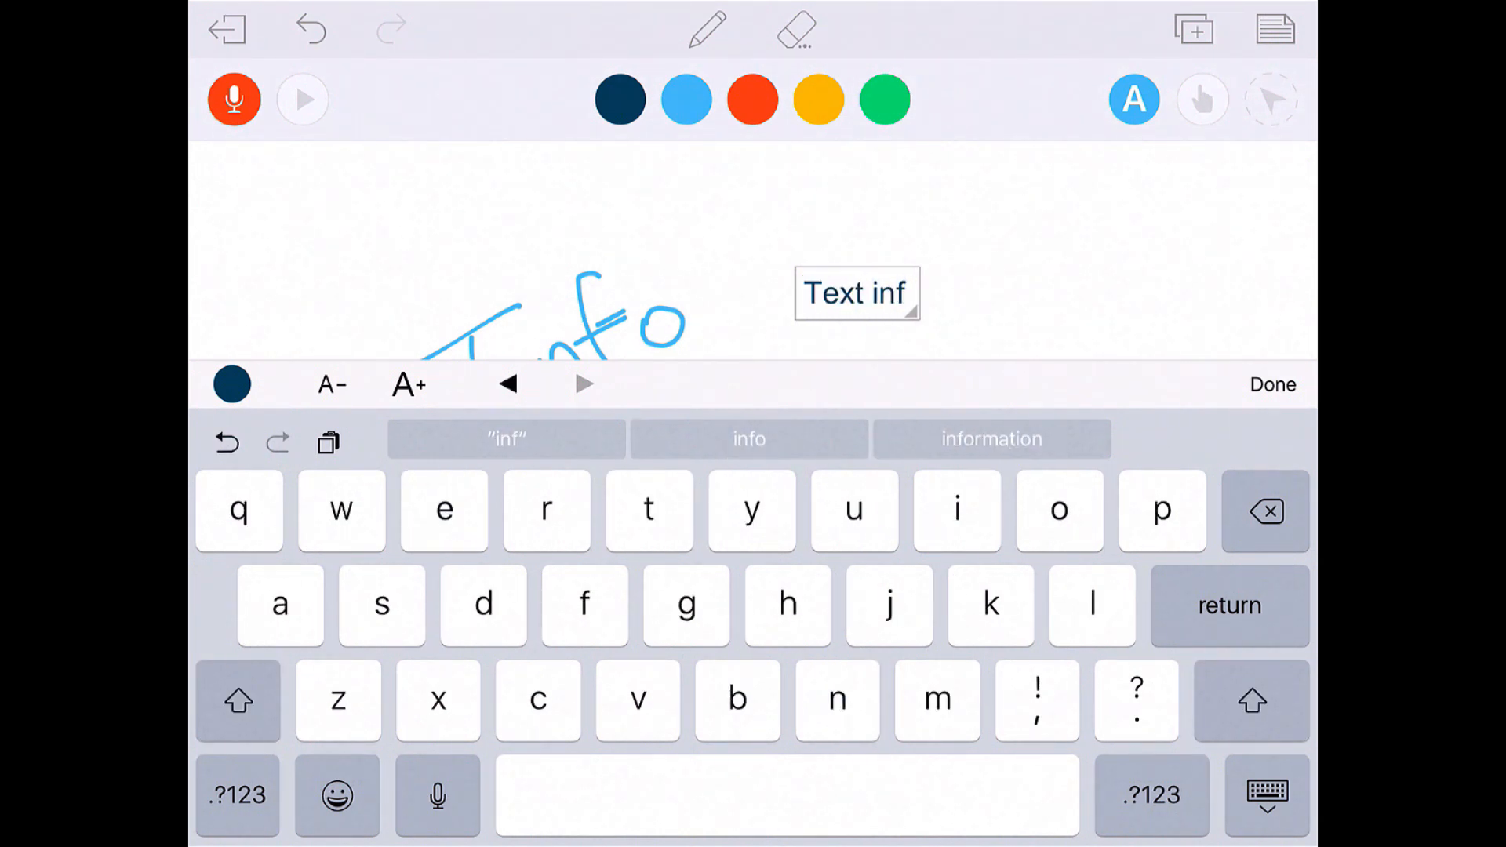
left_click(992, 439)
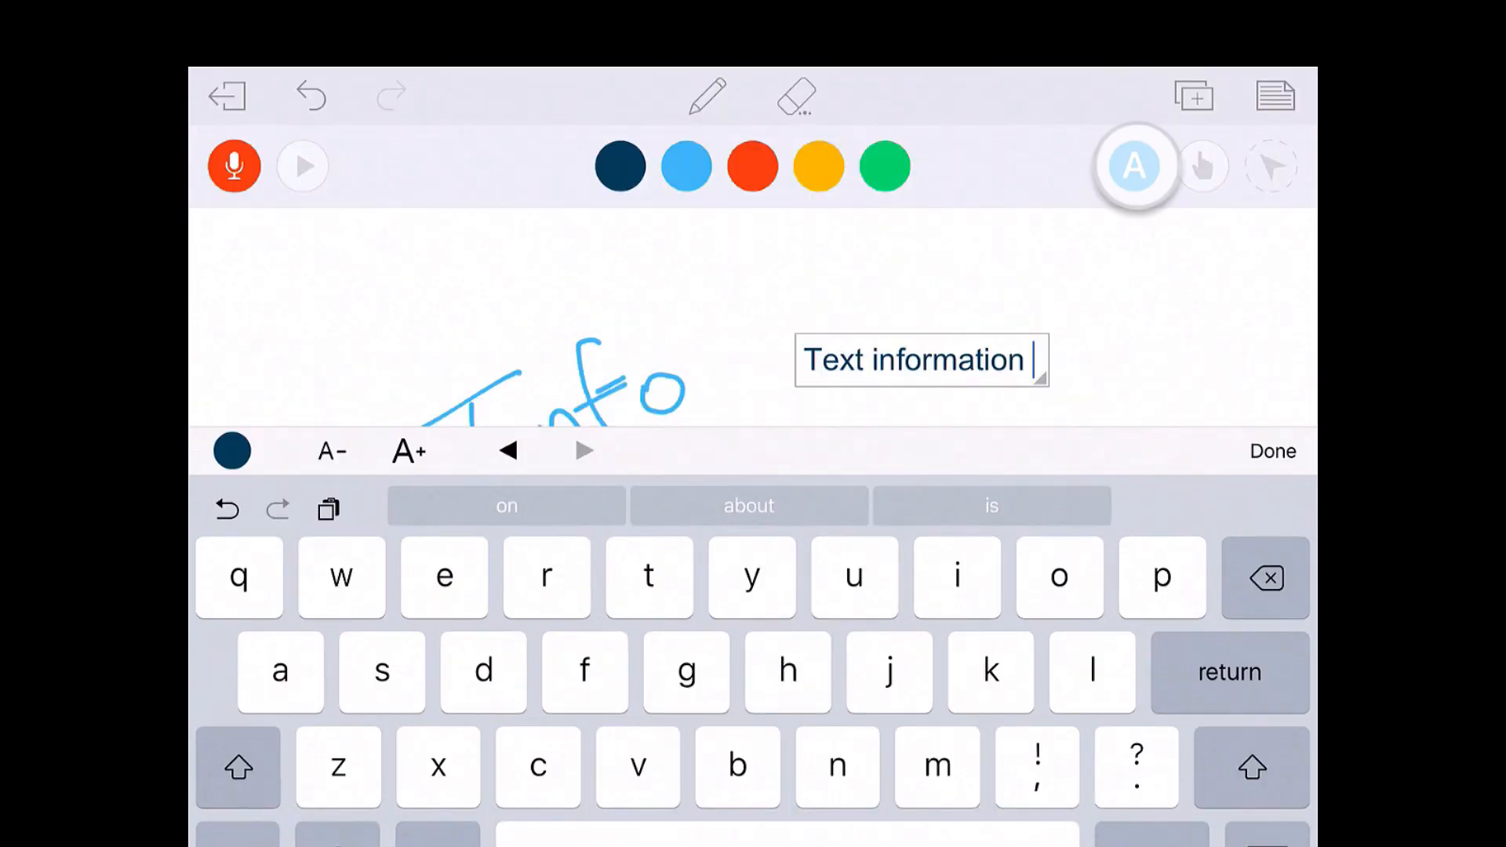
left_click(1135, 165)
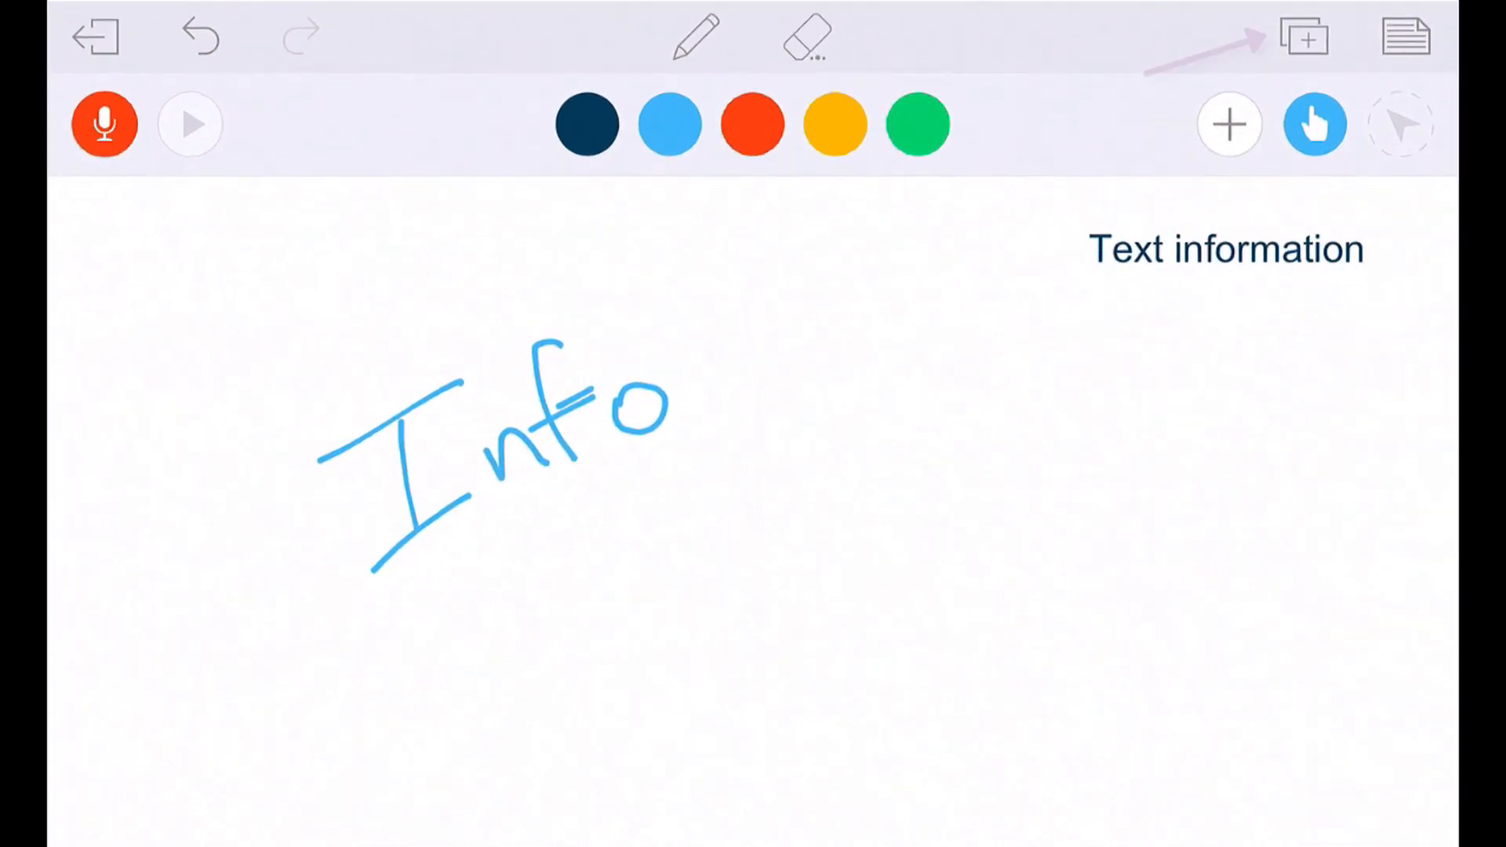
left_click(1304, 37)
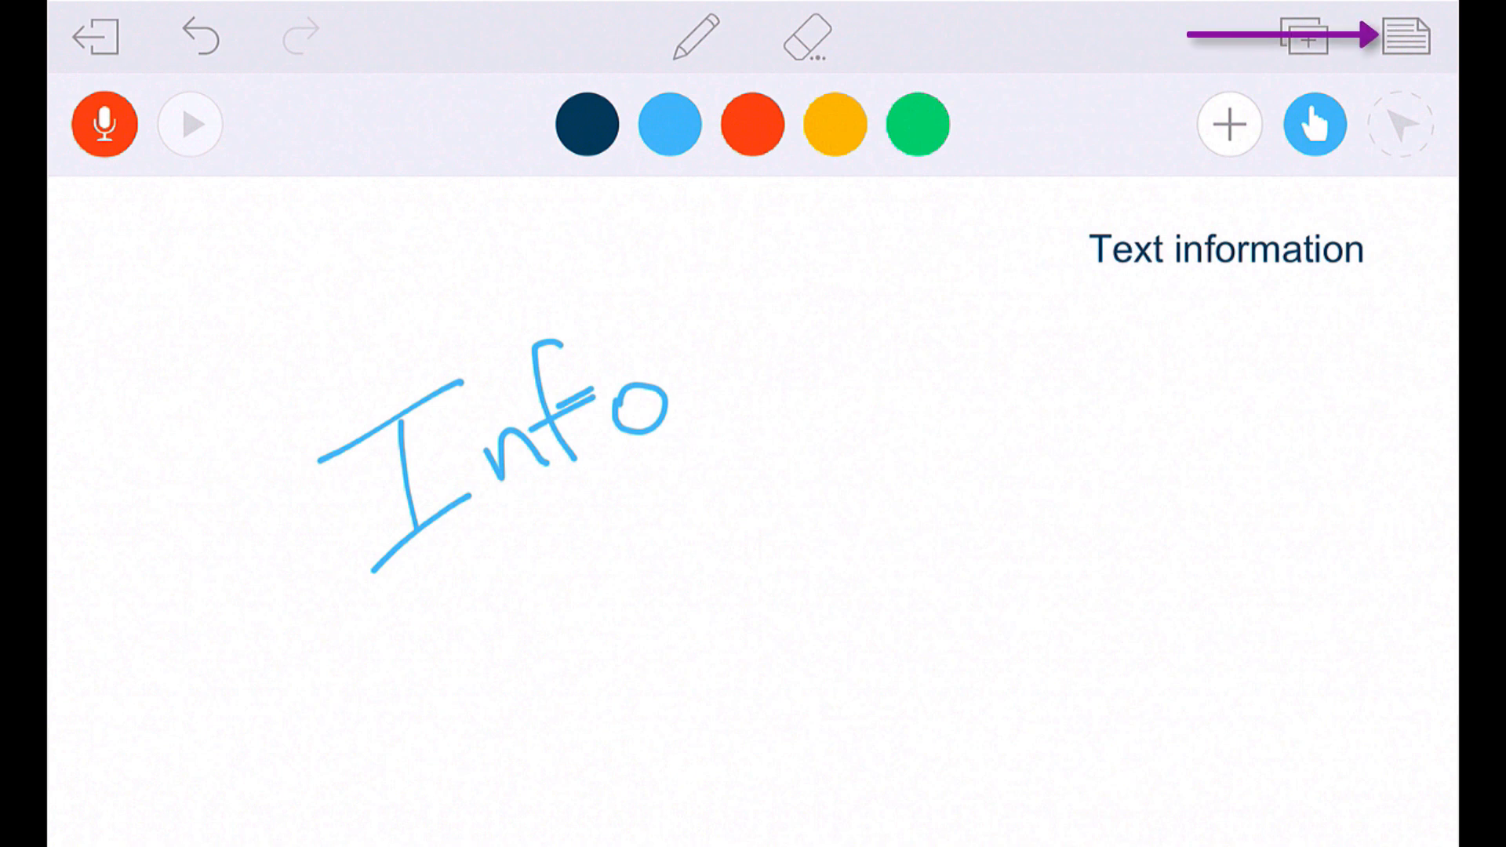
left_click(1404, 37)
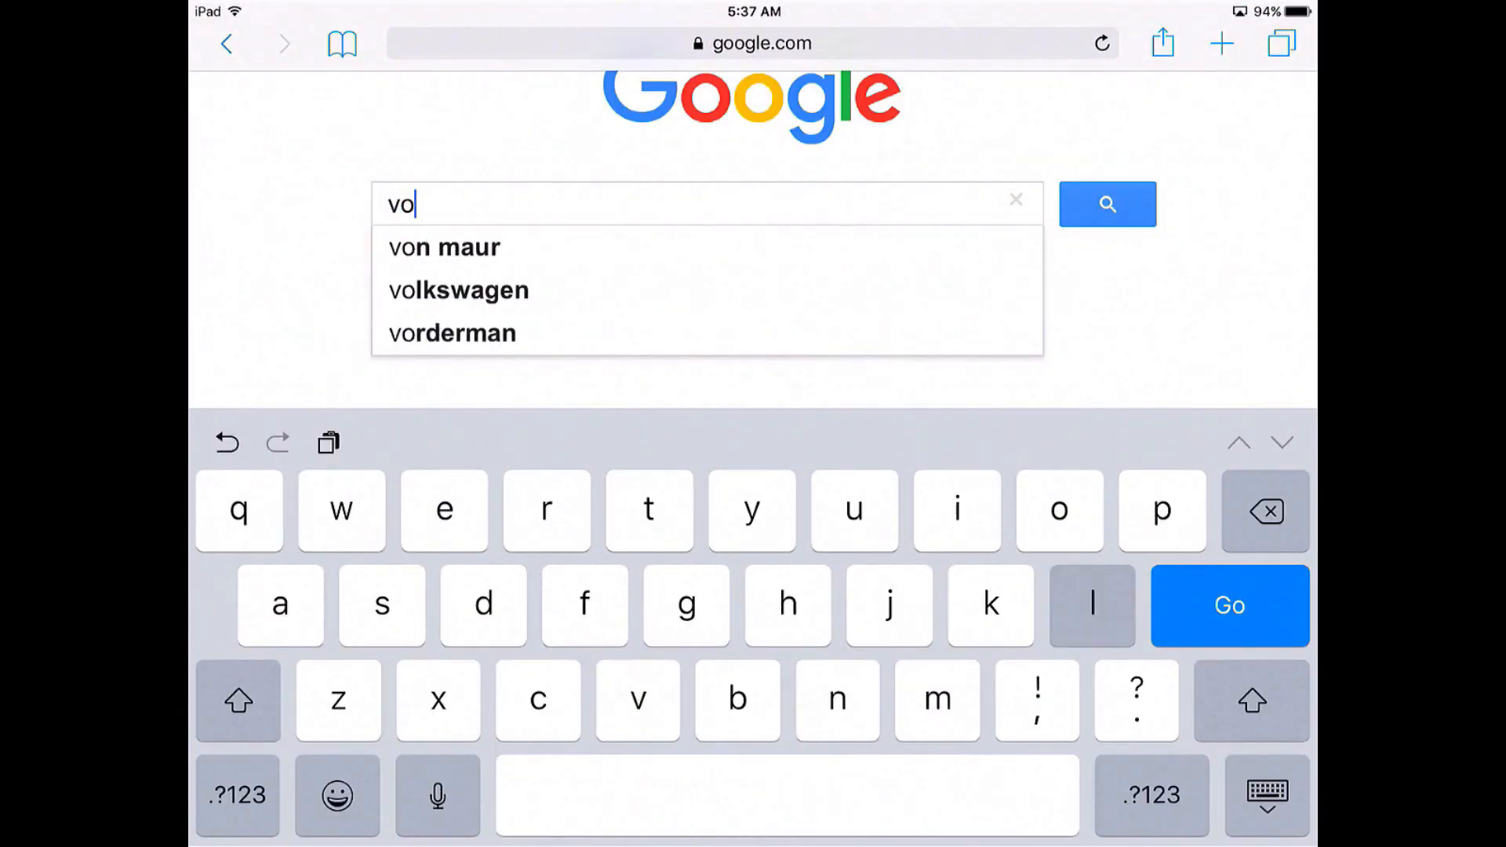
Search Google for 'volcano blank diagram', open an image result, and return Home.
type("lcano")
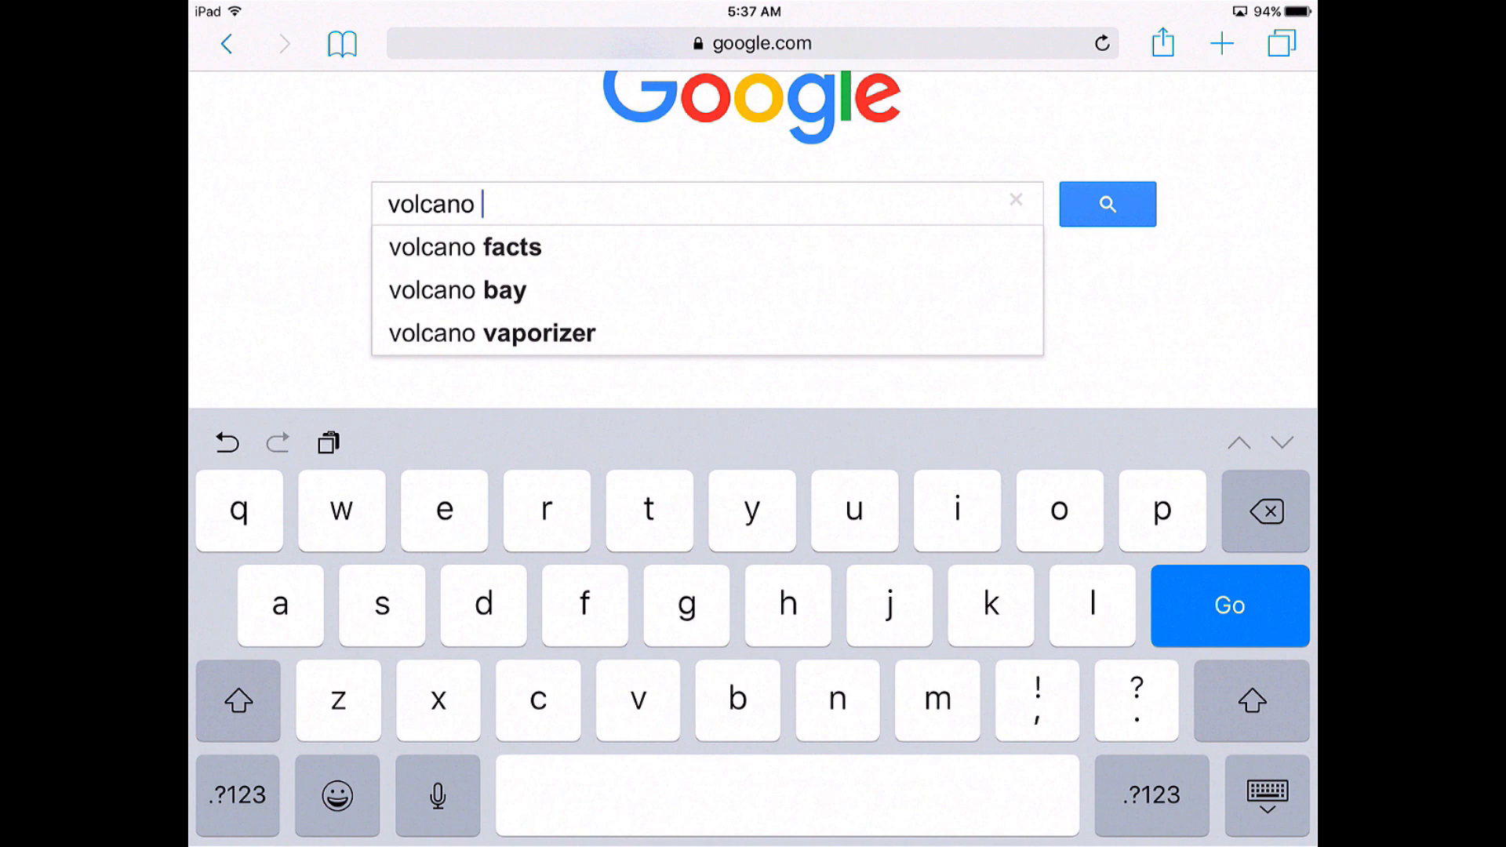
type("blank diagram")
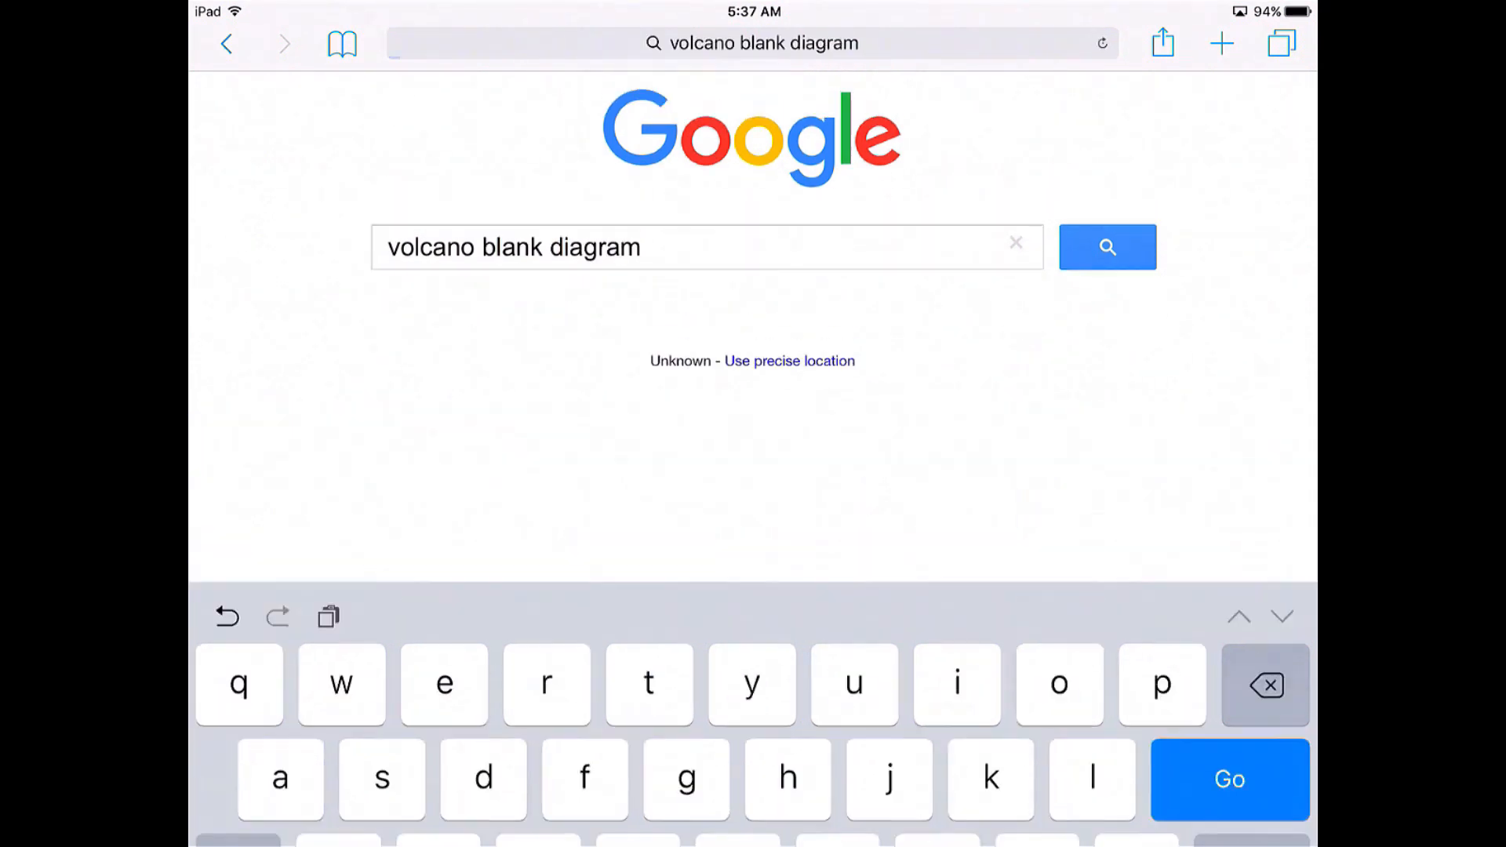
left_click(1106, 247)
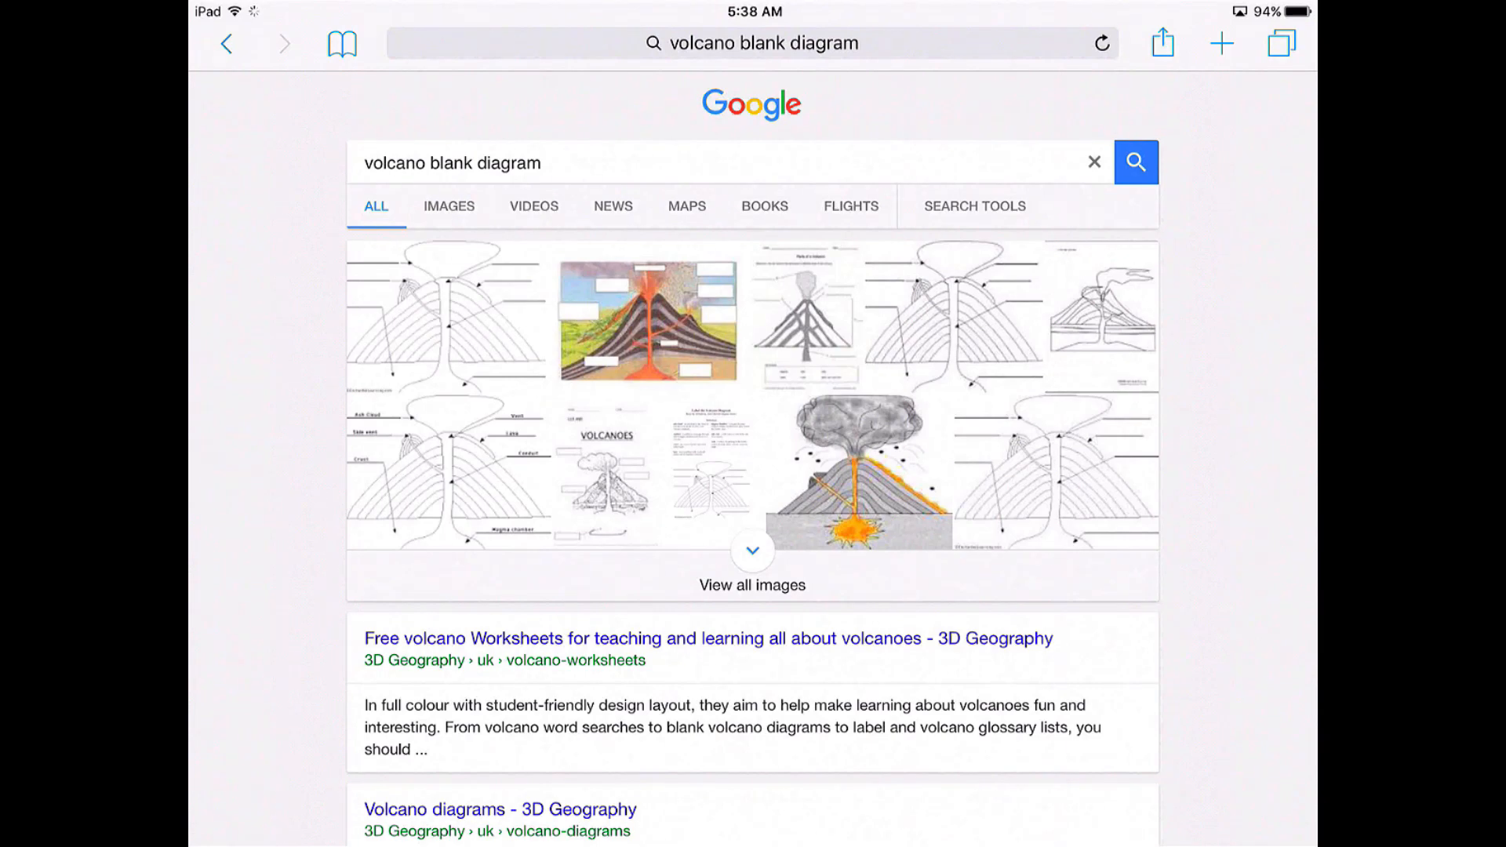
left_click(1103, 310)
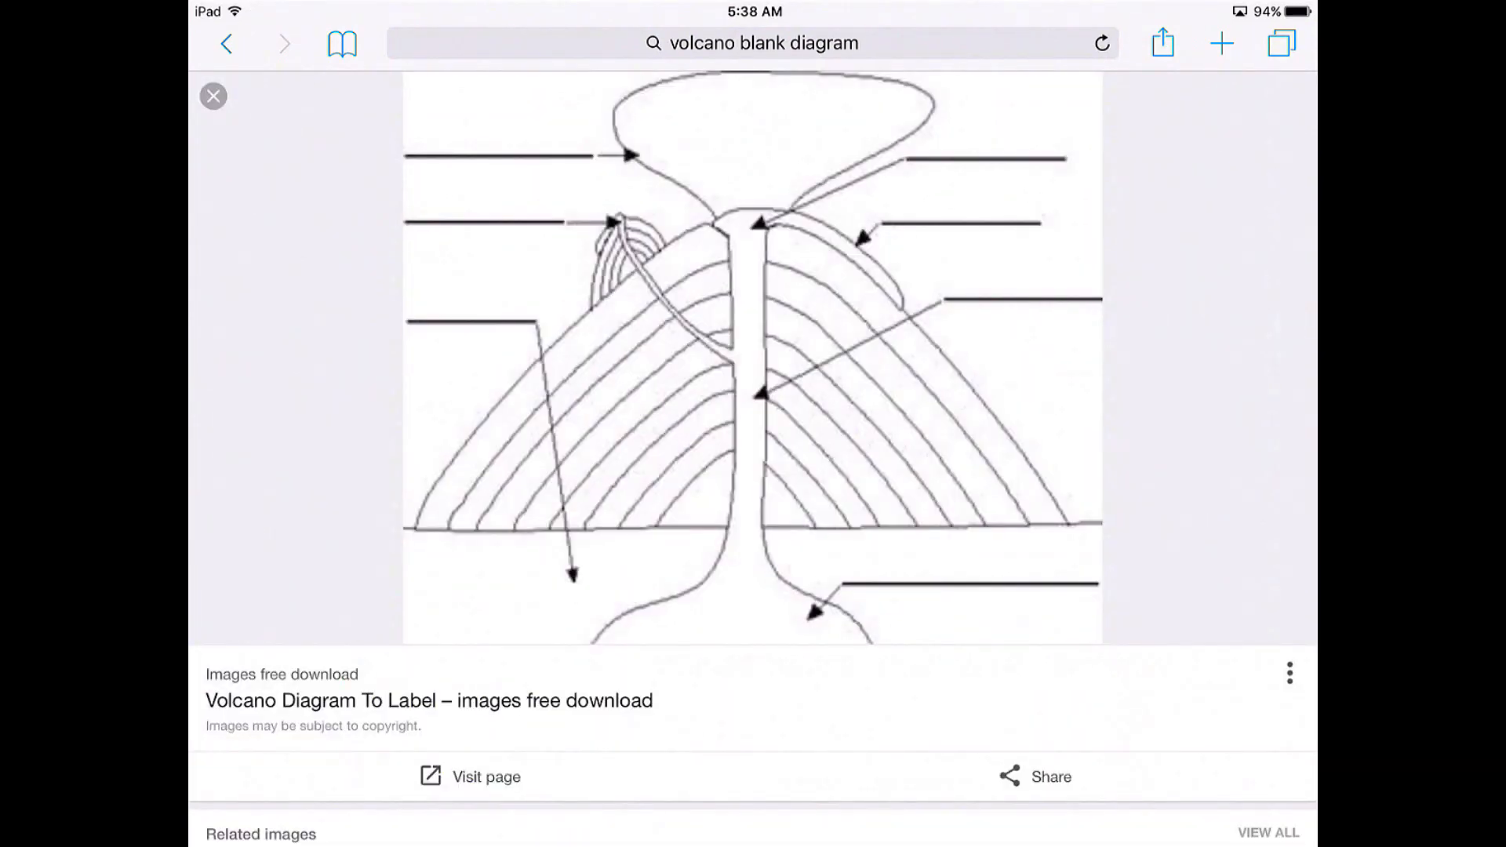
left_click(521, 459)
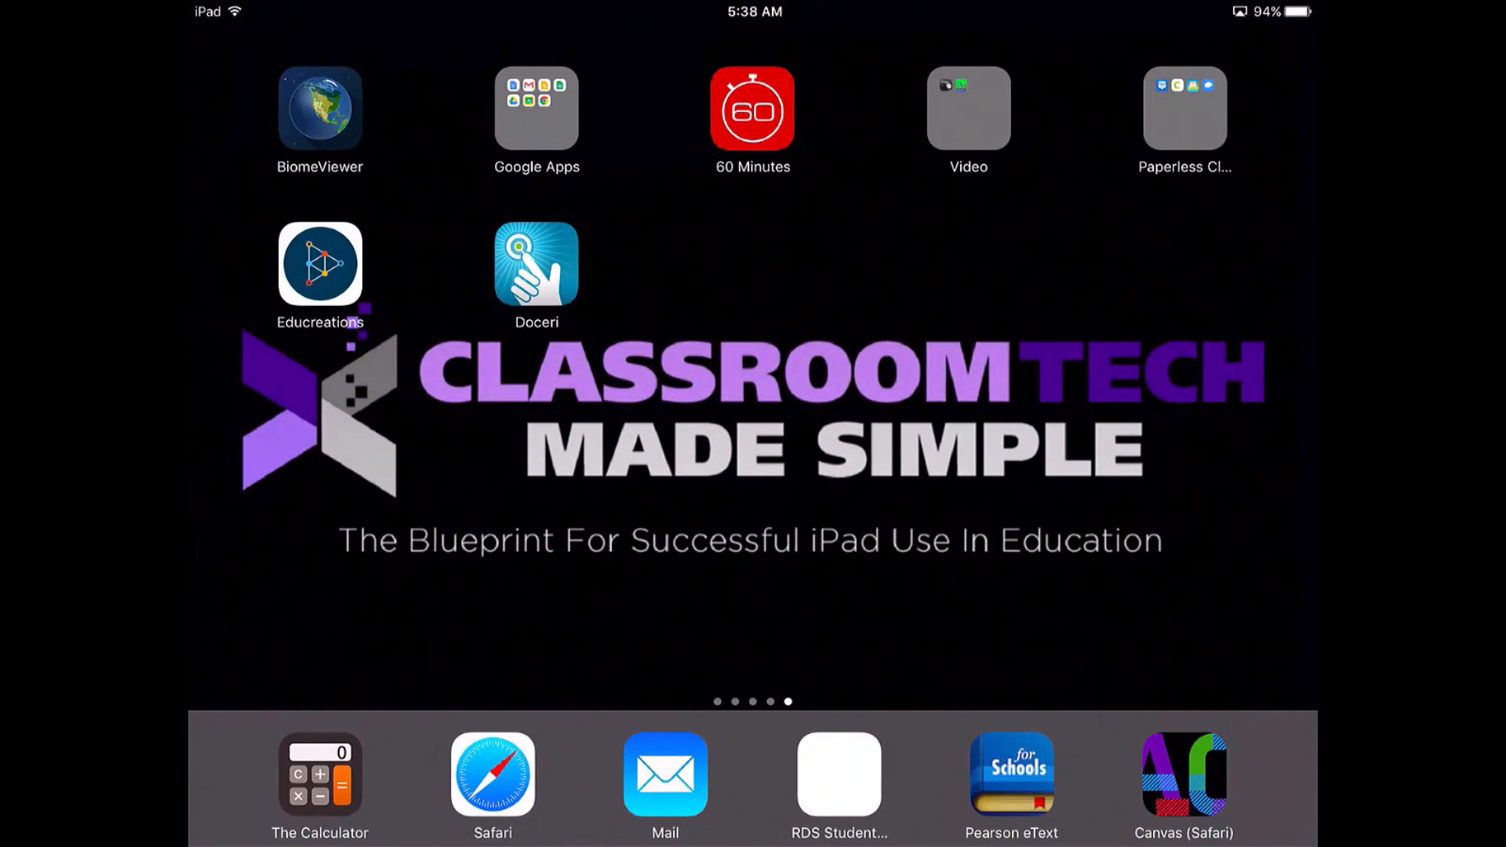
Insert the blank volcano diagram from Photos > Recently Added onto the lesson page.
left_click(536, 265)
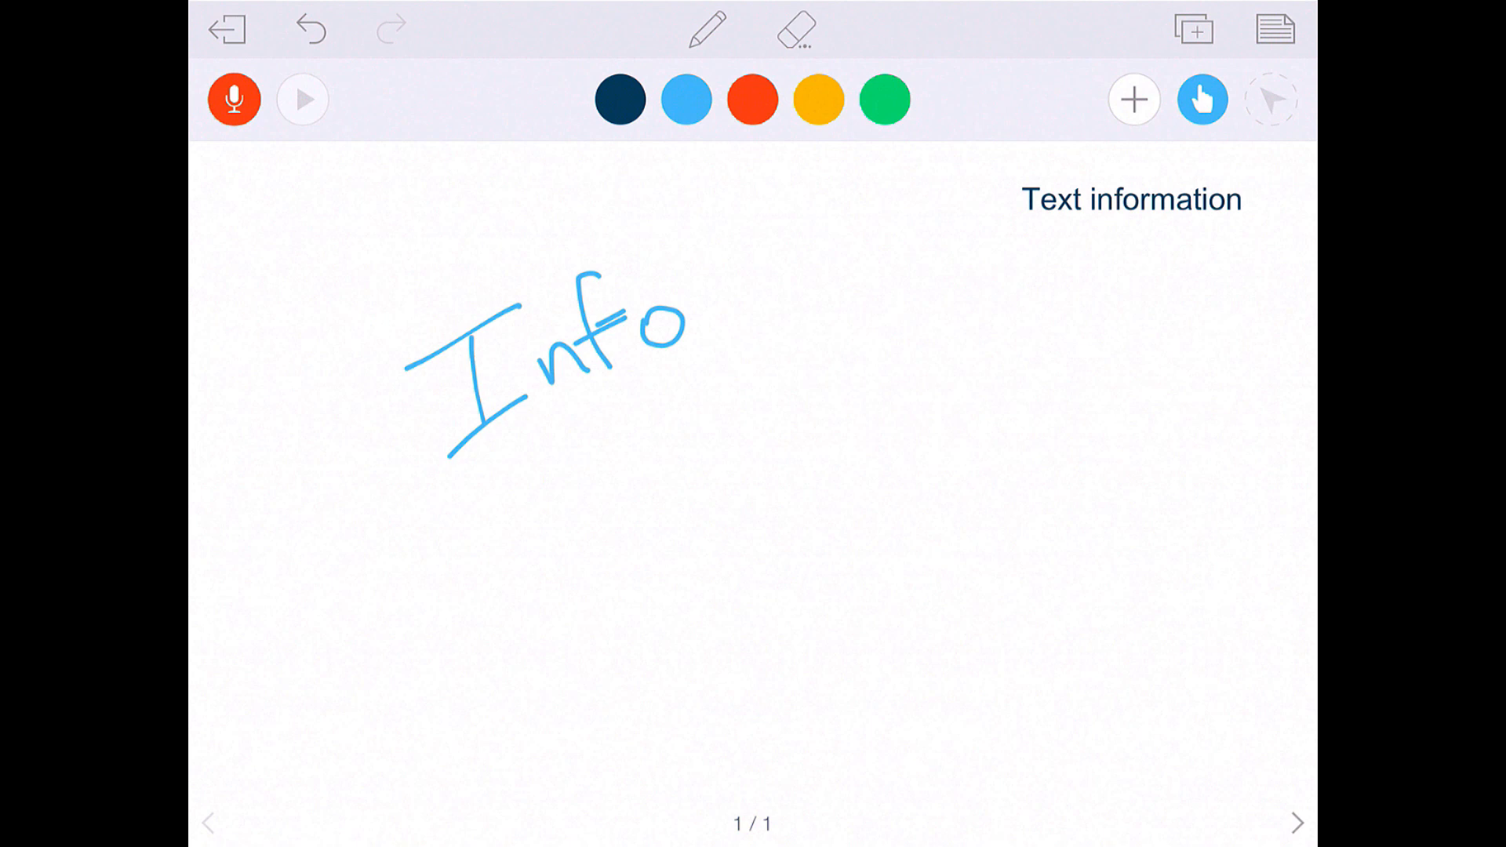
left_click(1132, 99)
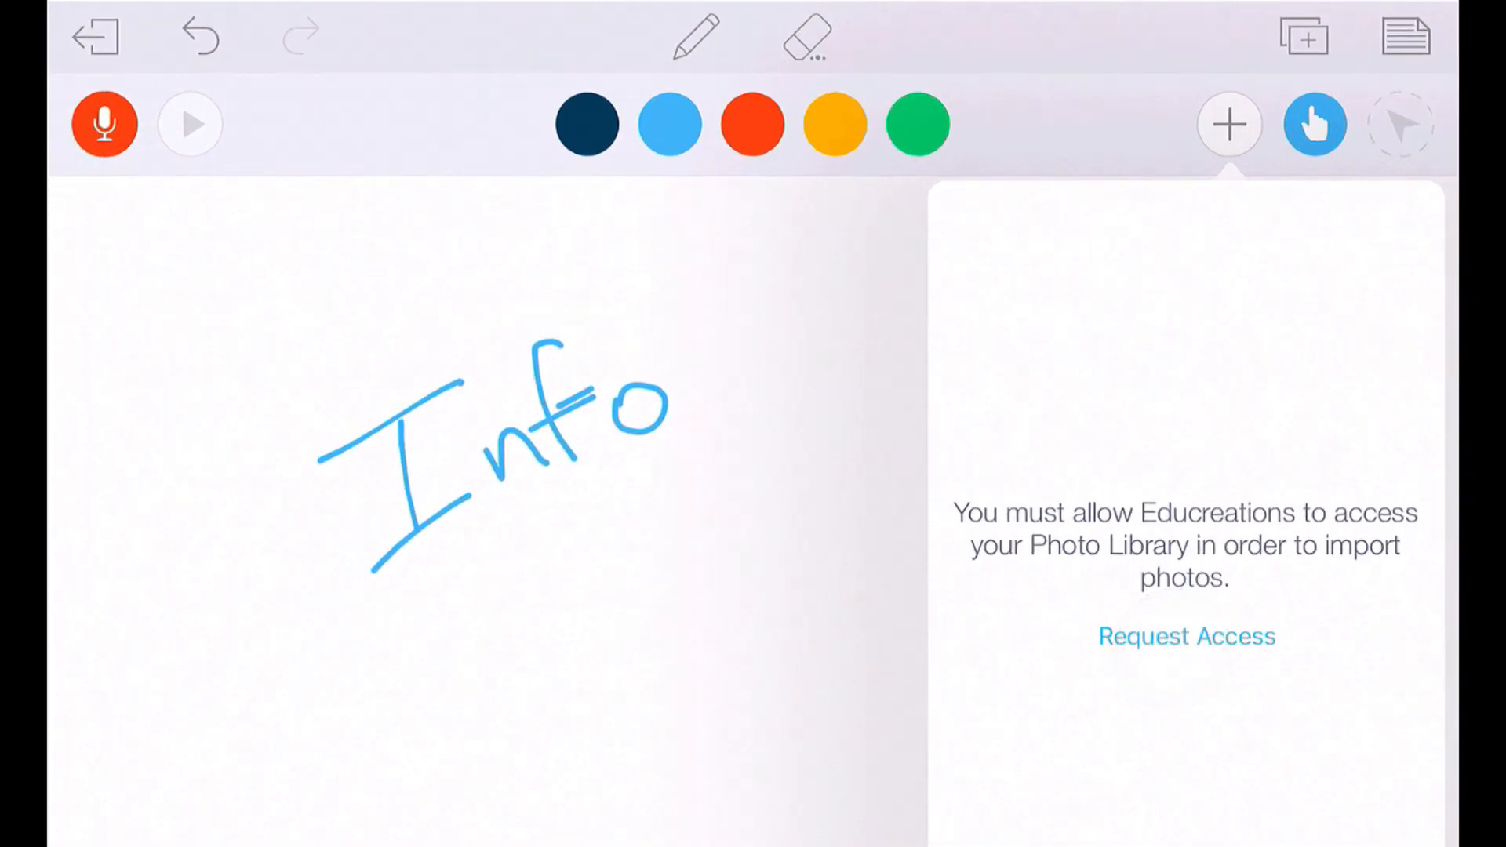
left_click(1186, 636)
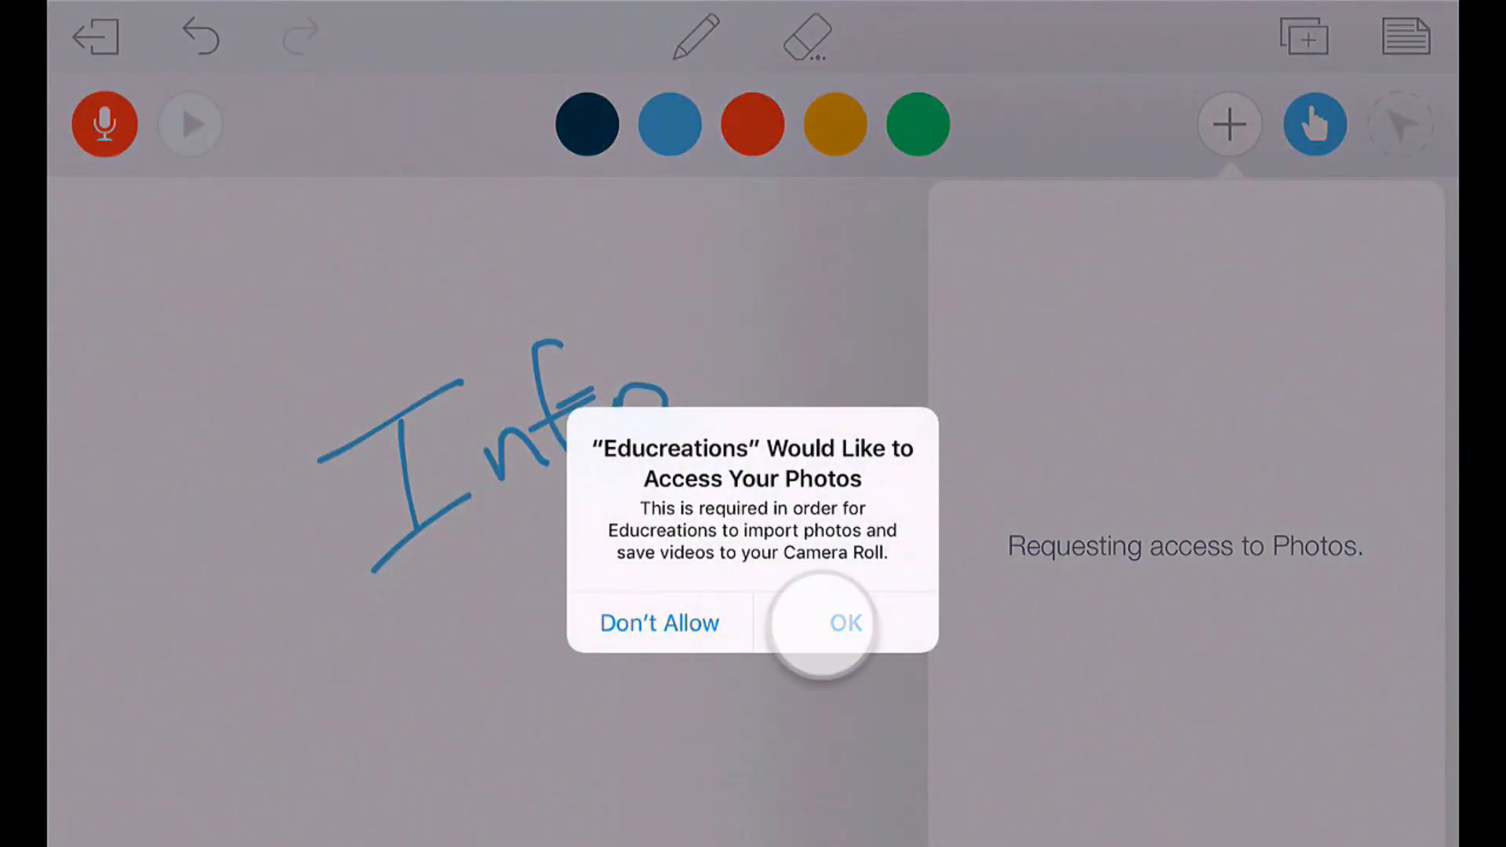
left_click(842, 622)
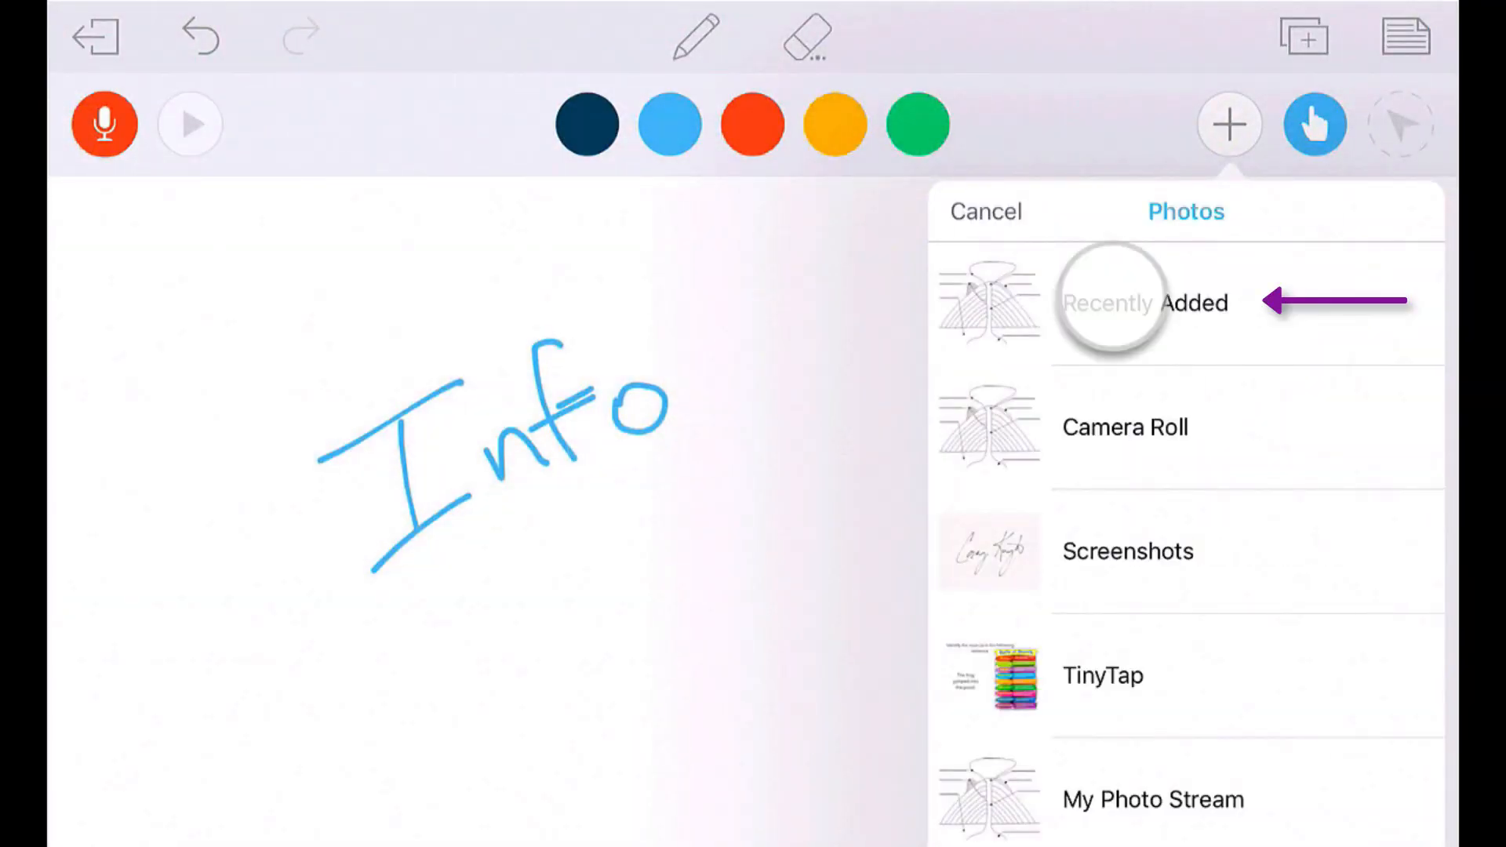
left_click(1152, 303)
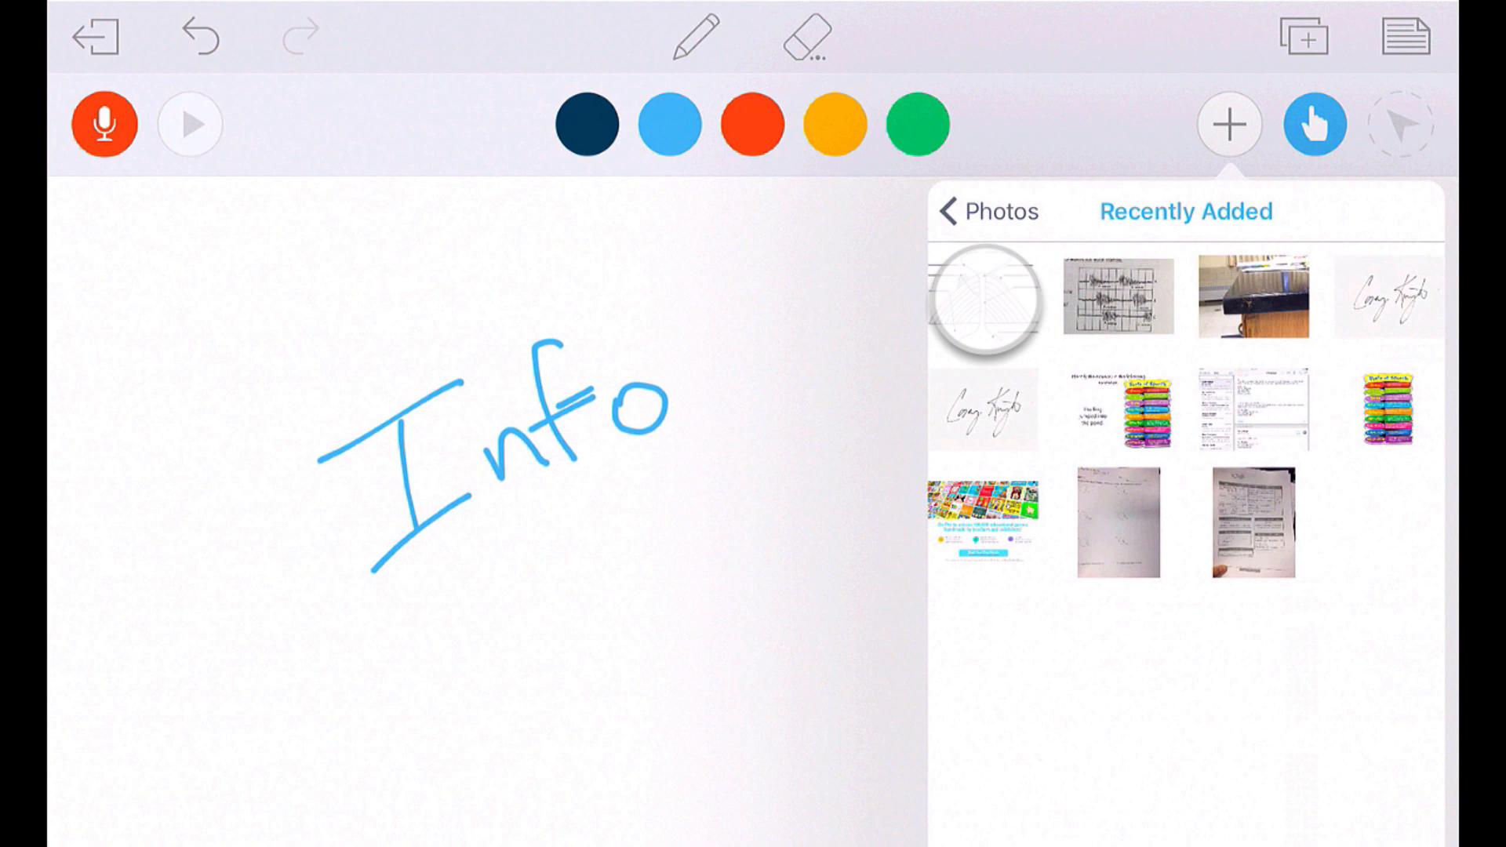
left_click(982, 298)
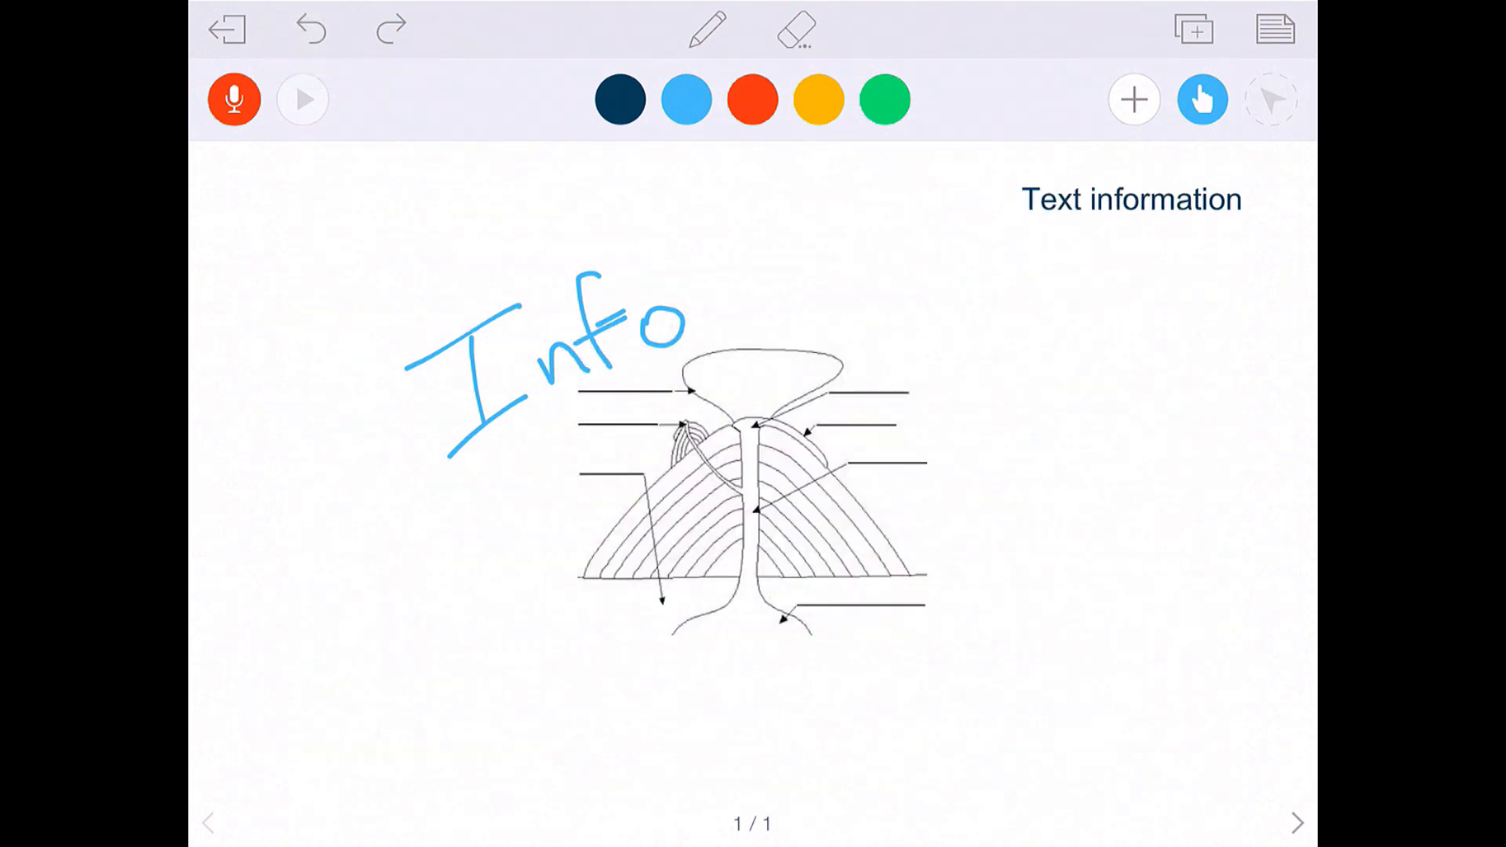
Erase the blue handwritten Info, then switch to the move-and-resize hand tool.
left_click(795, 29)
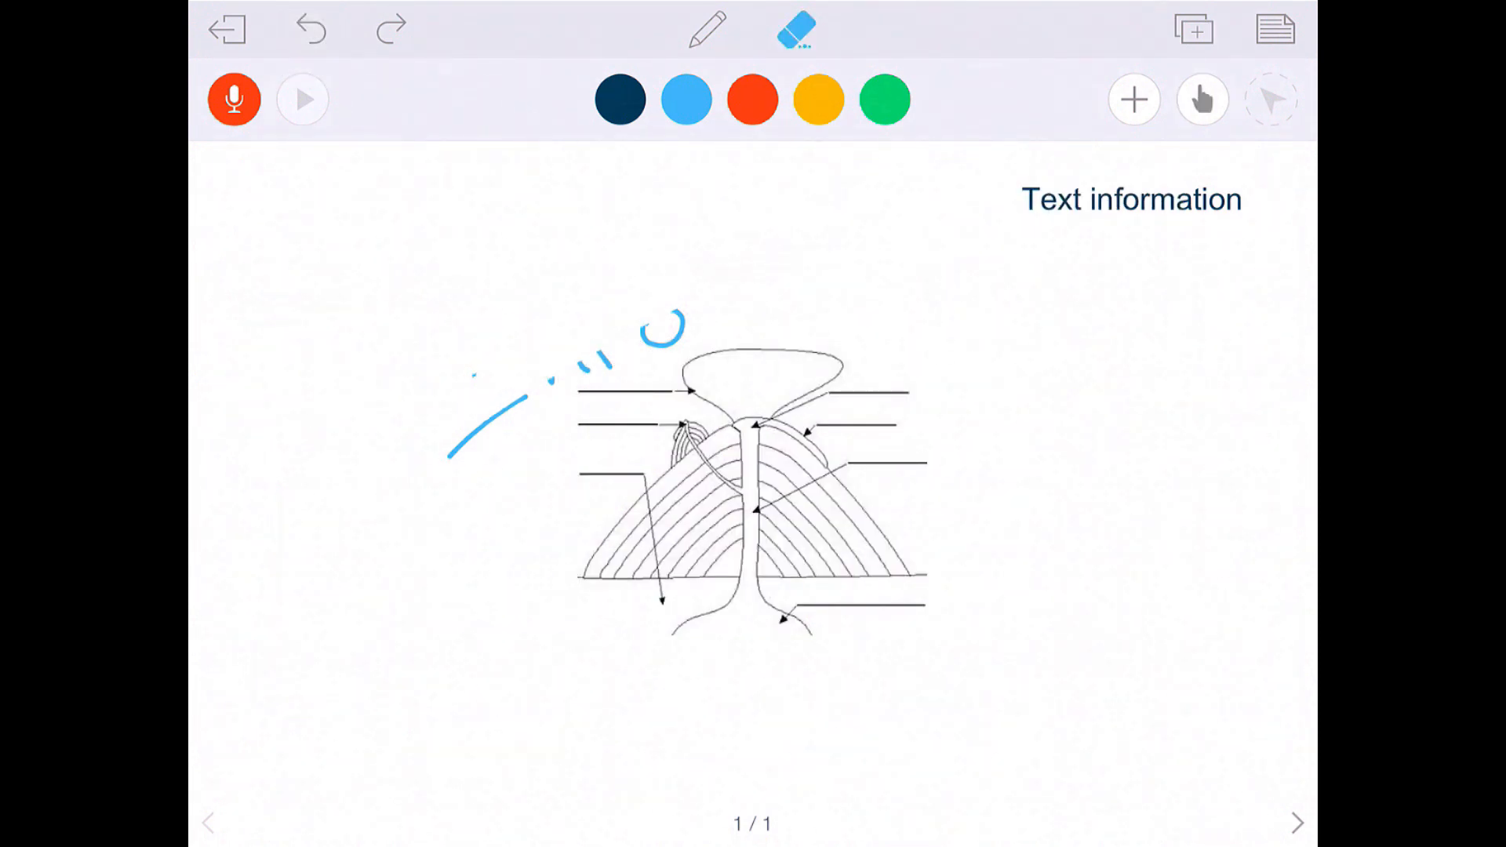
left_click(1202, 99)
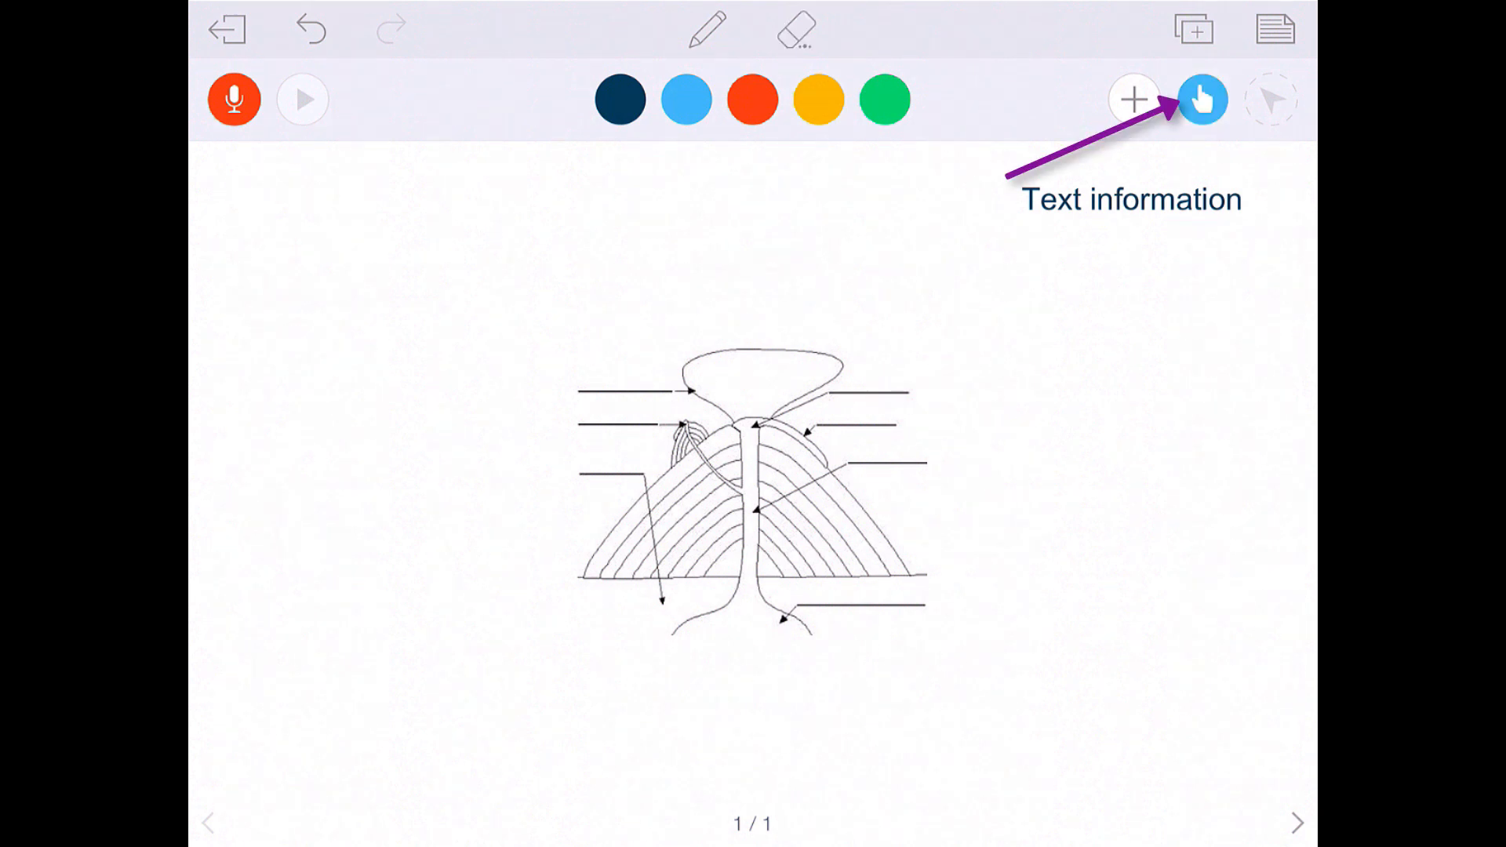
left_click(751, 492)
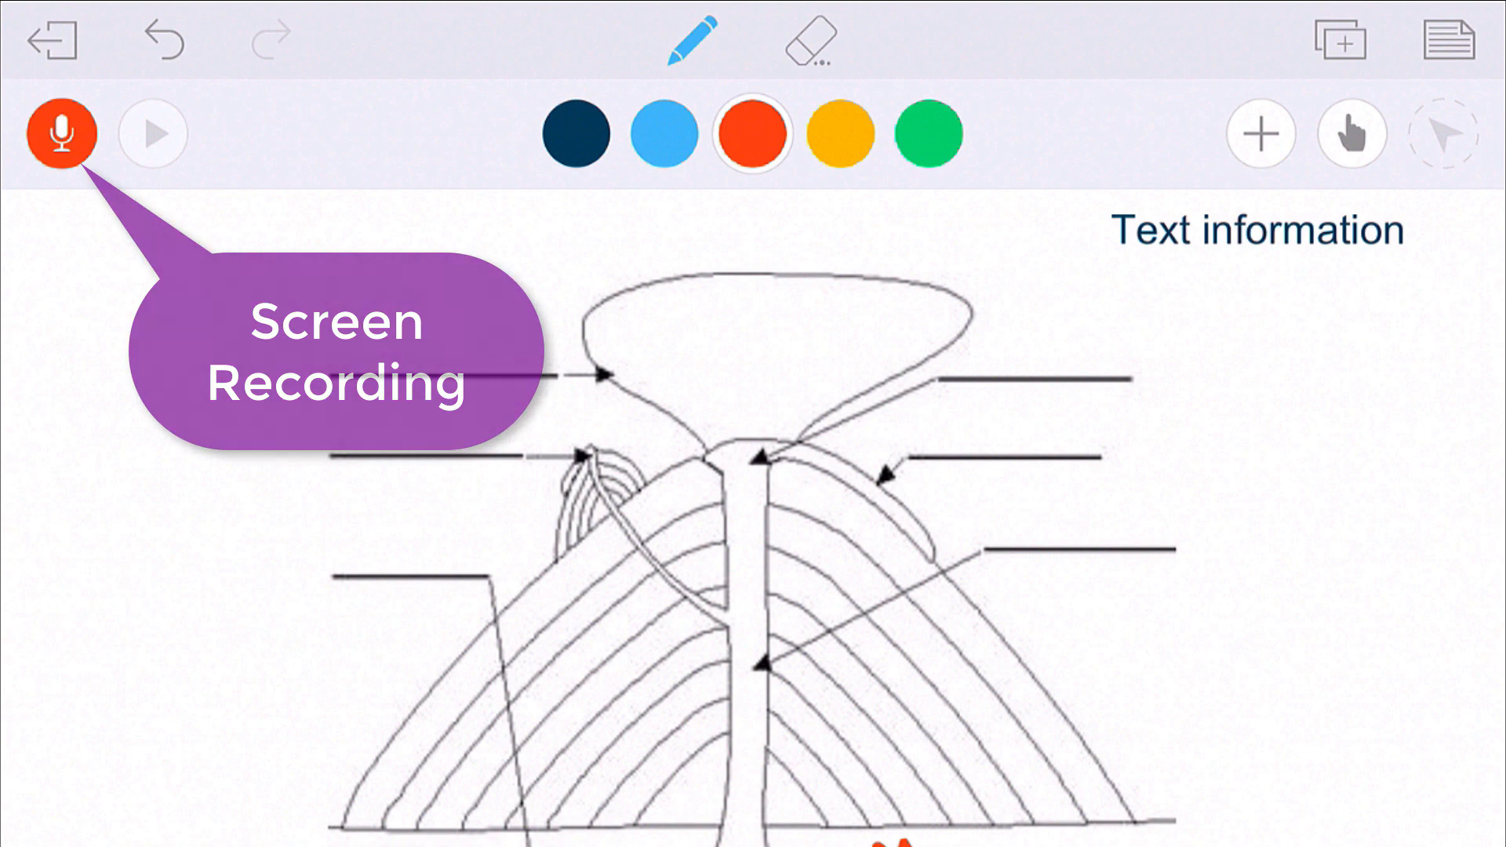
Record a short lesson clip, pause, and choose to save it as a finished video.
left_click(60, 134)
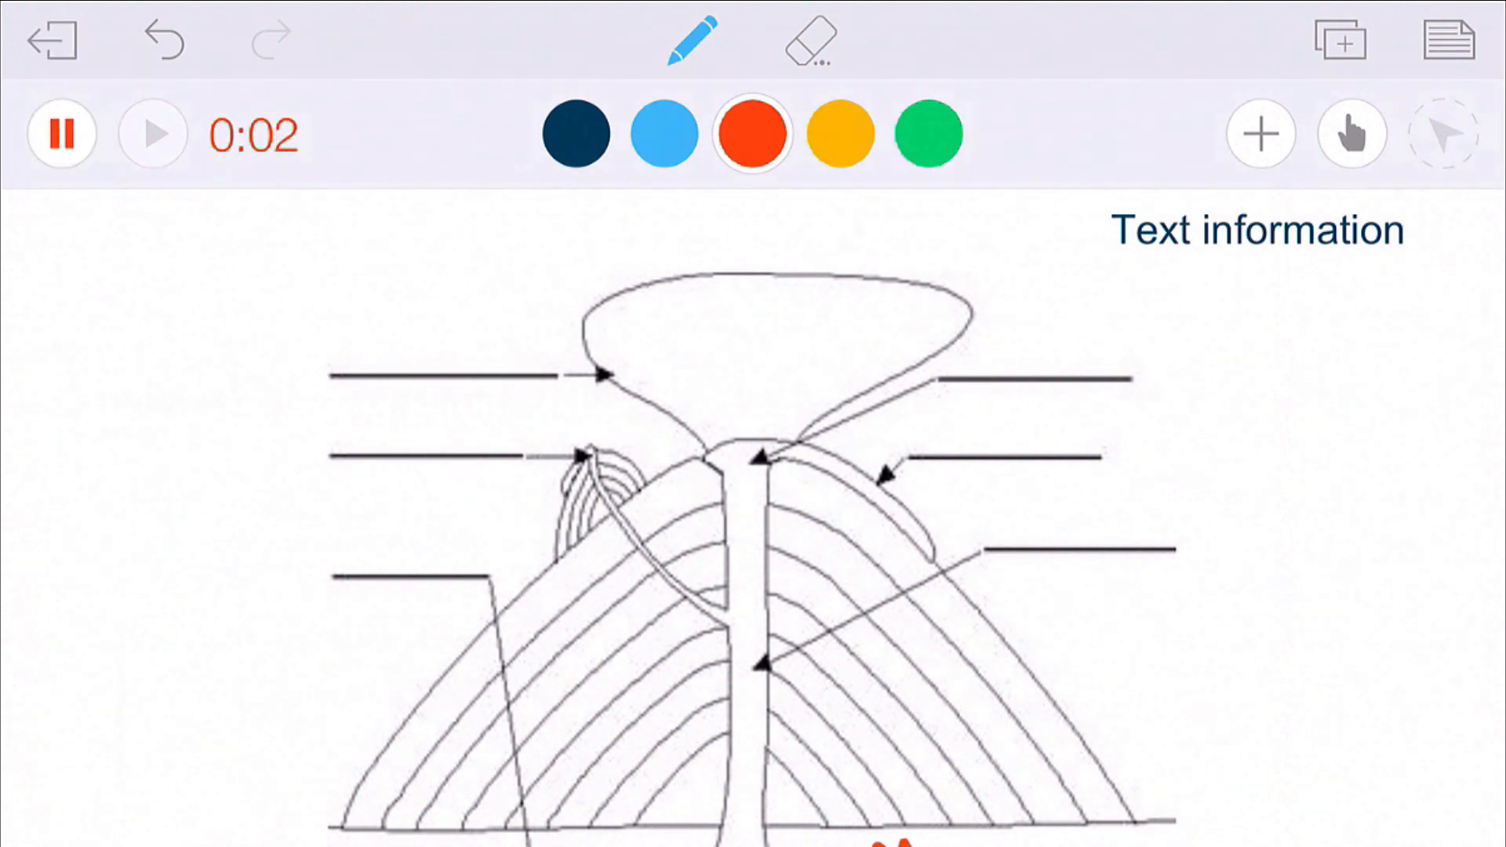
left_click(60, 132)
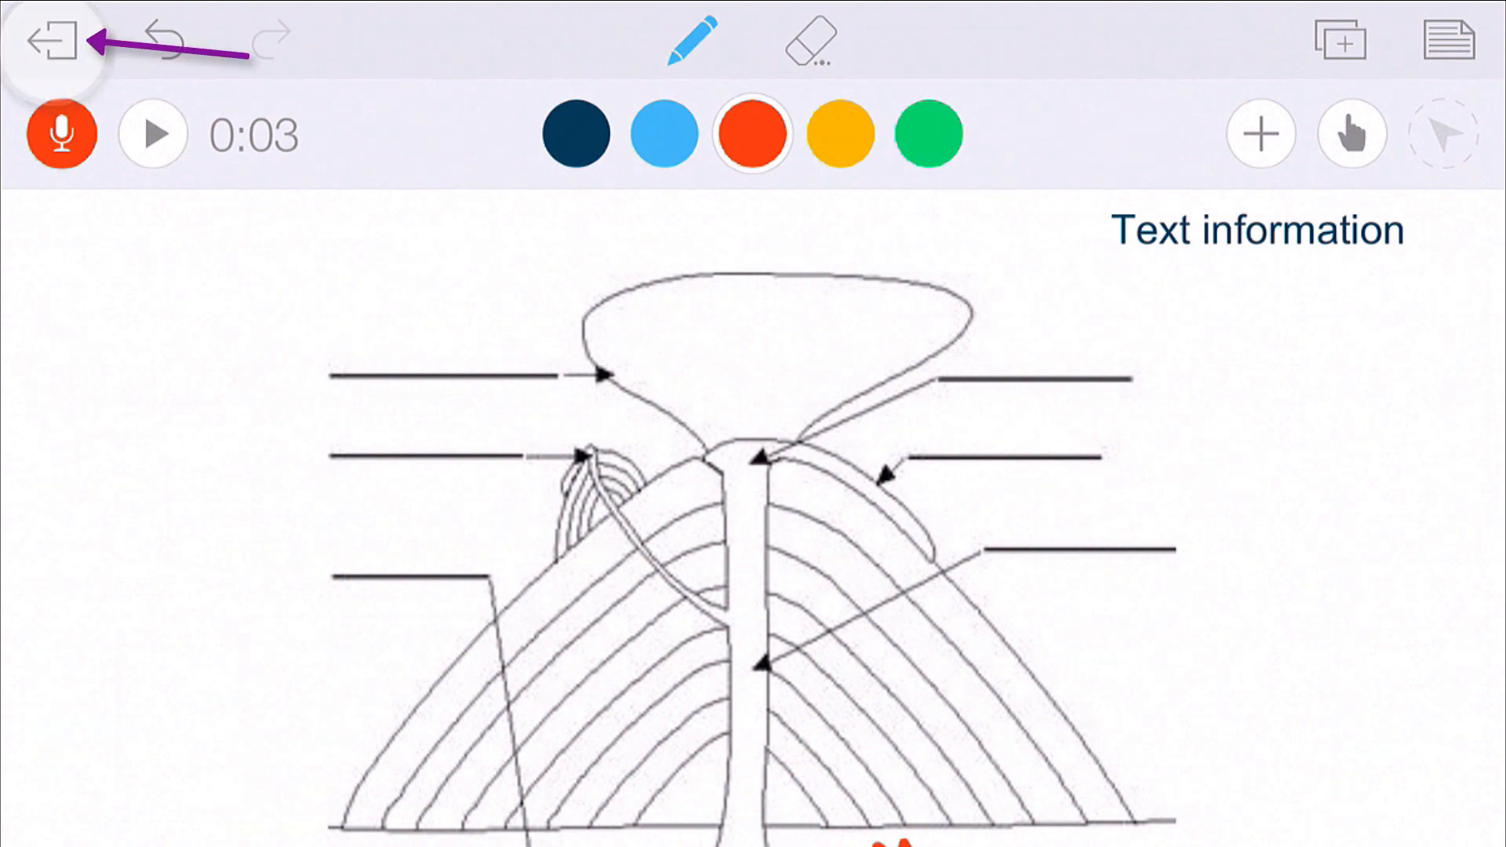
left_click(51, 39)
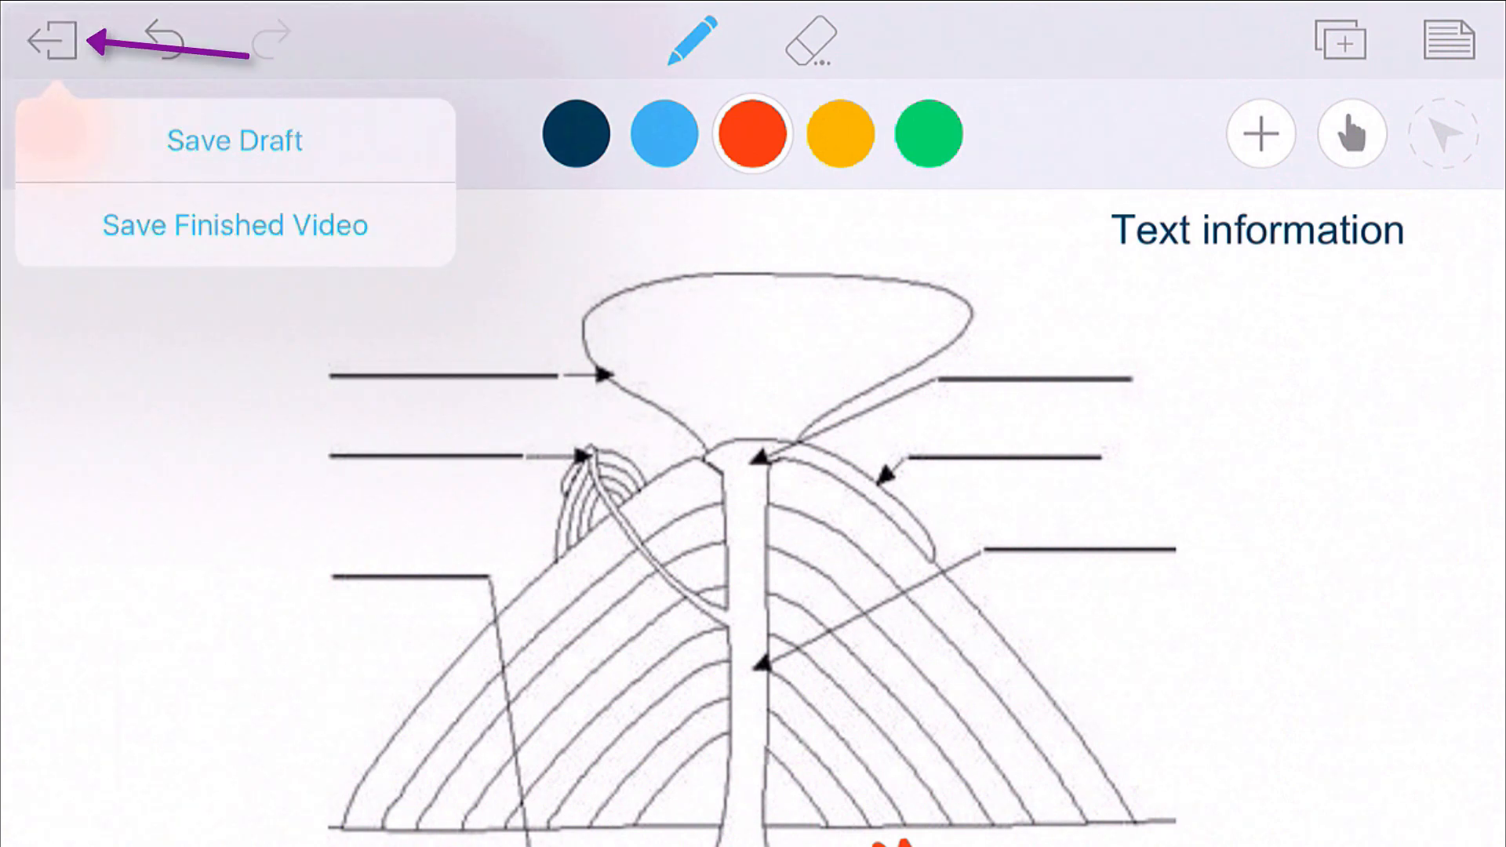
left_click(233, 225)
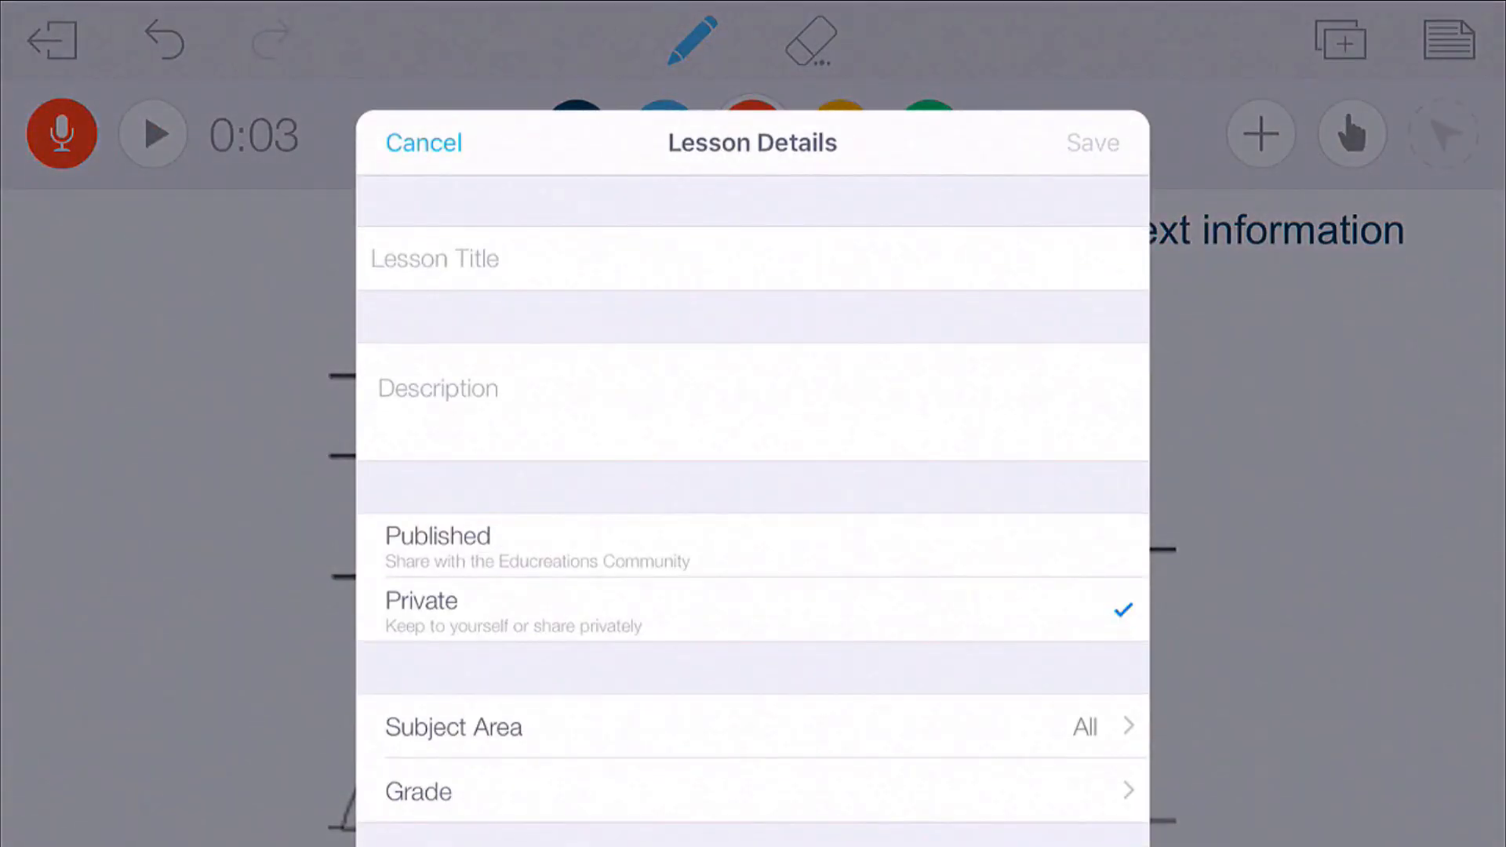
Title it 'Volcanoes', describe it 'Volcano diagram explained', set 4th grade, and save.
left_click(752, 258)
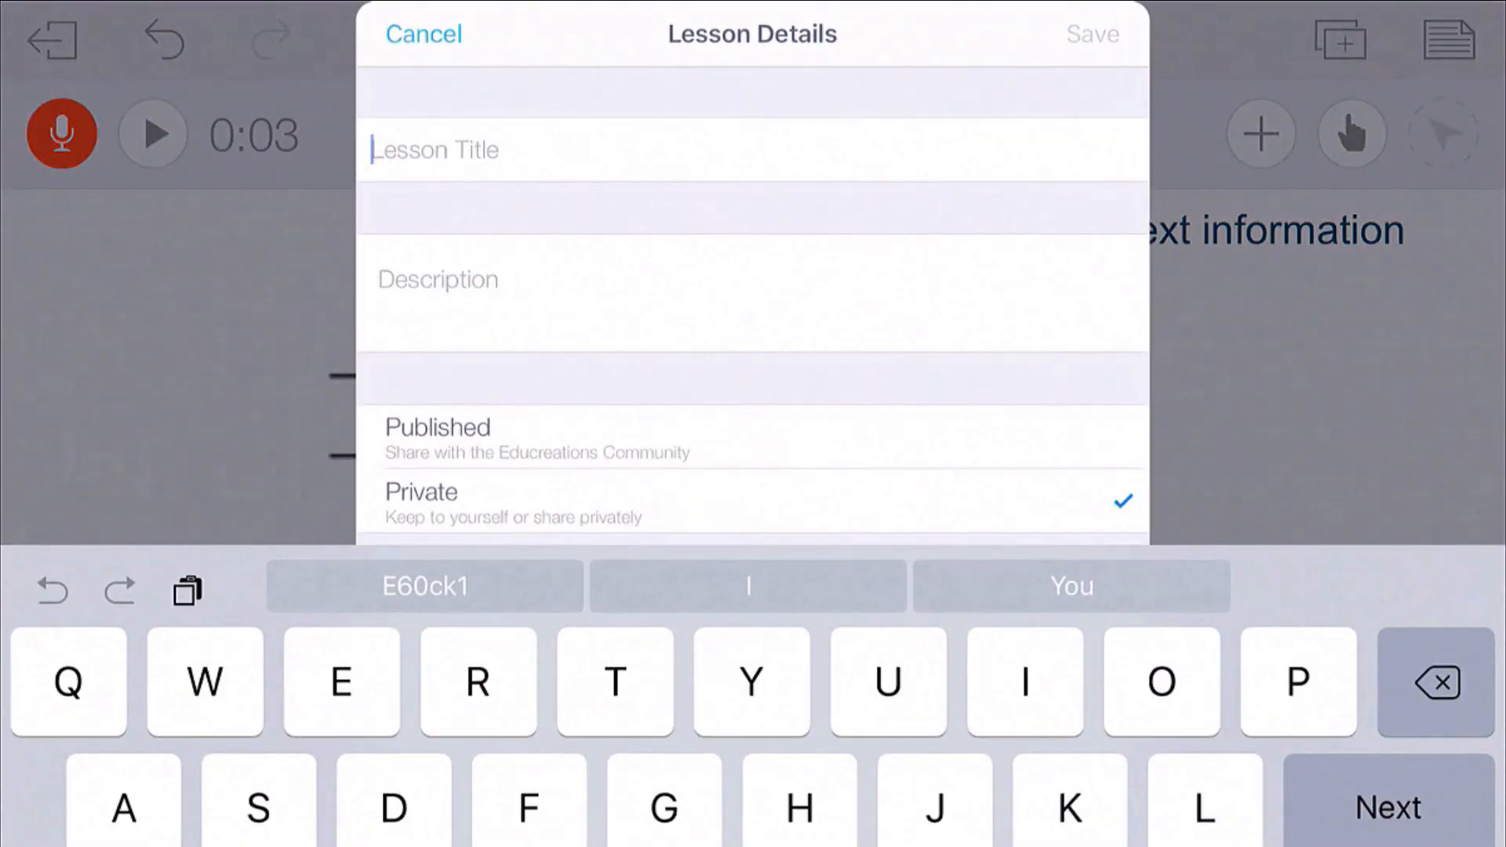
type("Volc")
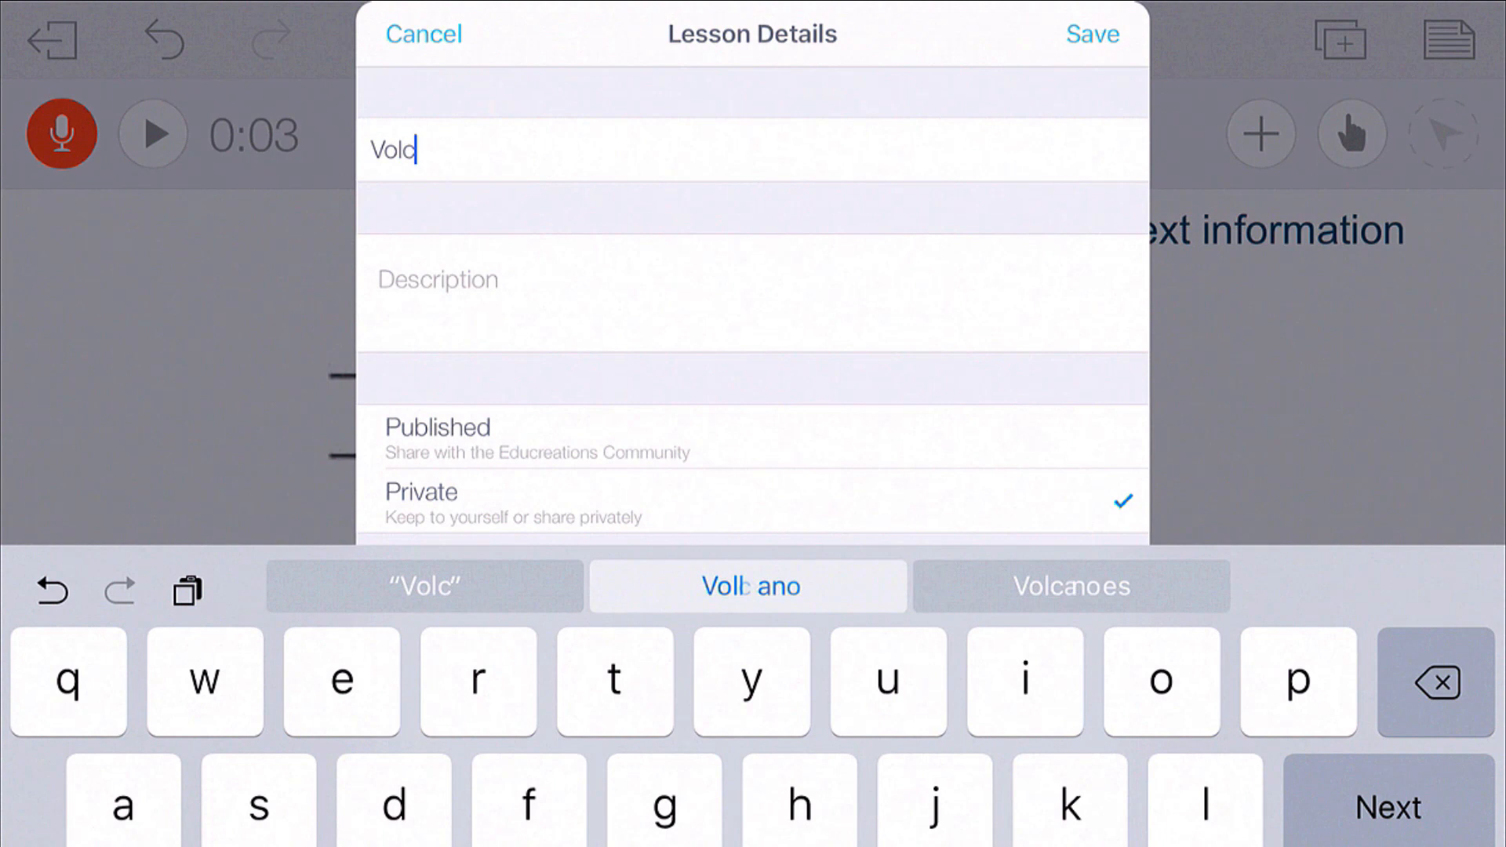
left_click(1071, 586)
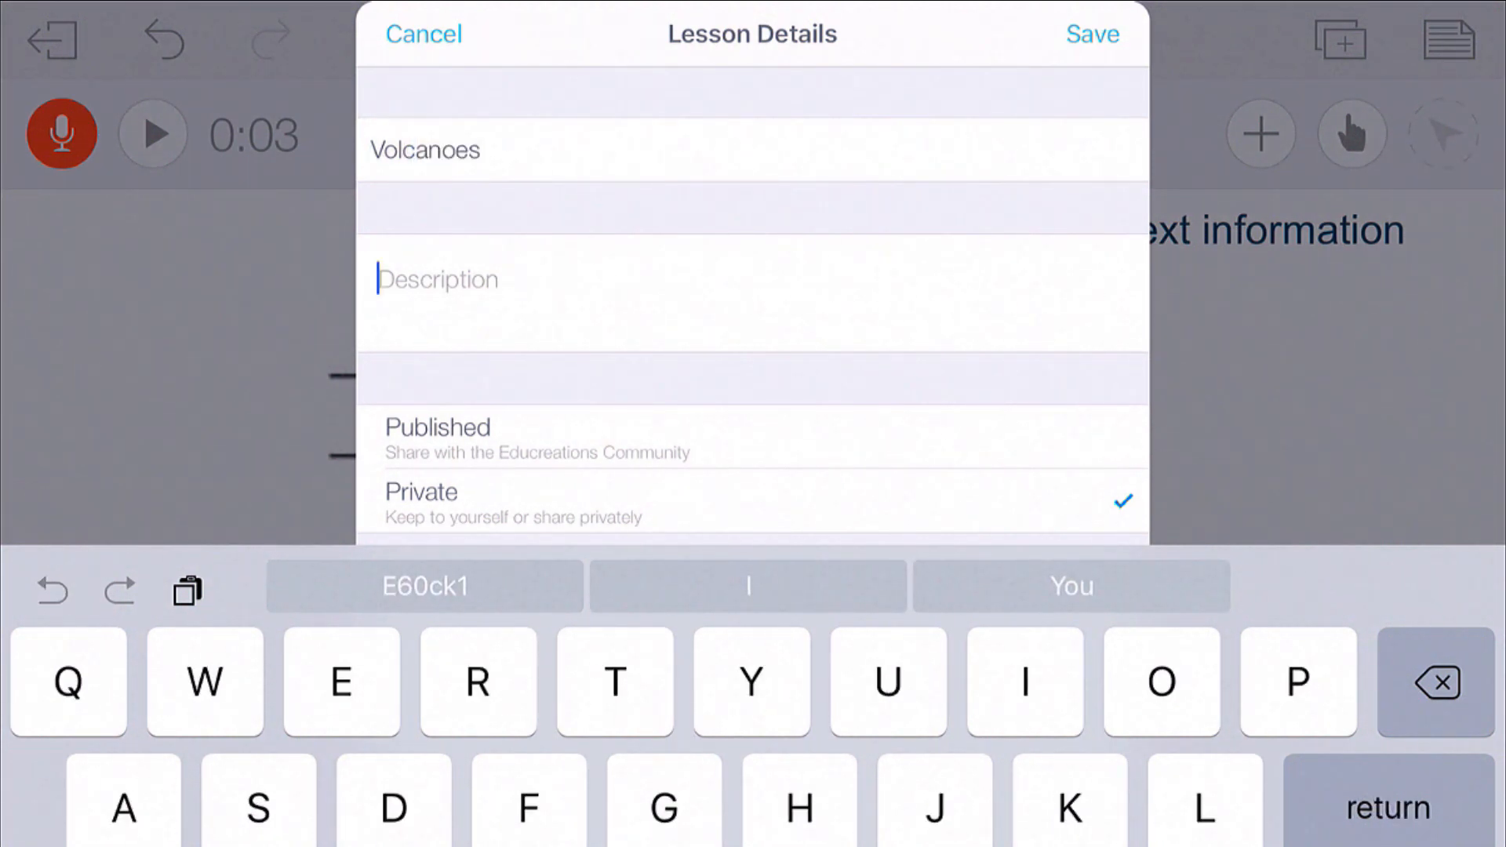
type("Vol")
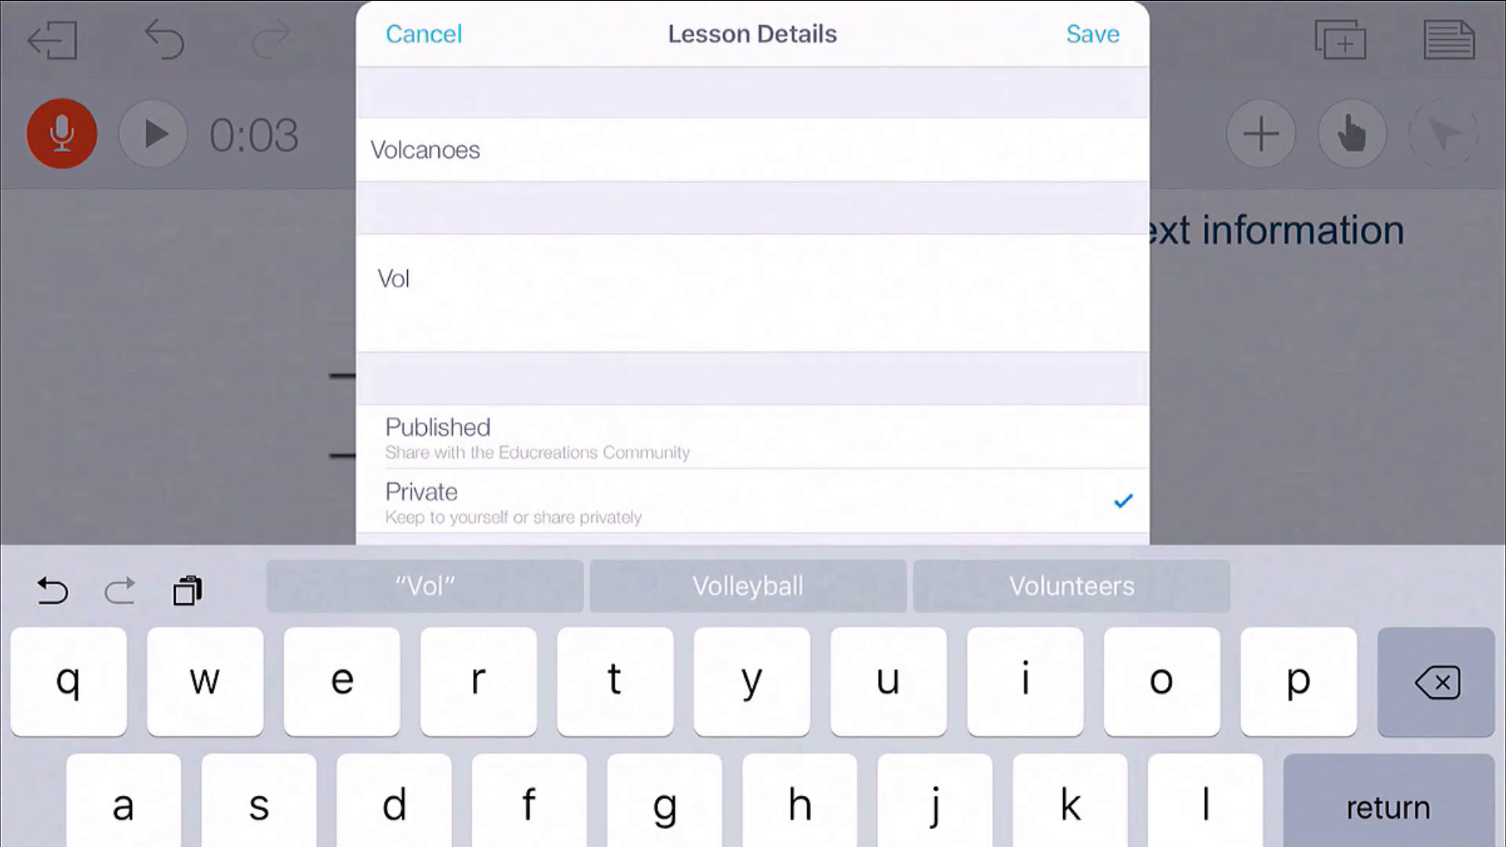
type("cano")
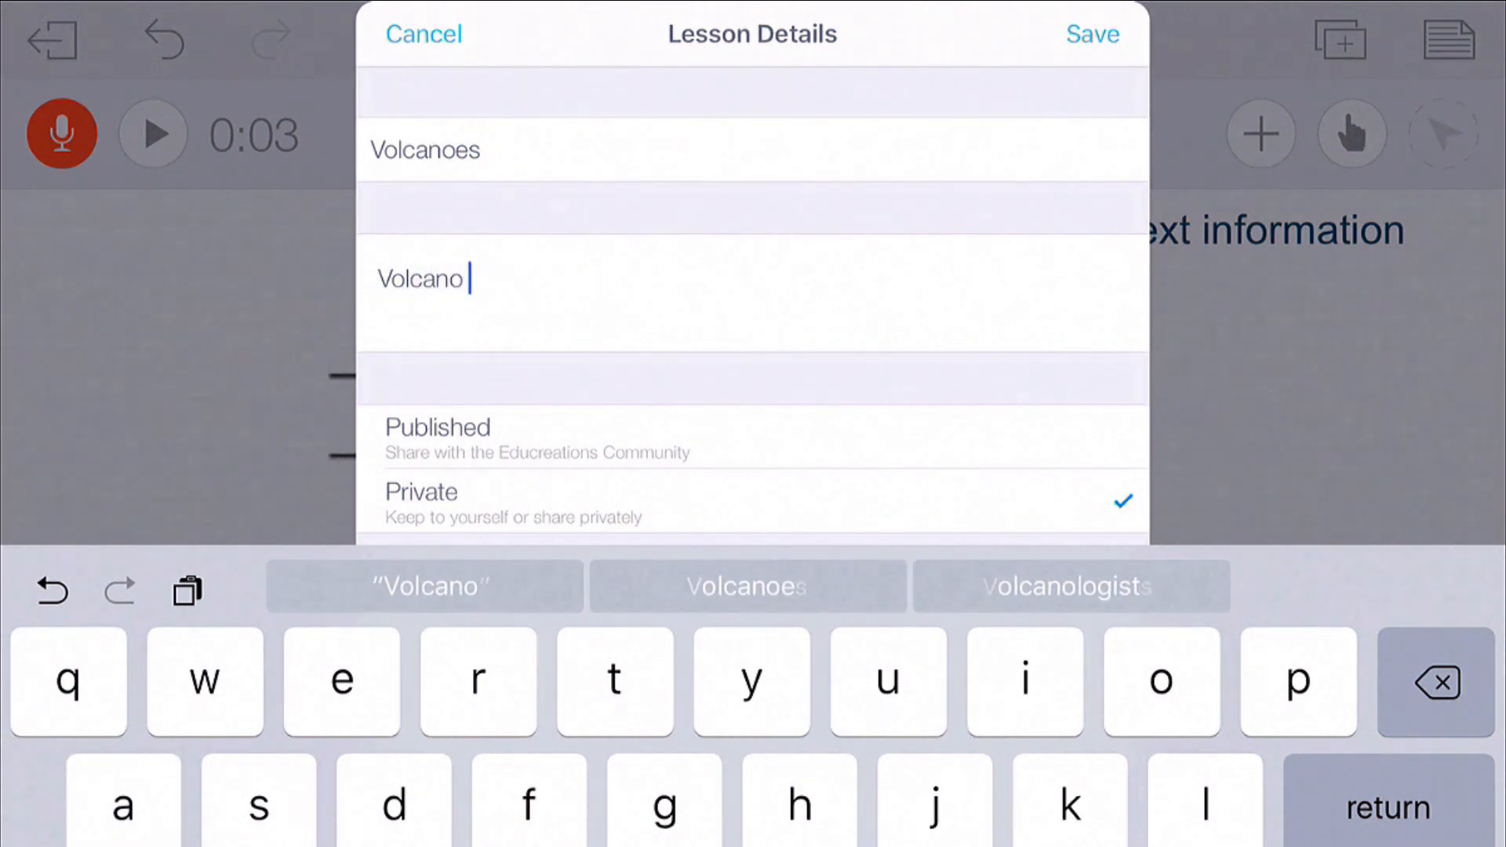
type("diagram expla")
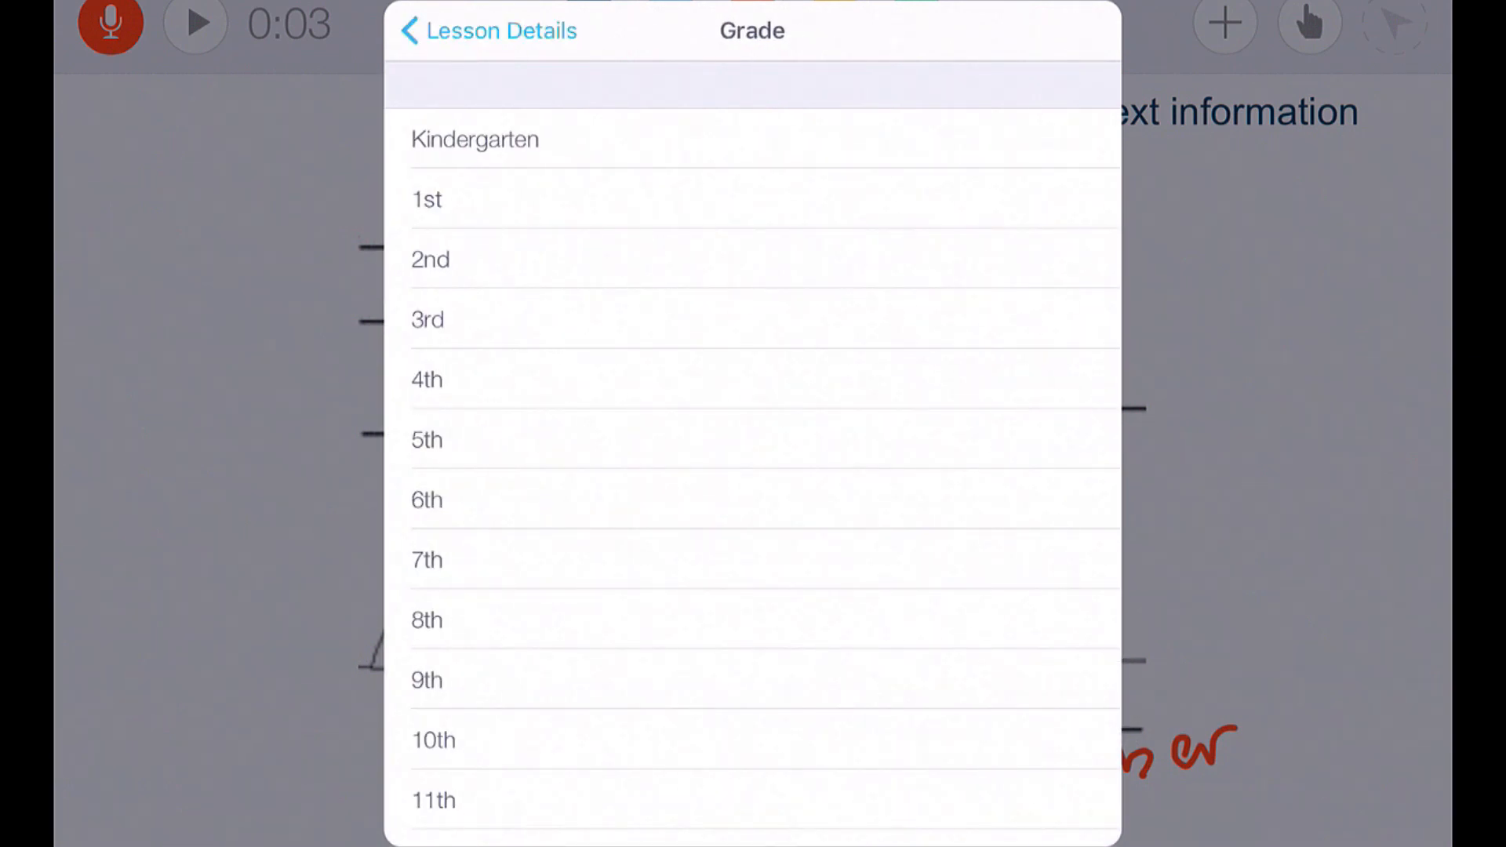
left_click(425, 379)
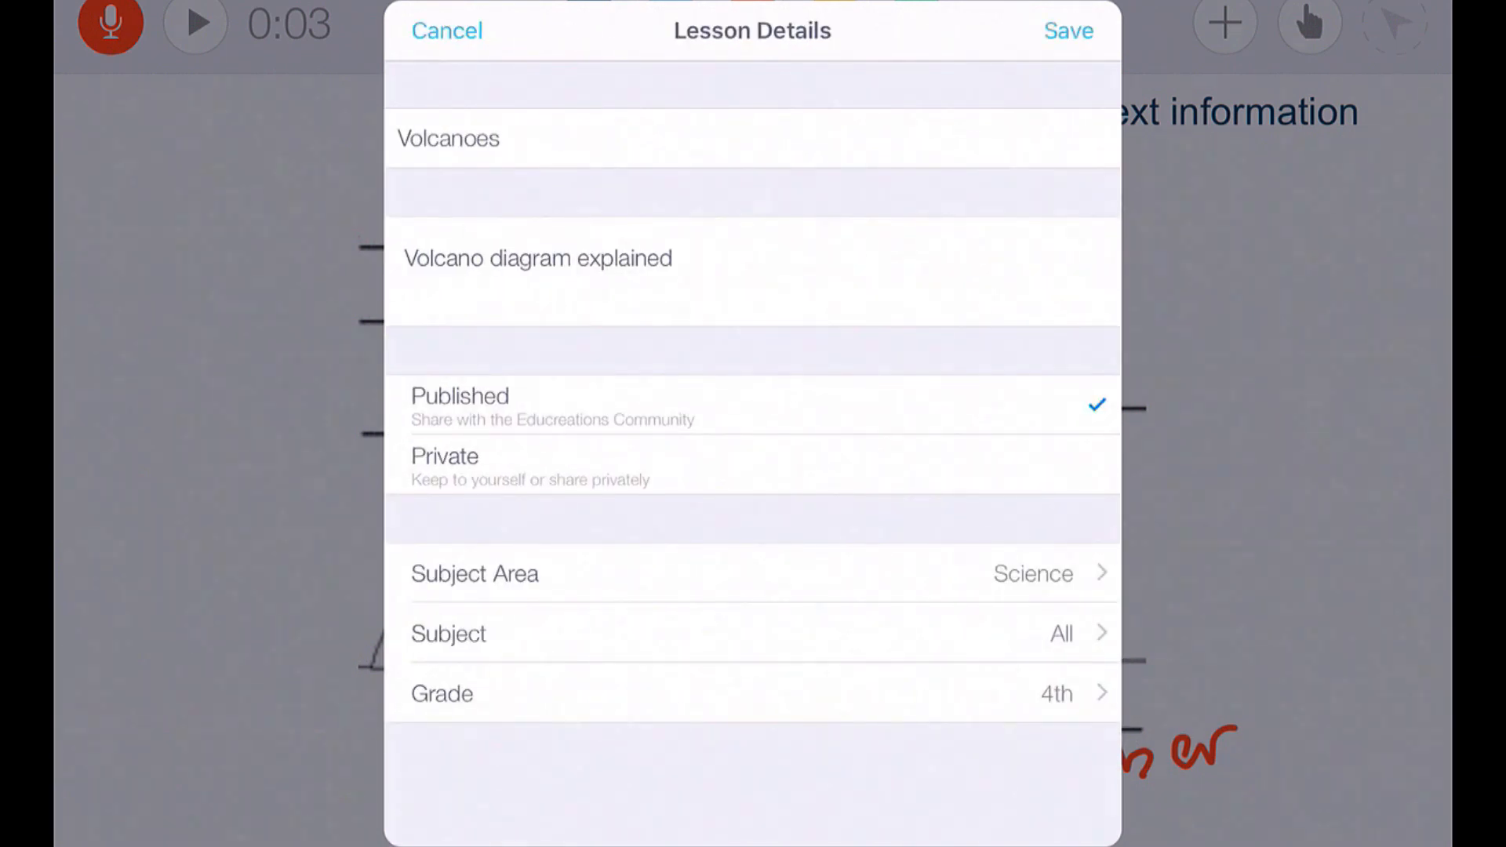
left_click(1069, 30)
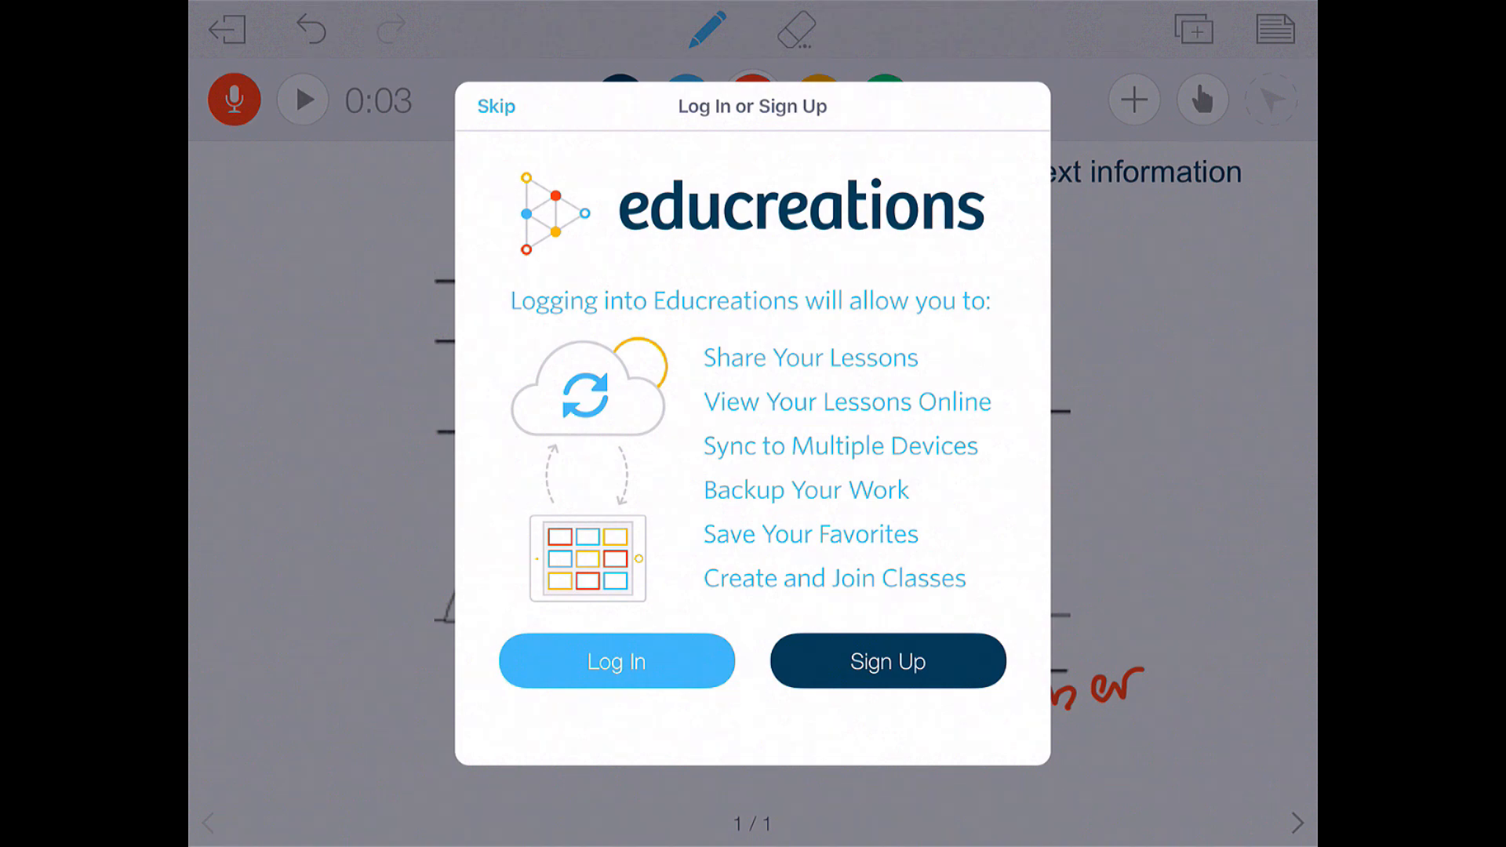
Skip sign-in and play back the saved Volcanoes lesson from My Lessons.
left_click(496, 106)
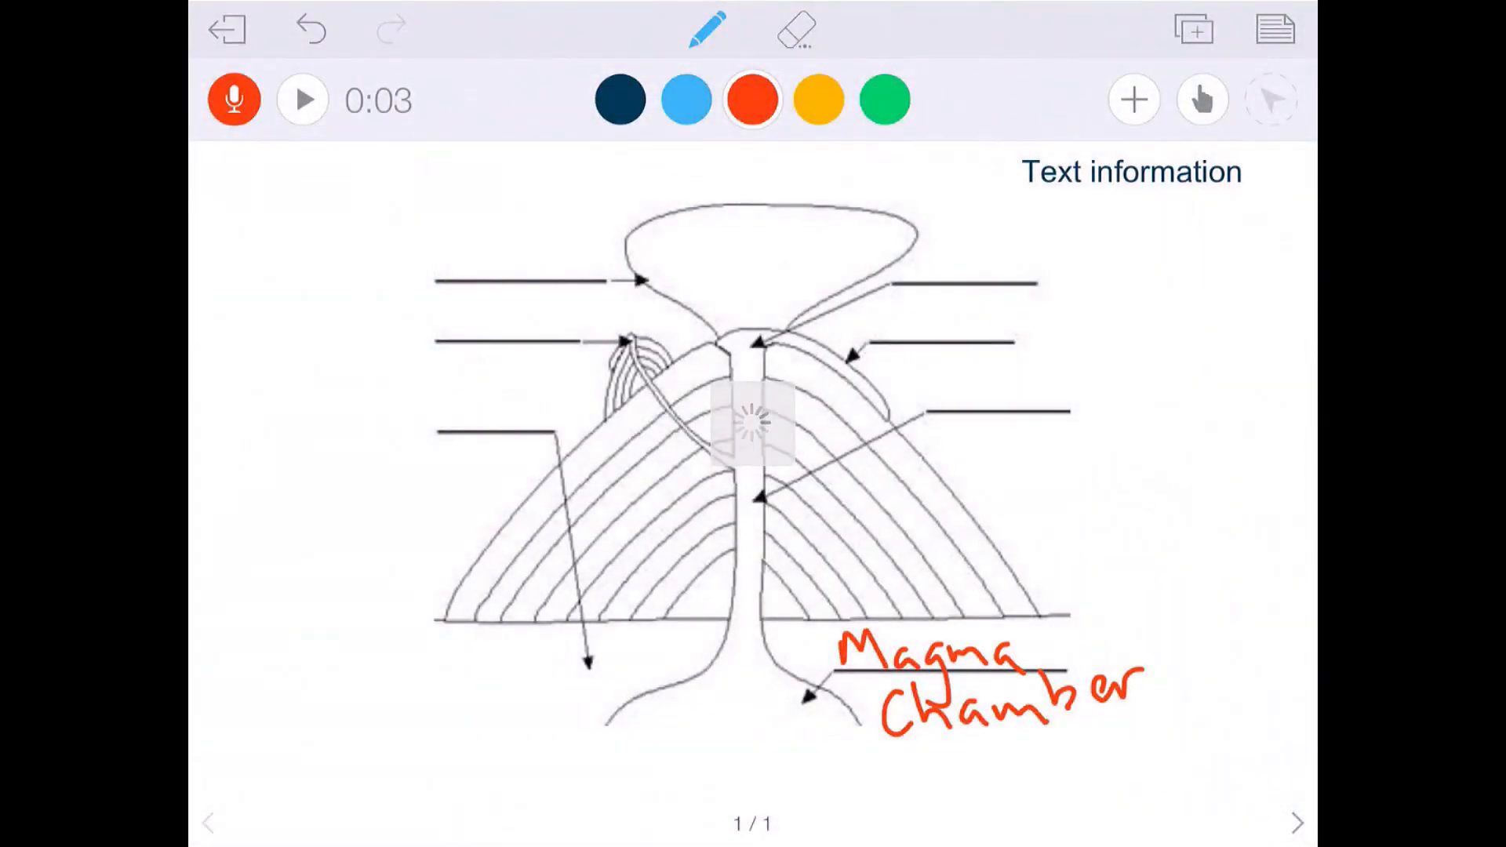
left_click(227, 30)
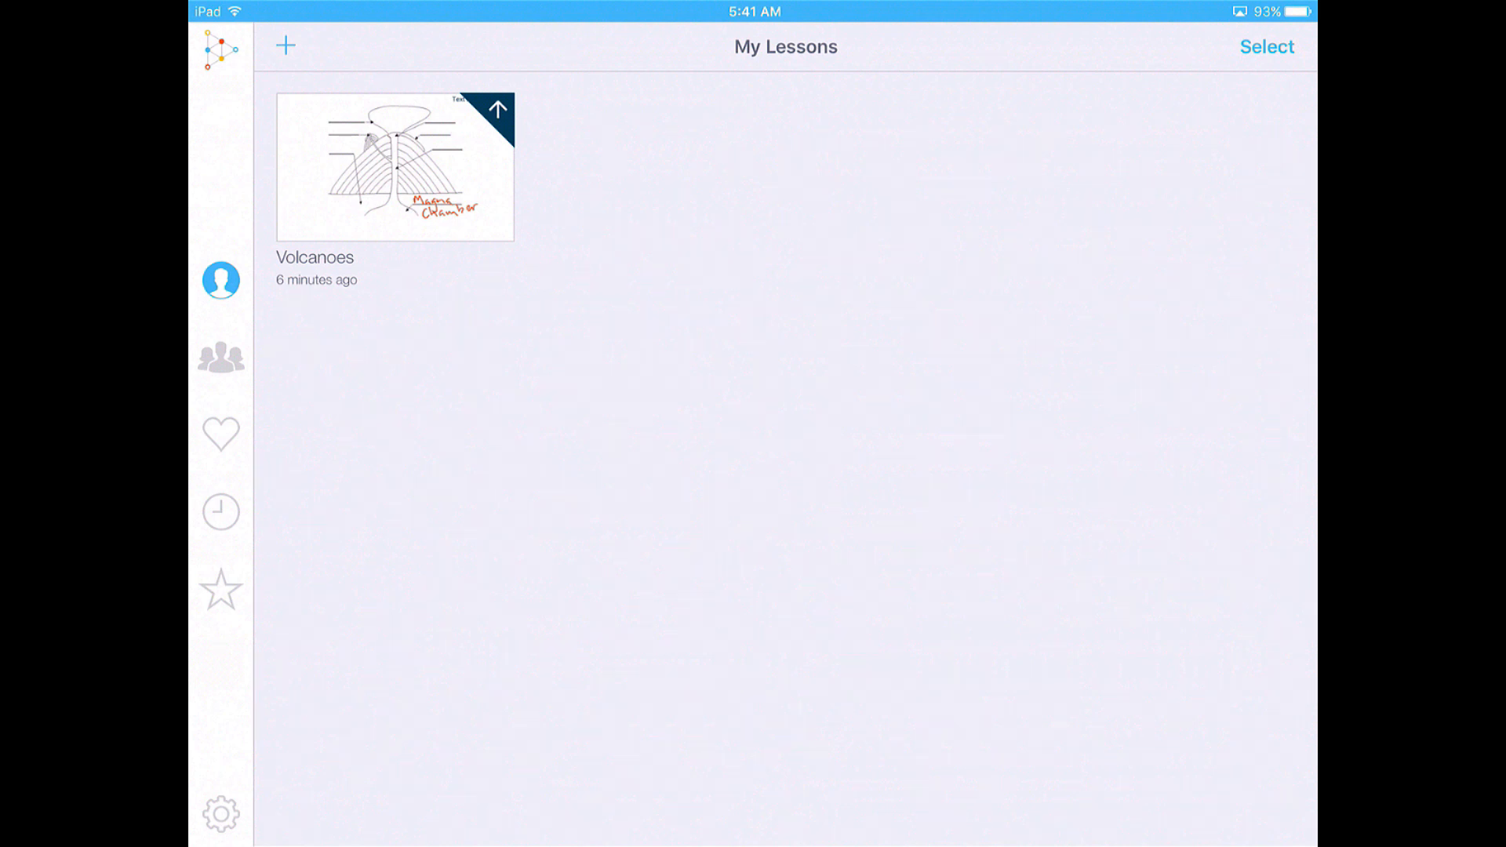
left_click(394, 167)
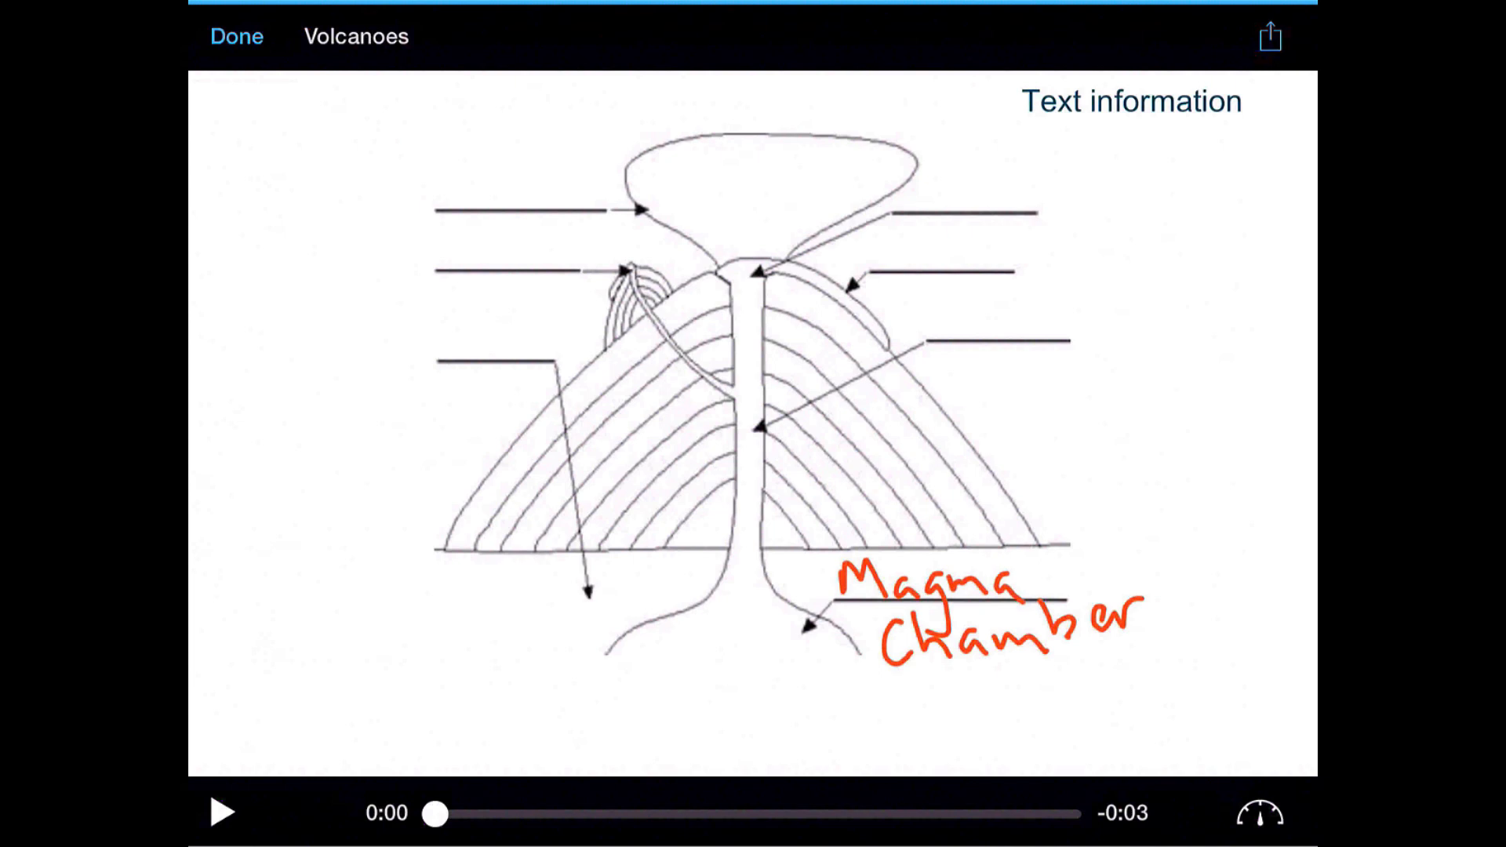
left_click(236, 35)
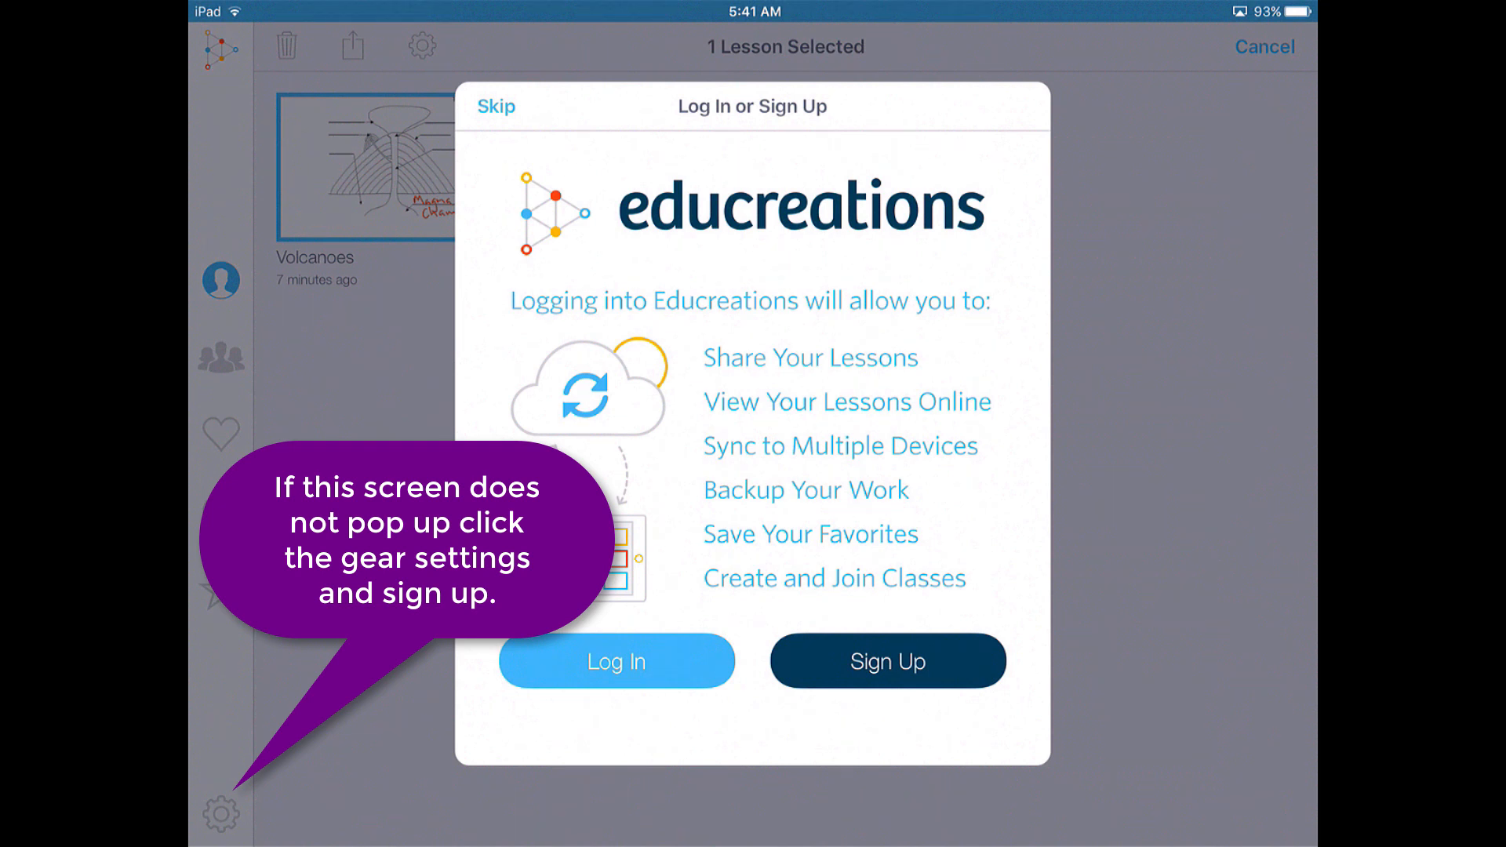
Sign in to an Educreations account, then open the Volcanoes lesson from your lessons.
left_click(884, 660)
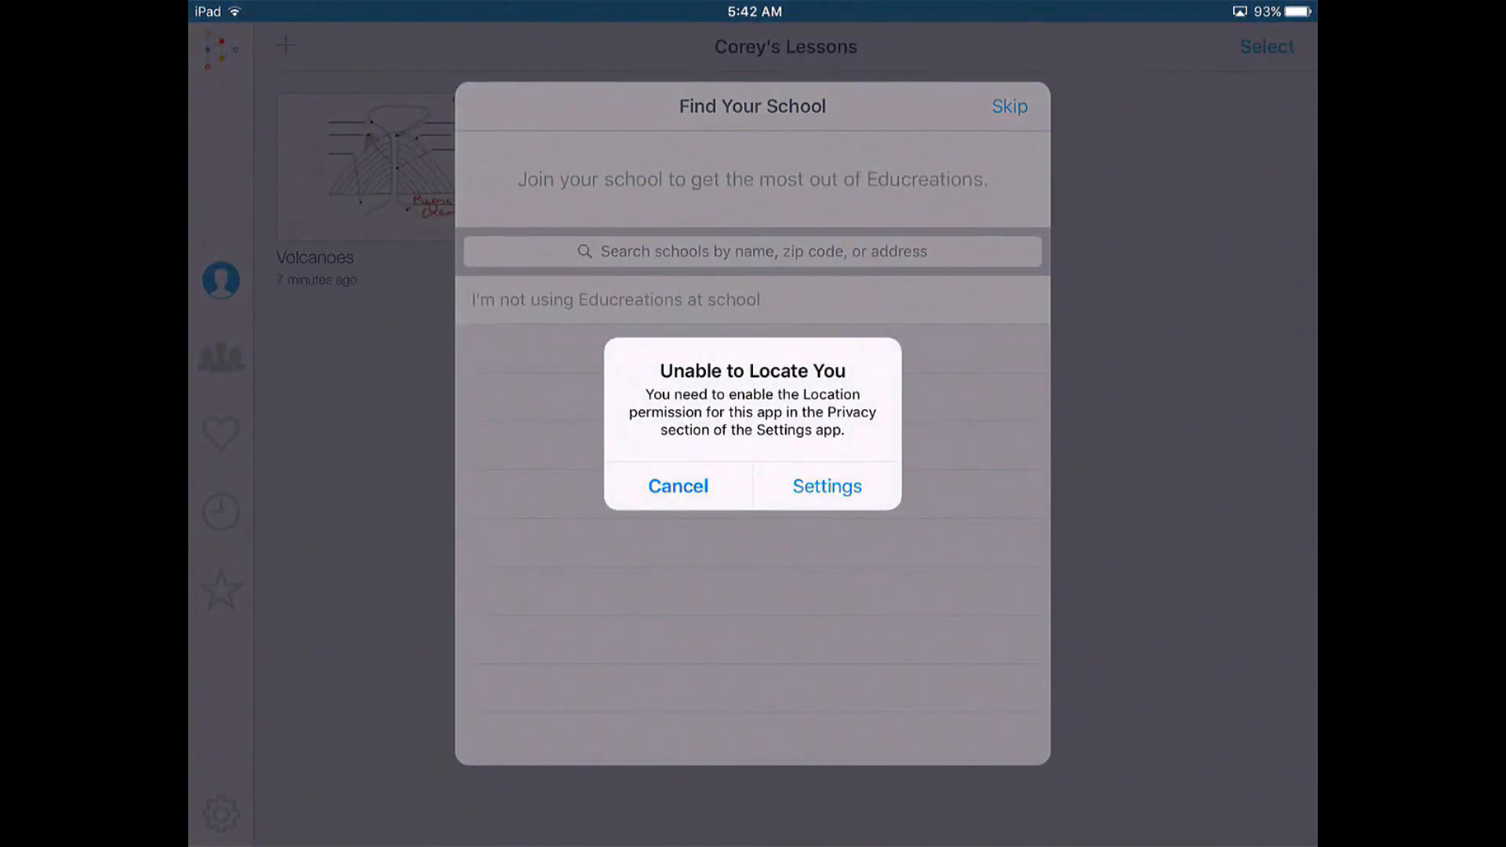
left_click(677, 485)
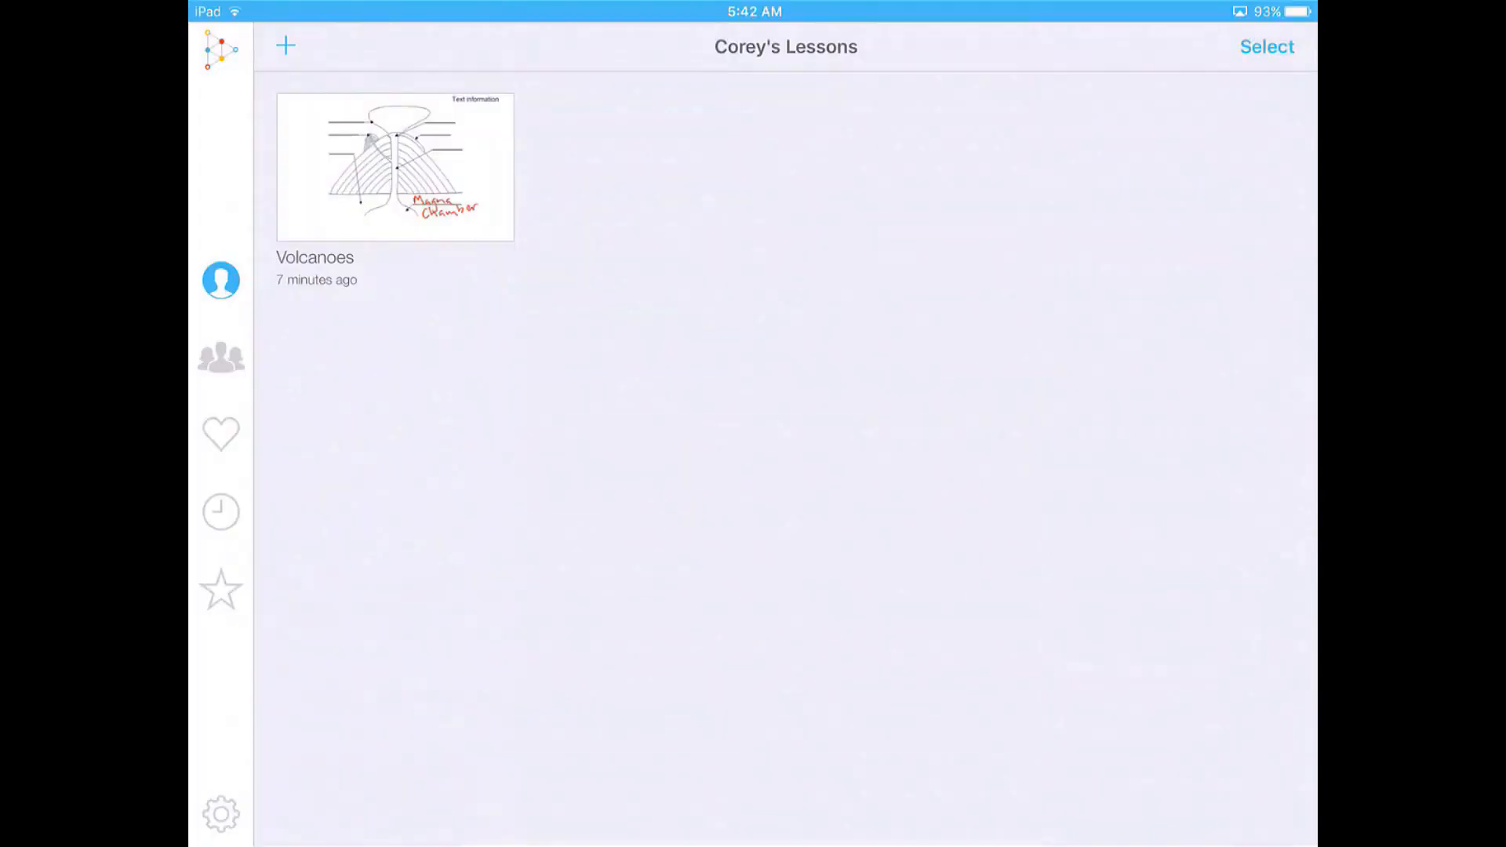
left_click(393, 167)
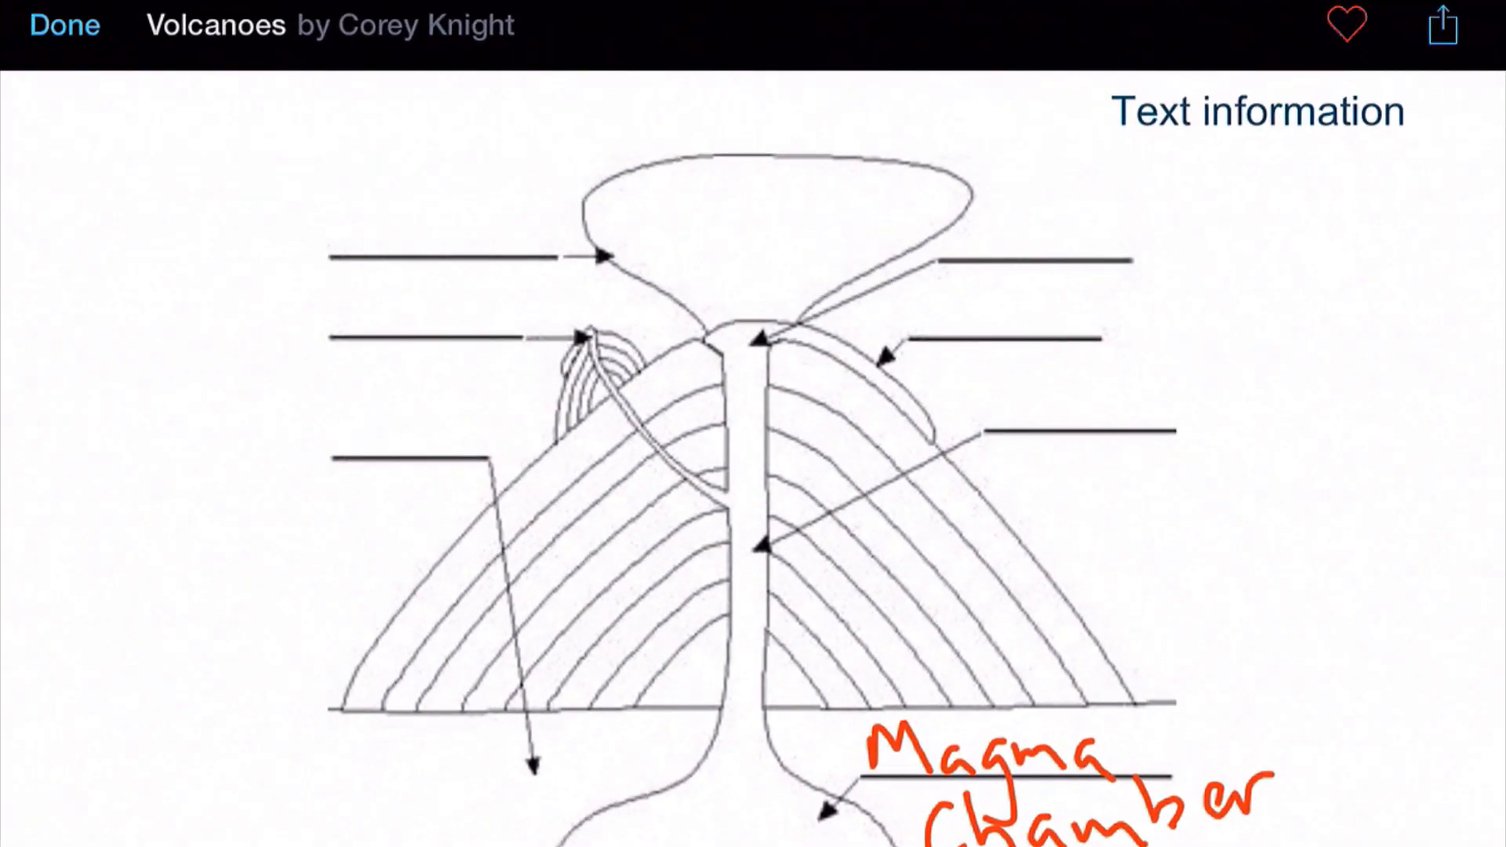
Open the Volcanoes sharing options, try Save Video, then copy the lesson link.
left_click(1443, 25)
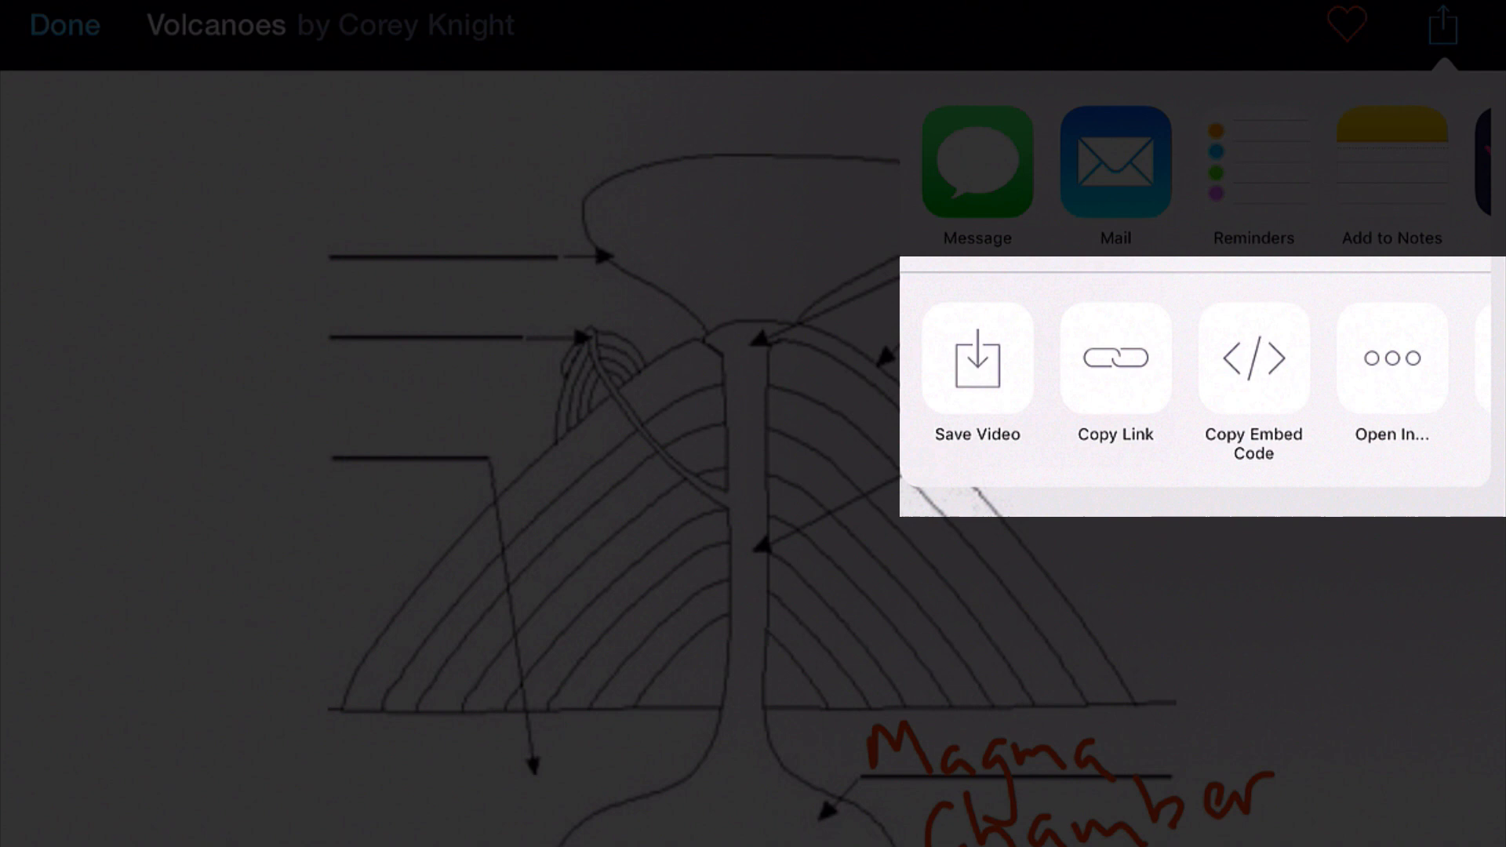
left_click(1114, 359)
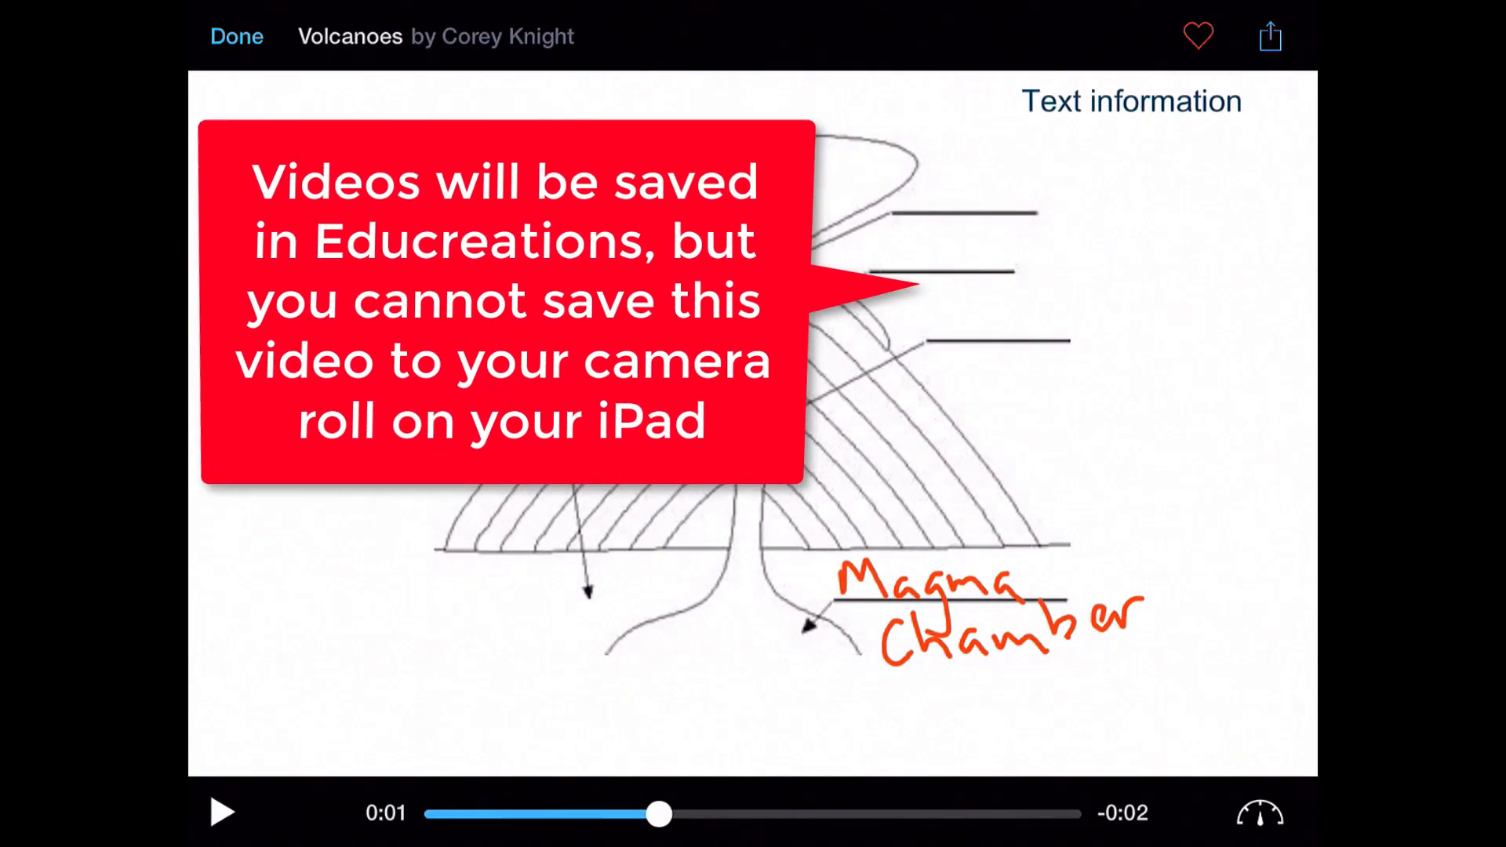
left_click(1269, 35)
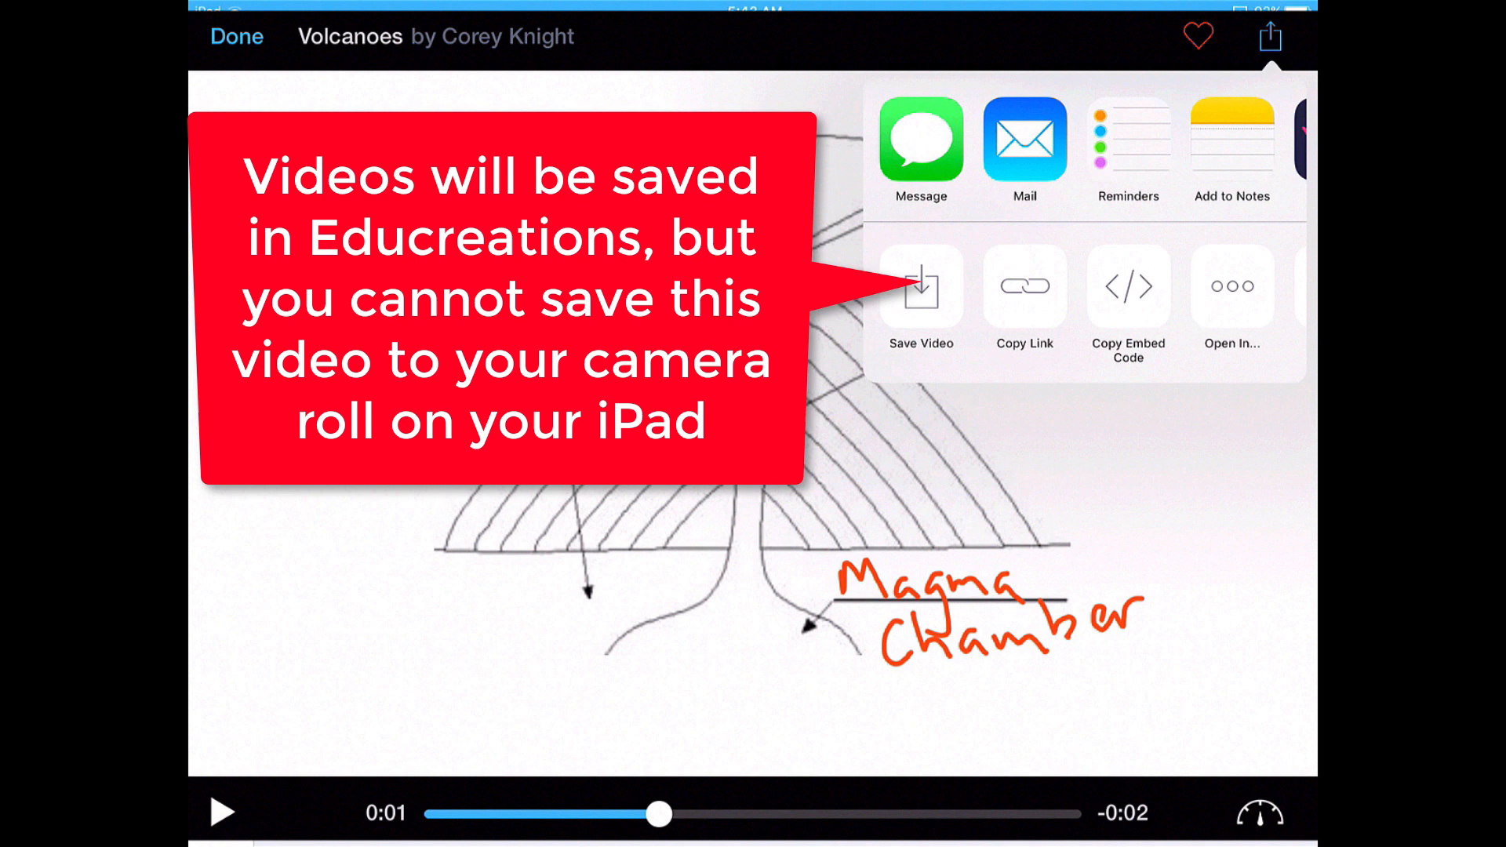
left_click(236, 36)
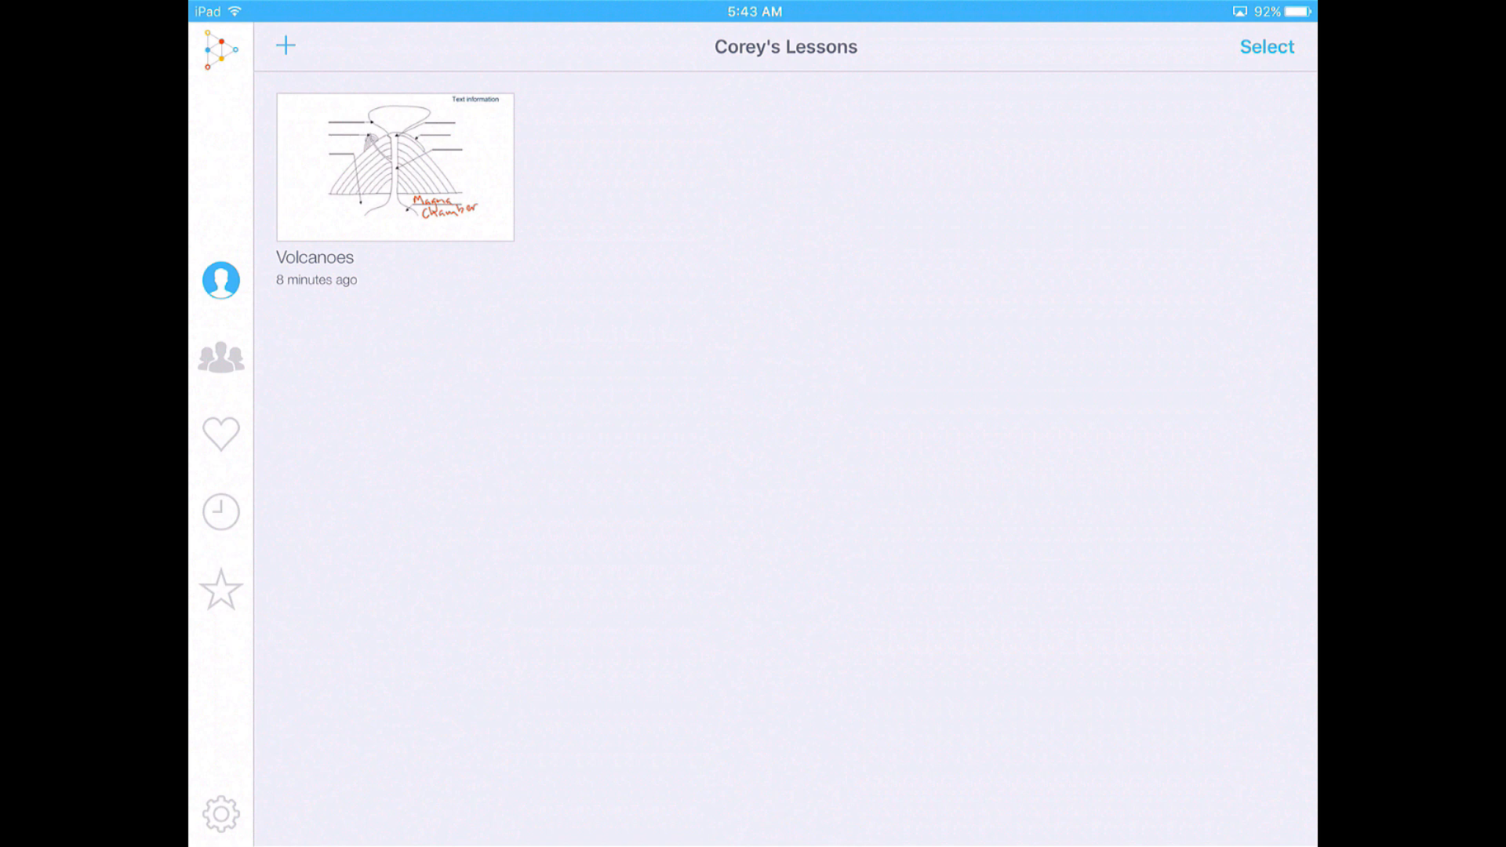
Visit the empty My Classes section, opening and cancelling the Create a Class form.
left_click(221, 358)
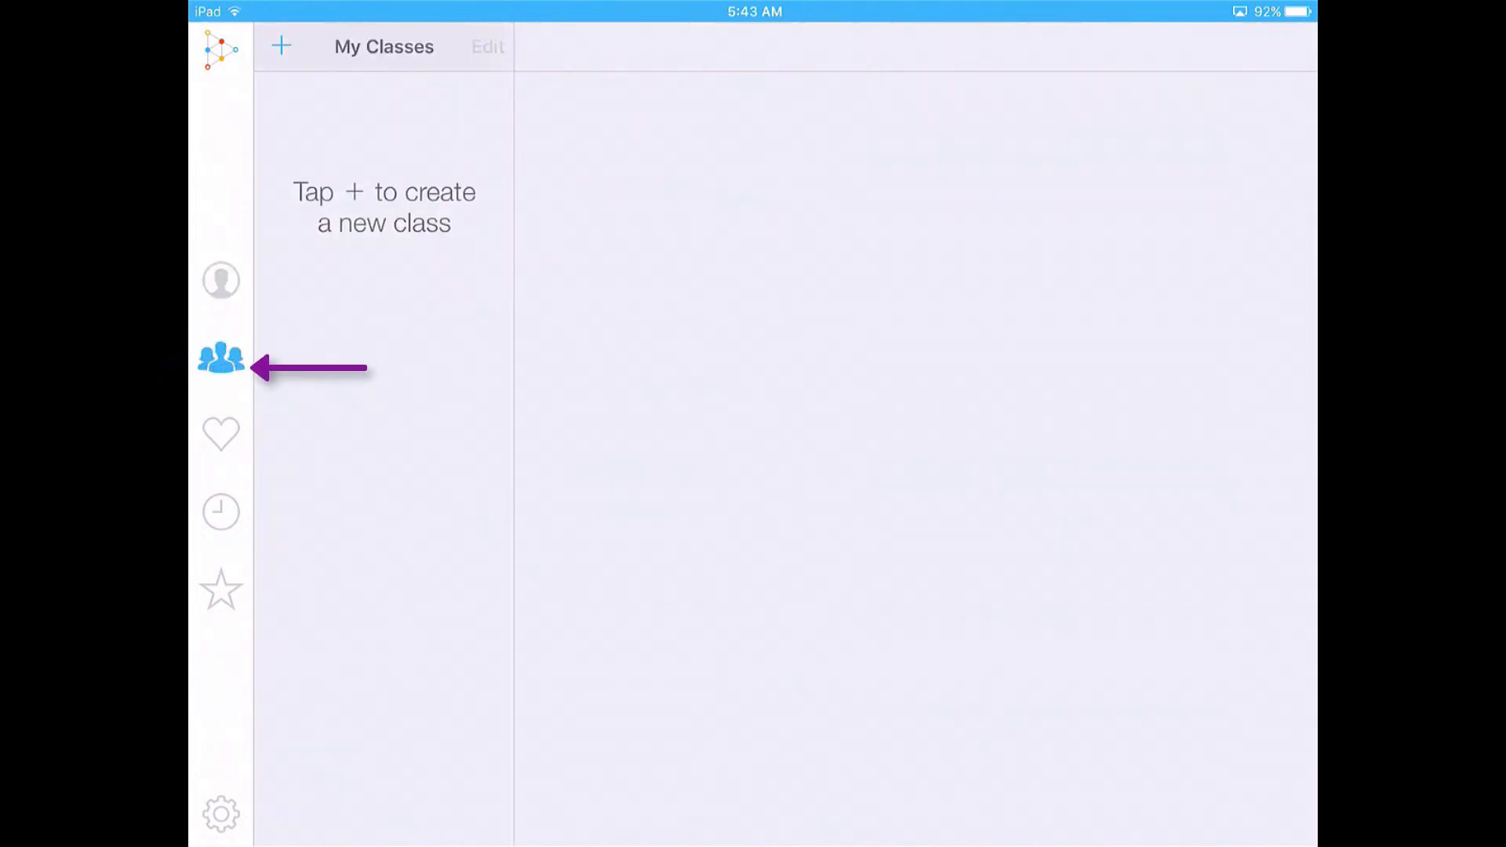
left_click(282, 46)
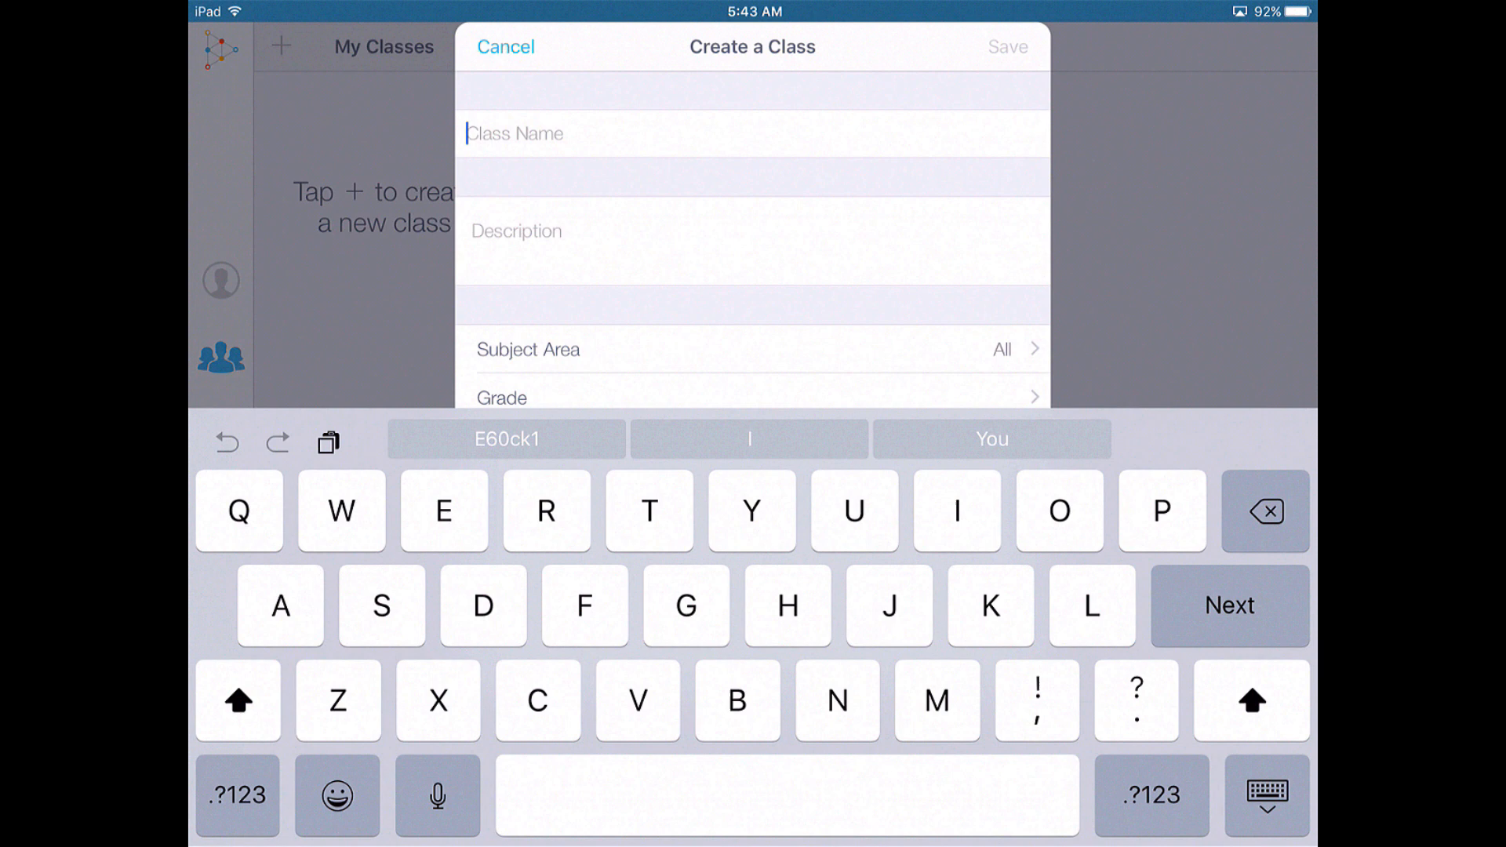
left_click(505, 46)
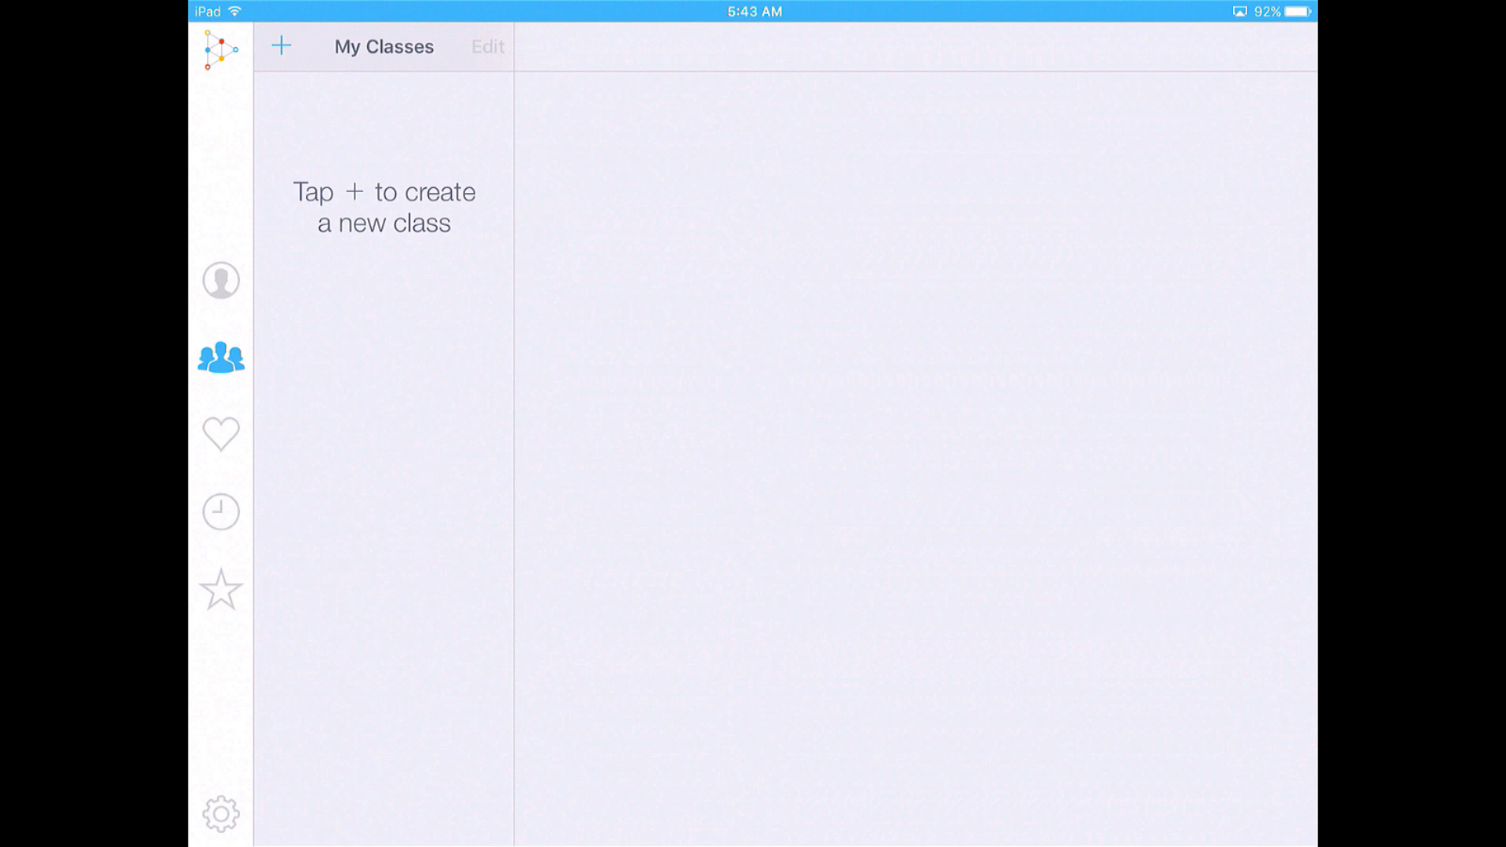
left_click(221, 433)
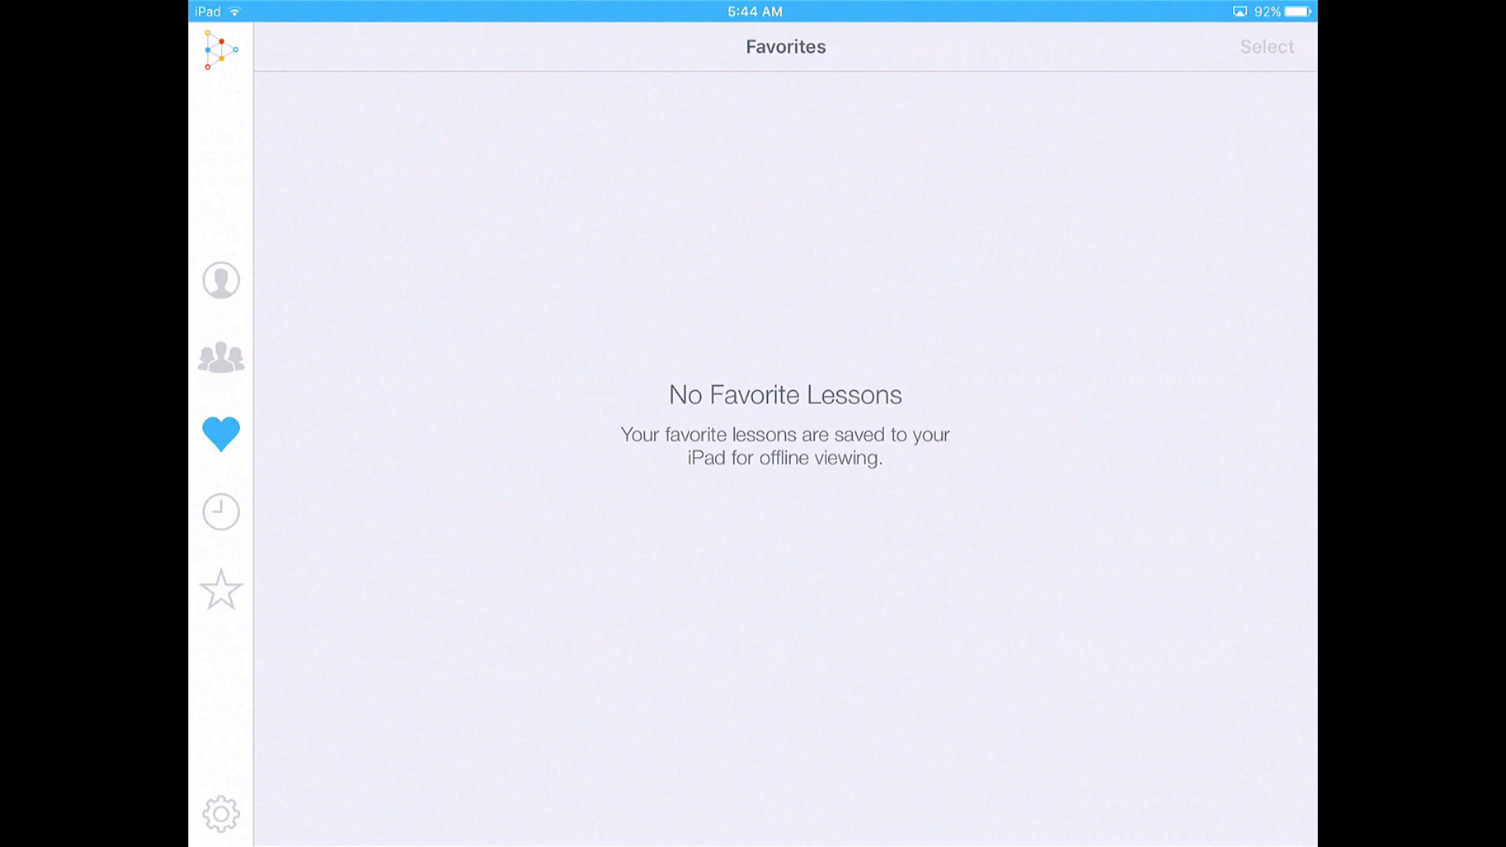
Visit the empty Recents section, then view the Featured Lessons grid of Math lessons.
left_click(221, 512)
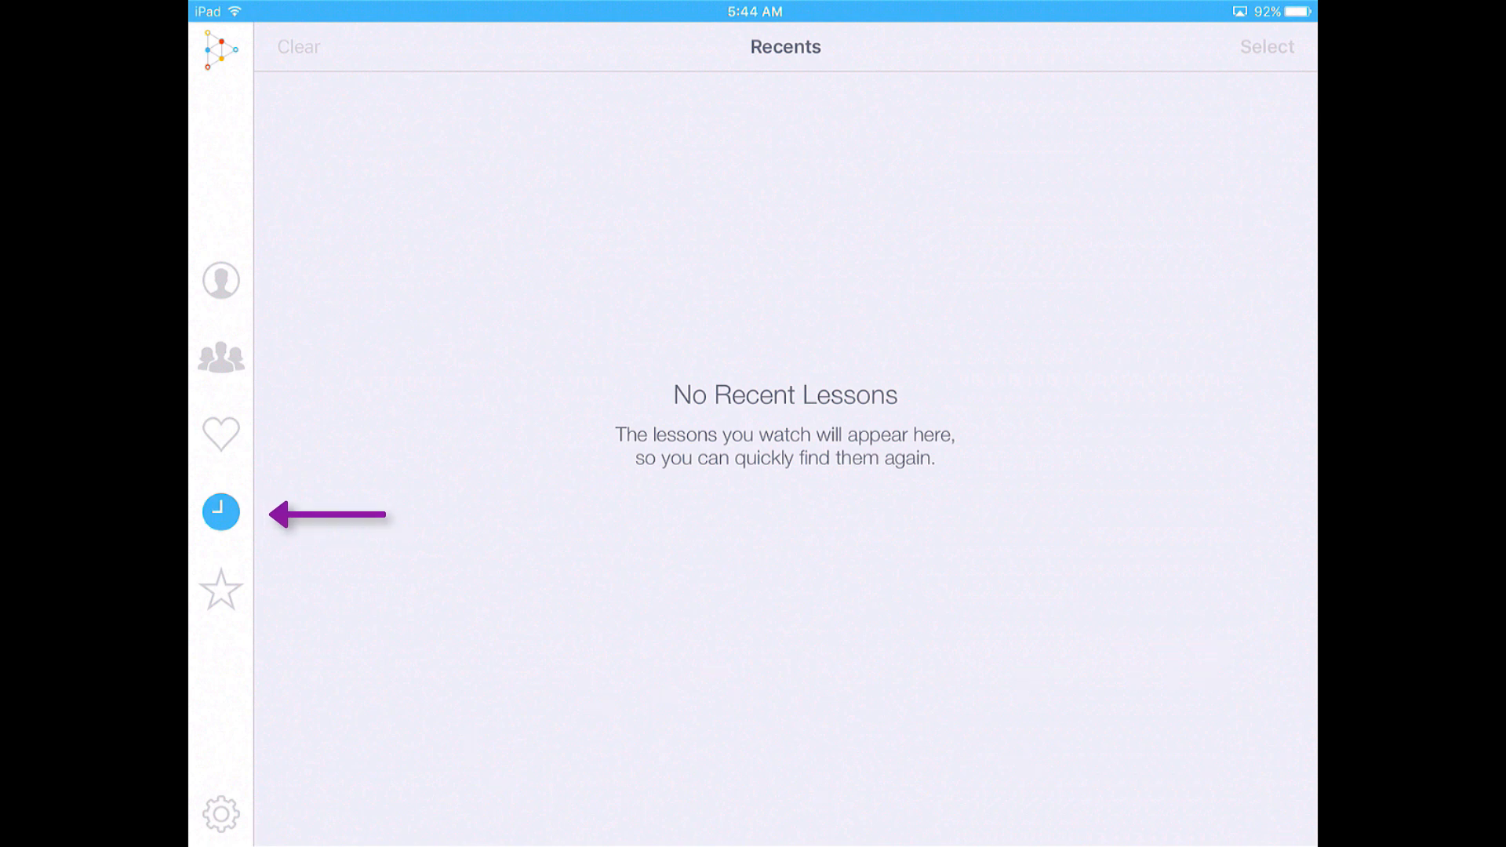
left_click(221, 589)
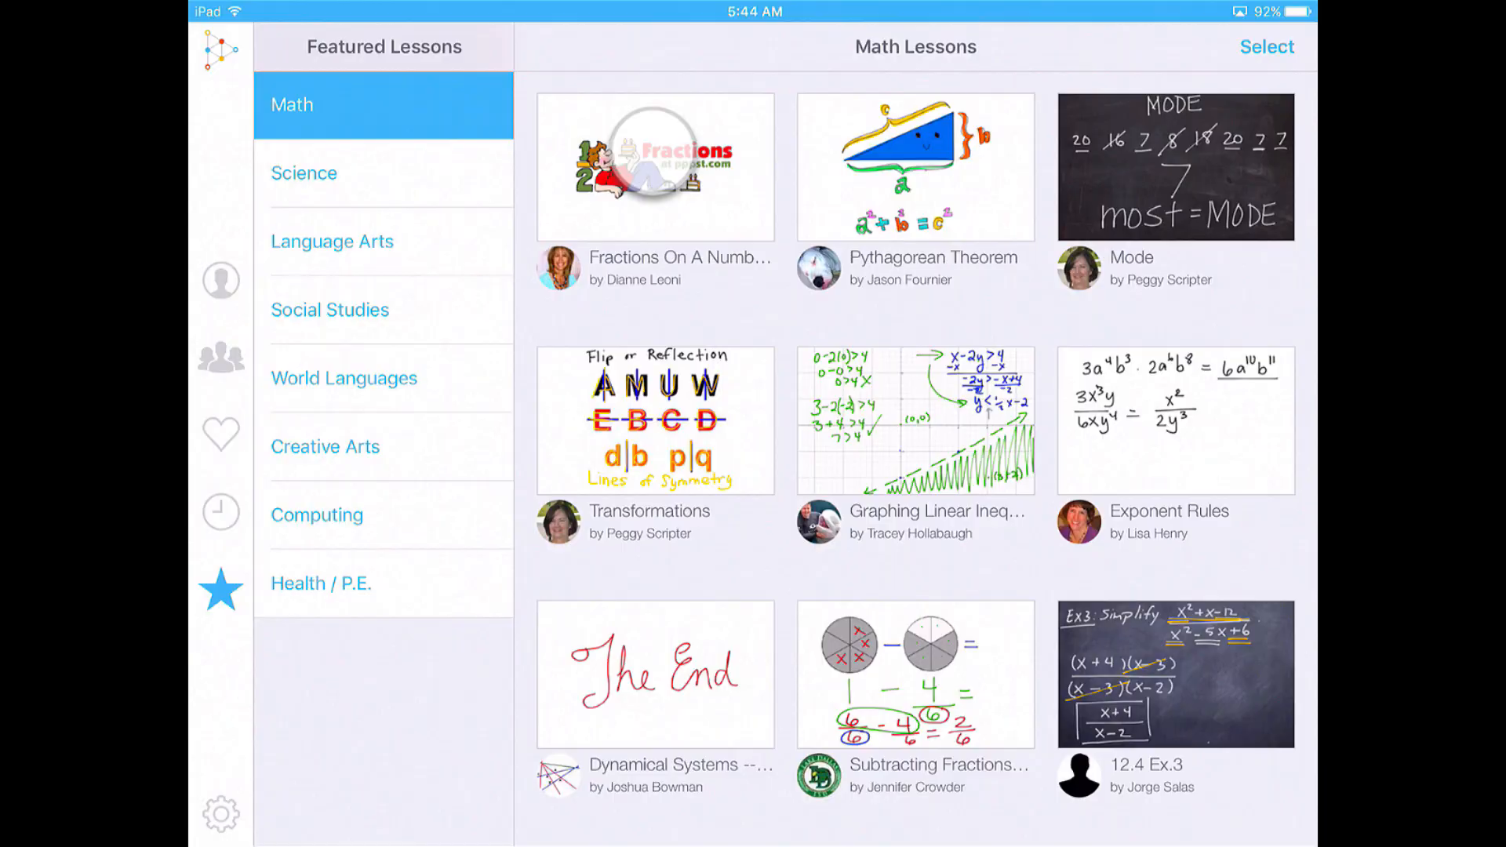
left_click(655, 166)
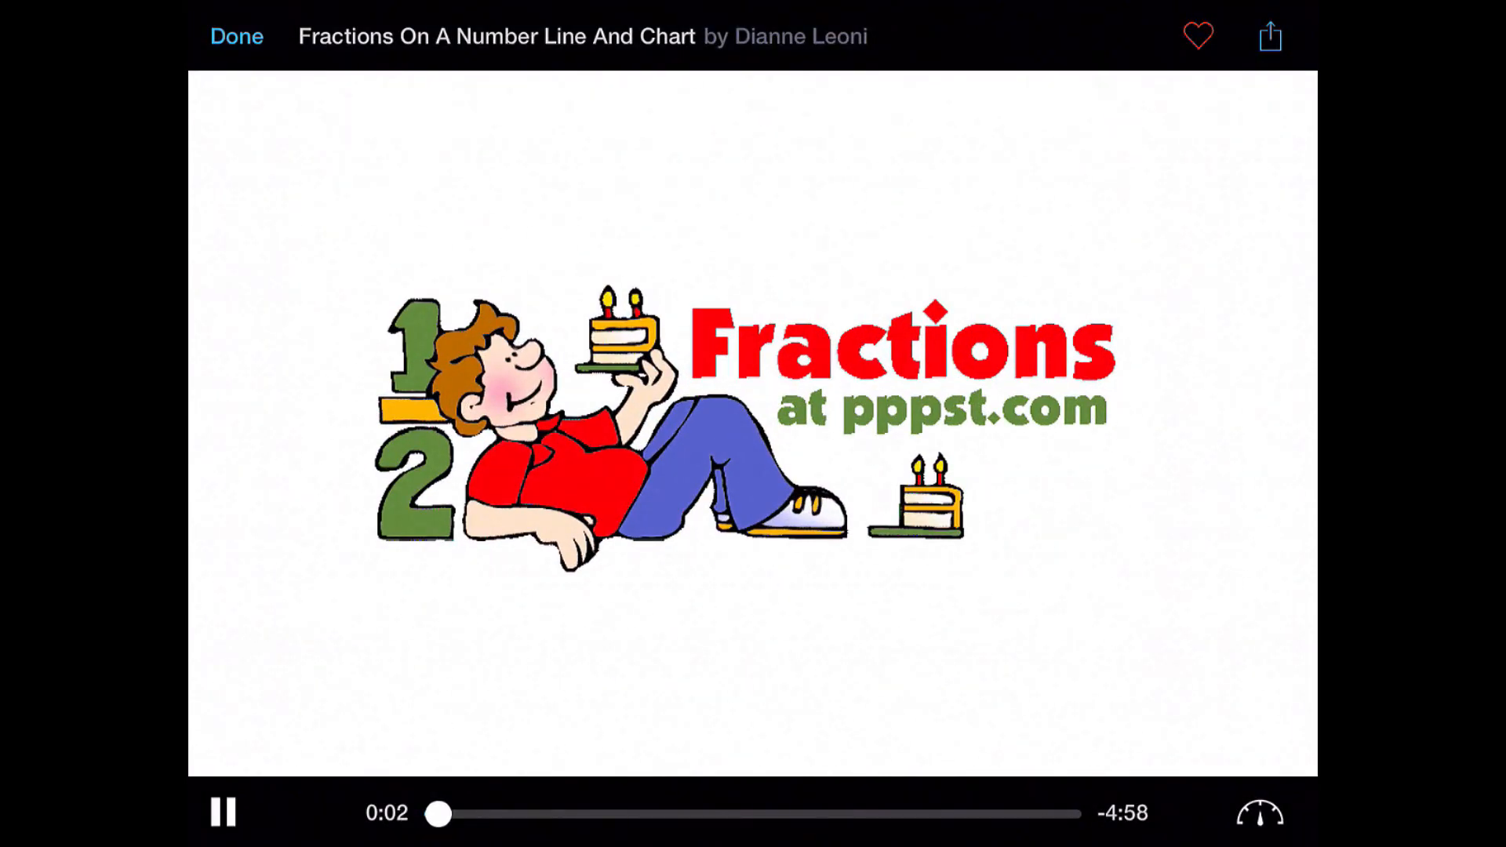
left_click(222, 813)
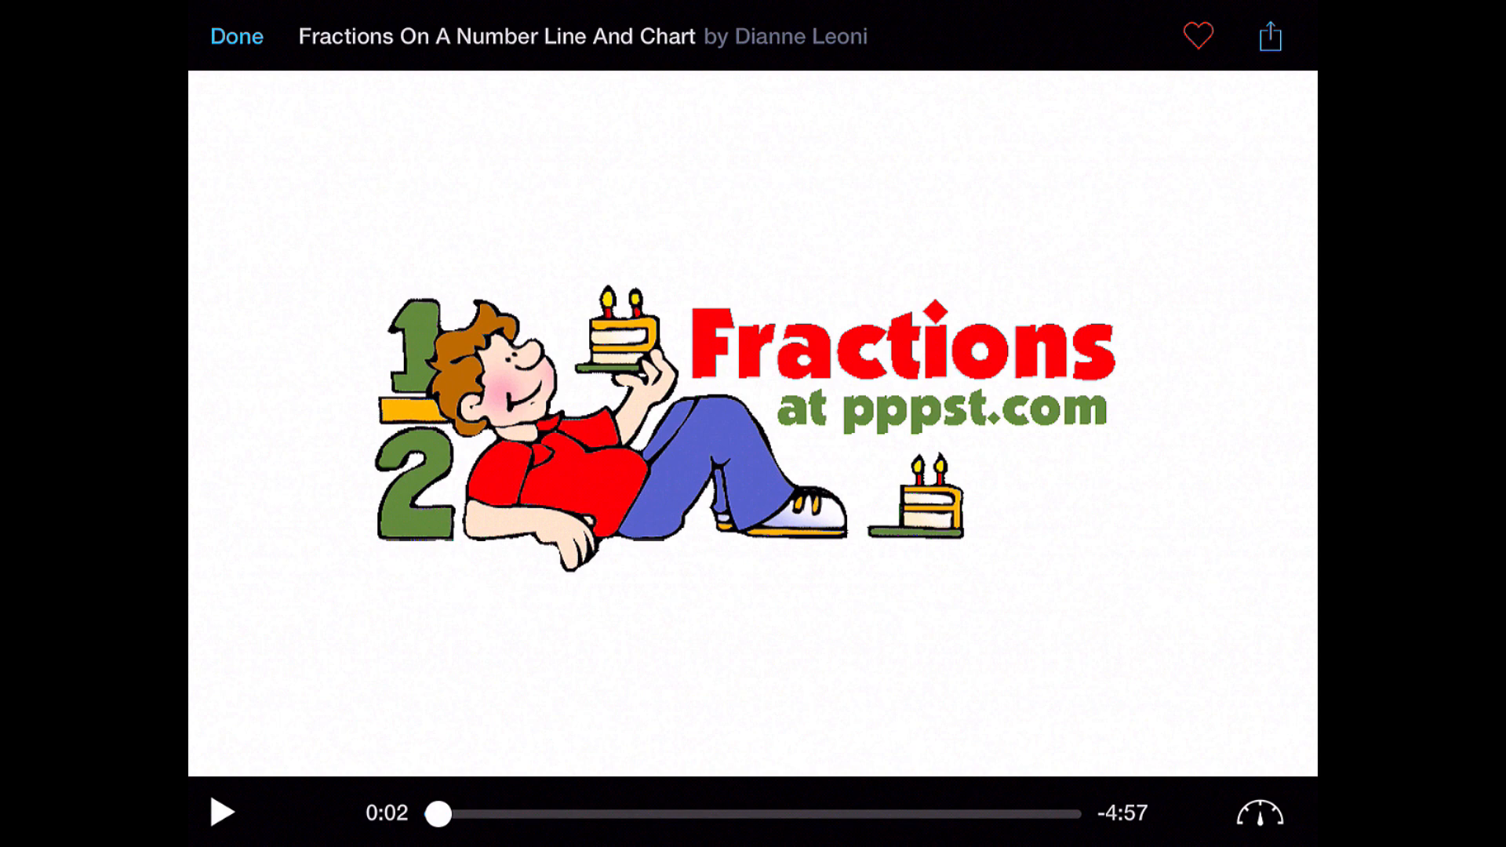
left_click(1269, 36)
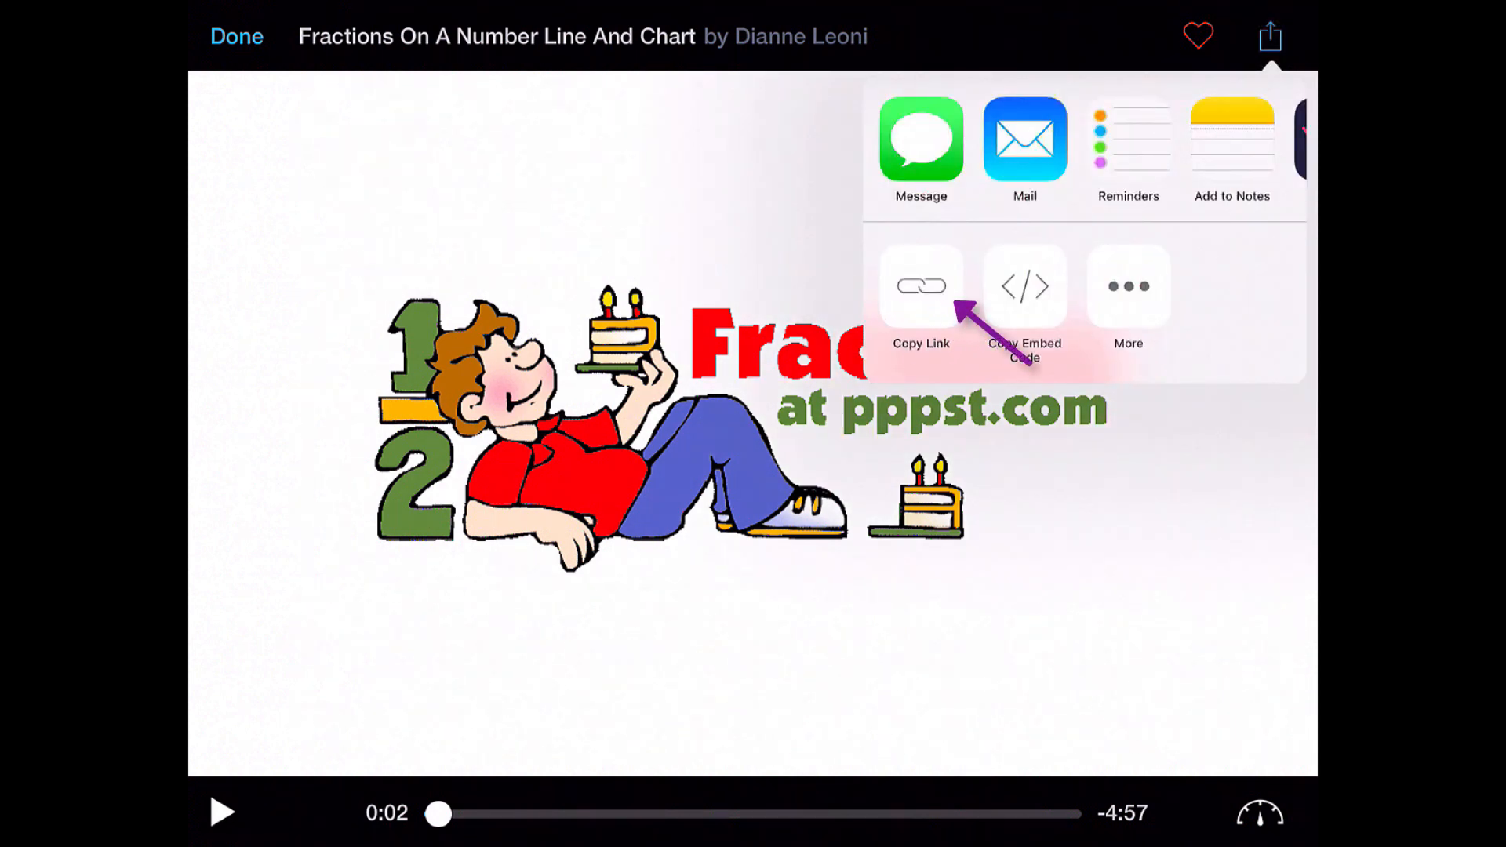
left_click(919, 285)
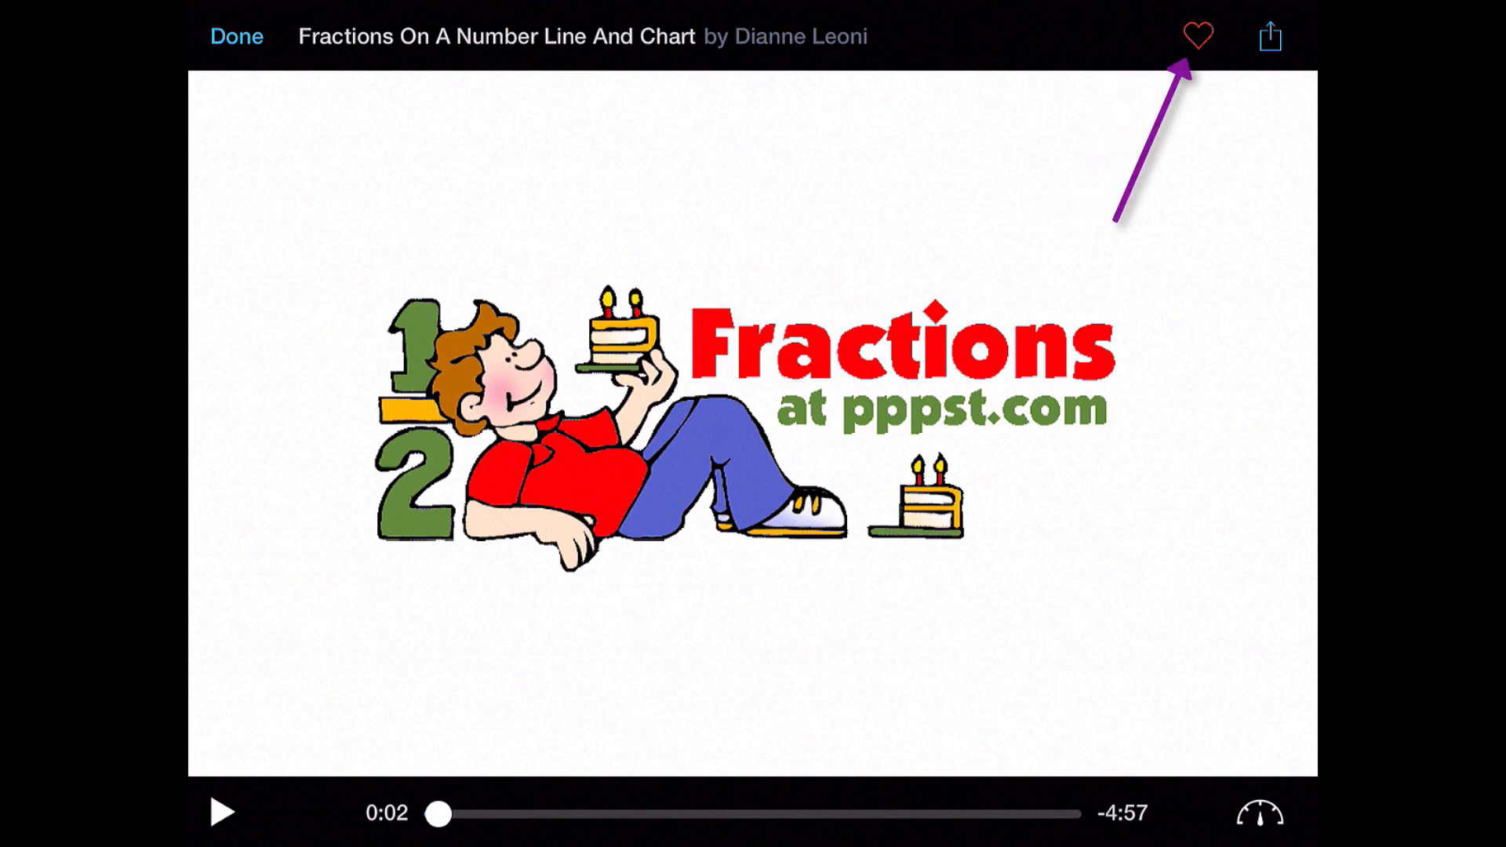
left_click(236, 36)
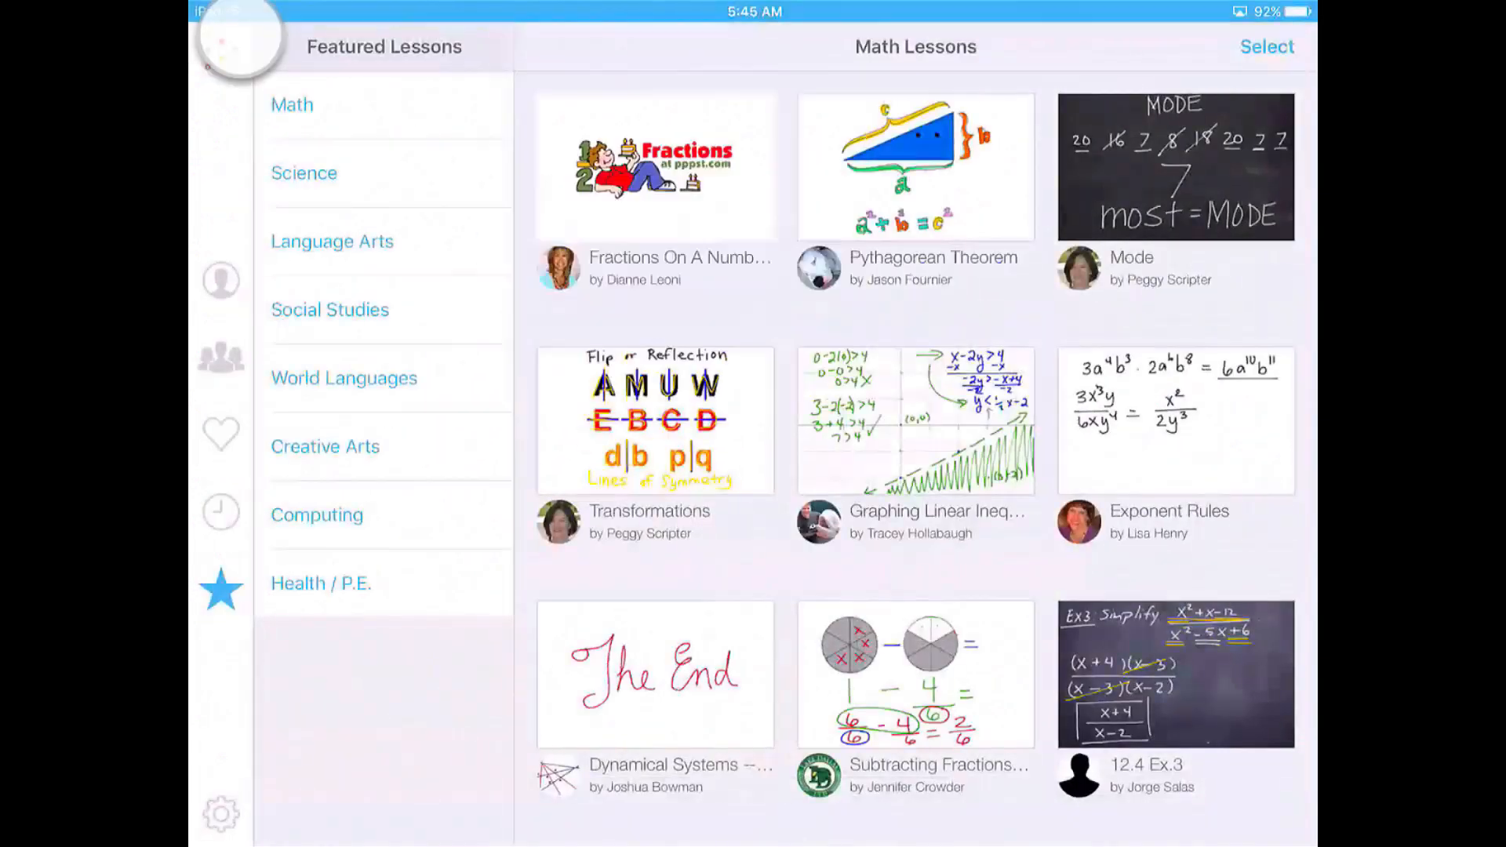
left_click(221, 589)
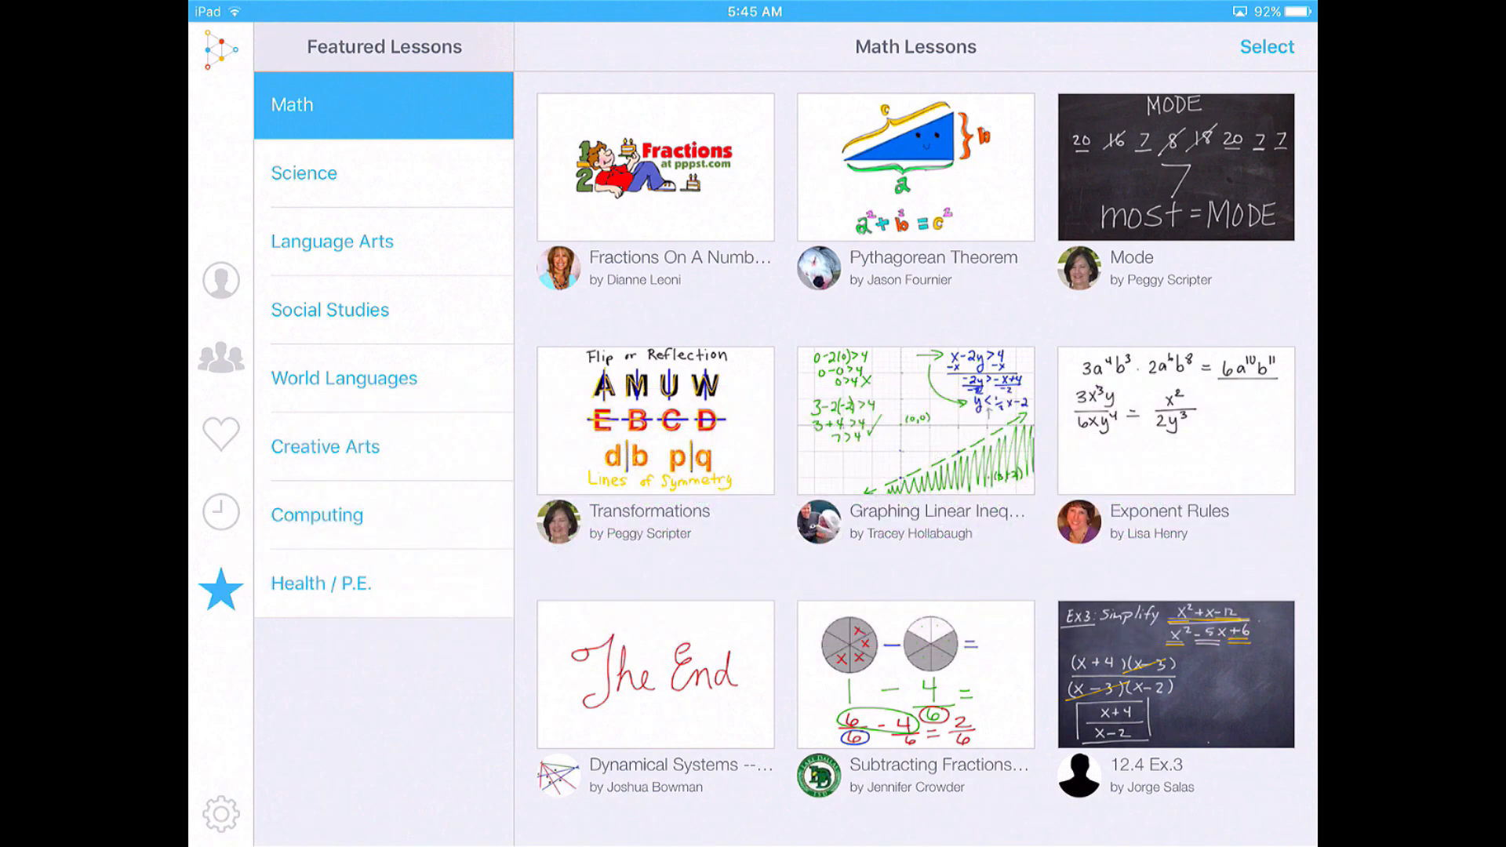
Open and close Settings, returning to Corey's Lessons with the Volcanoes lesson.
left_click(220, 813)
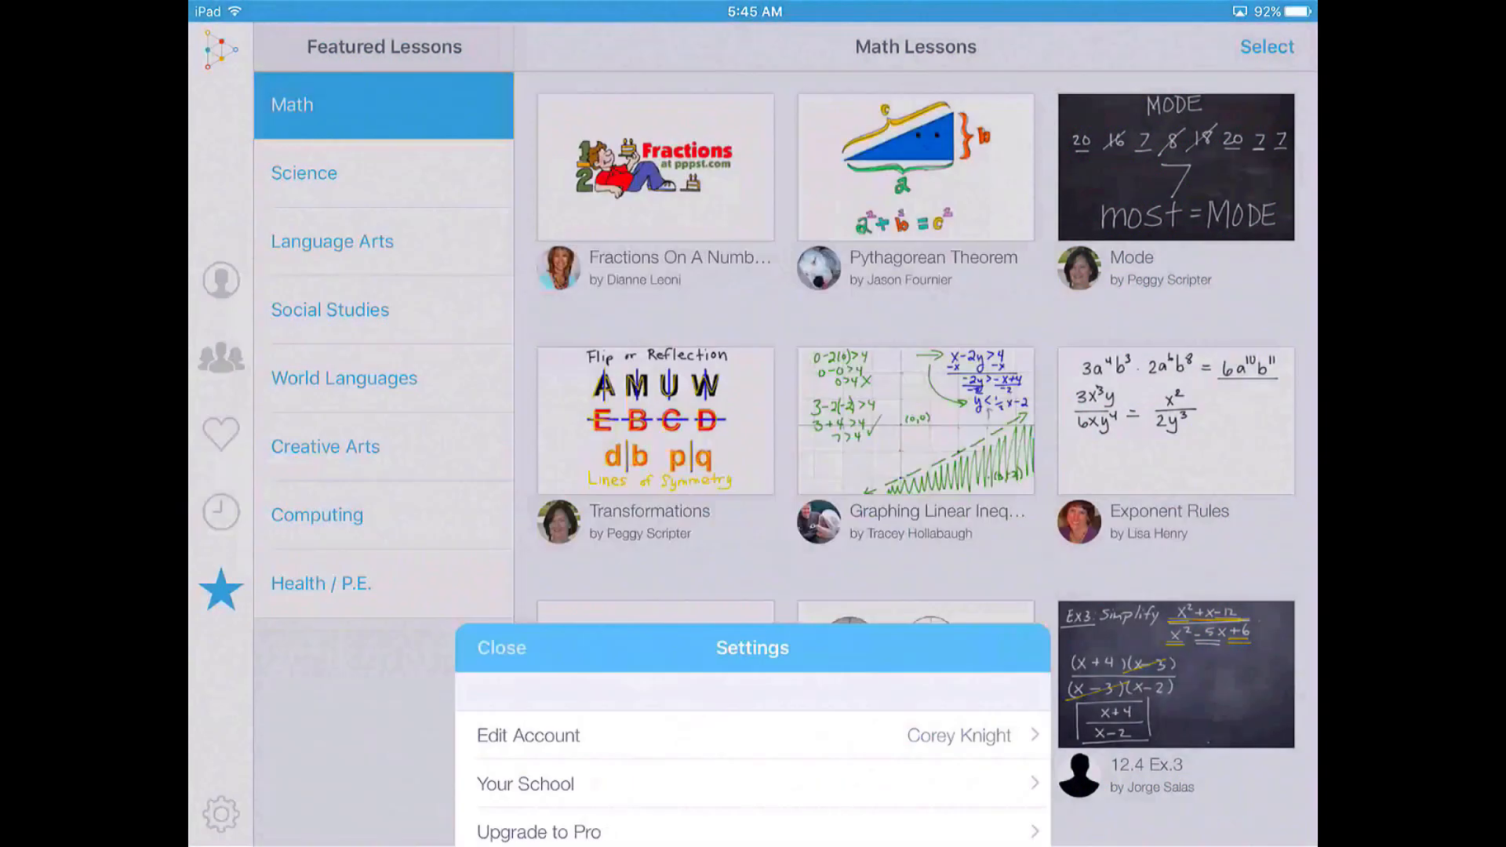
left_click(221, 279)
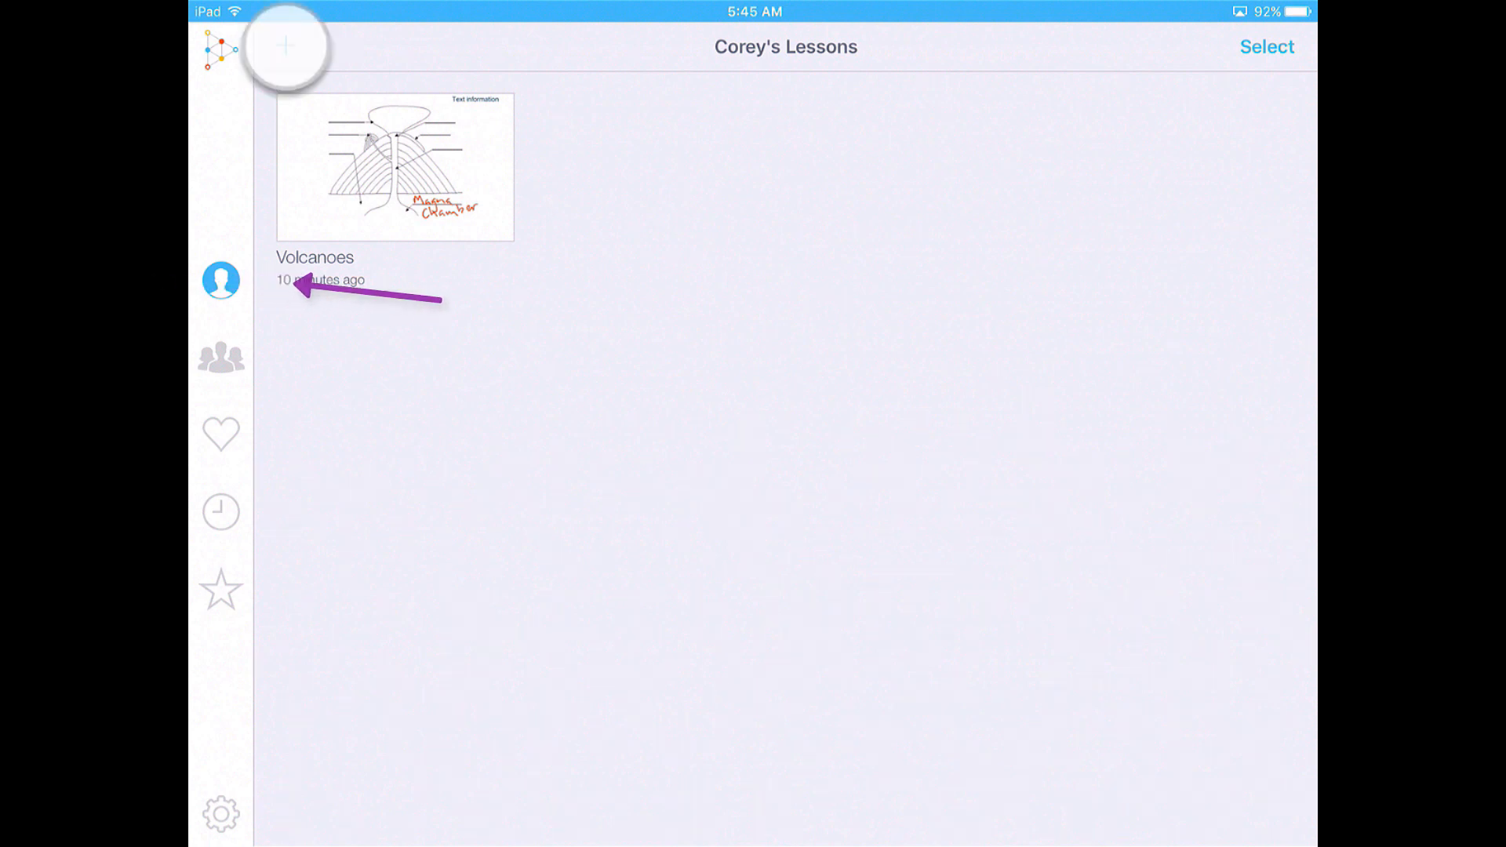
Start a blank lesson and exit, leaving a Drafts entry above the Volcanoes lesson.
left_click(284, 46)
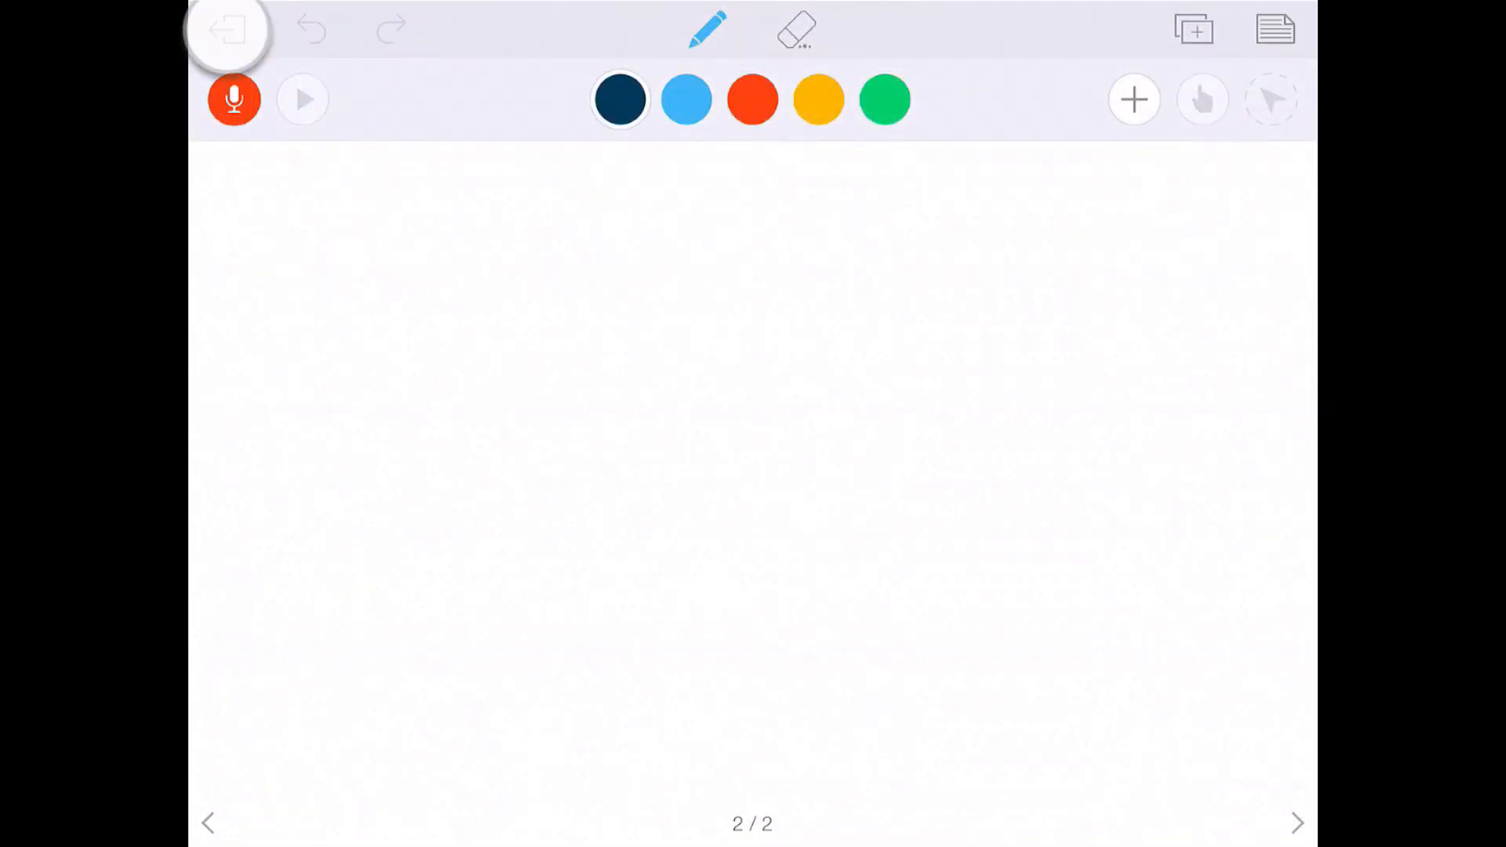
left_click(226, 30)
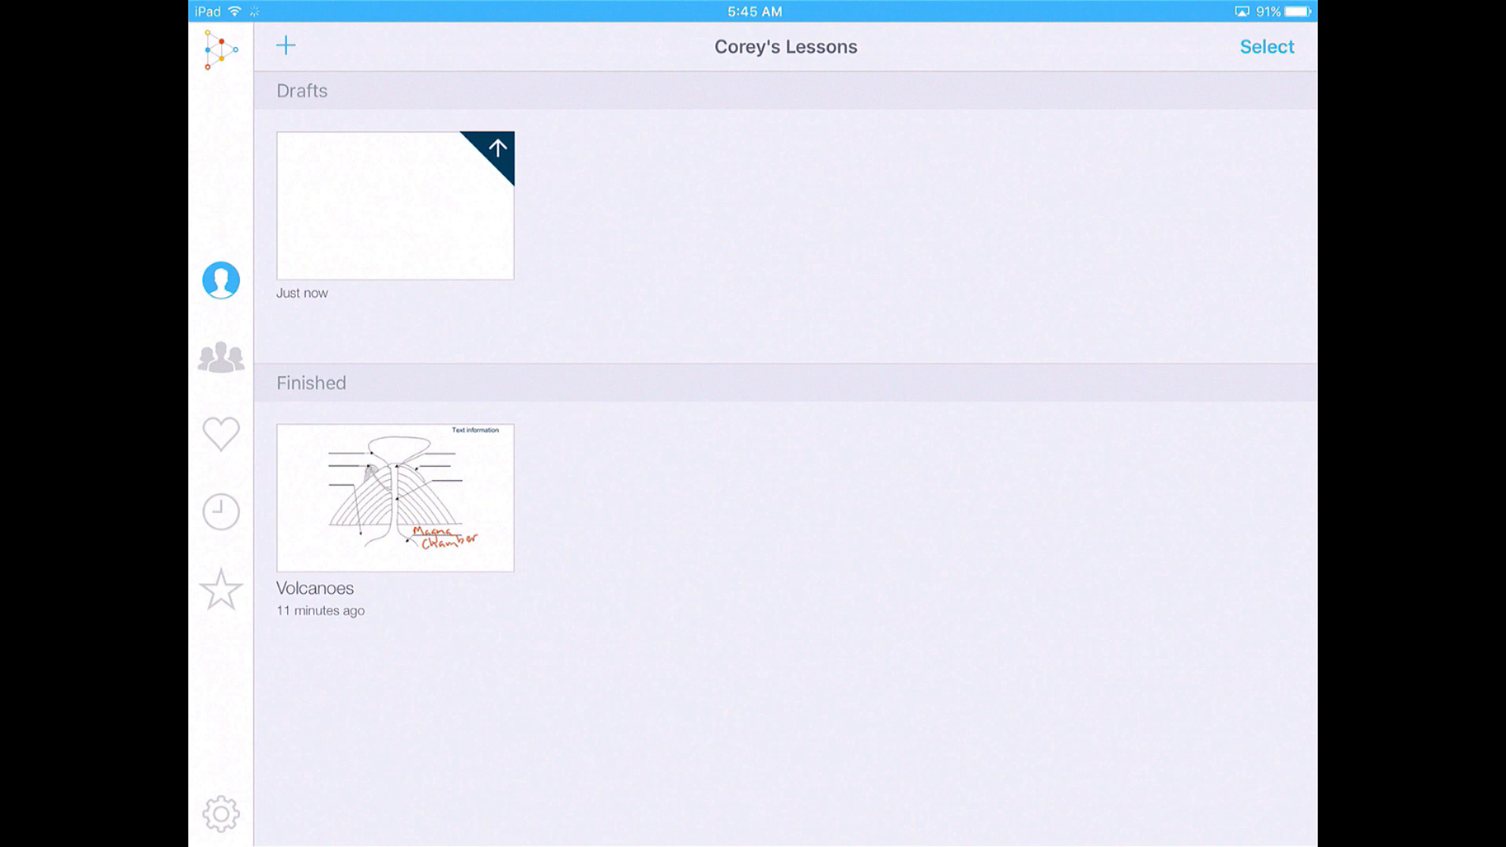